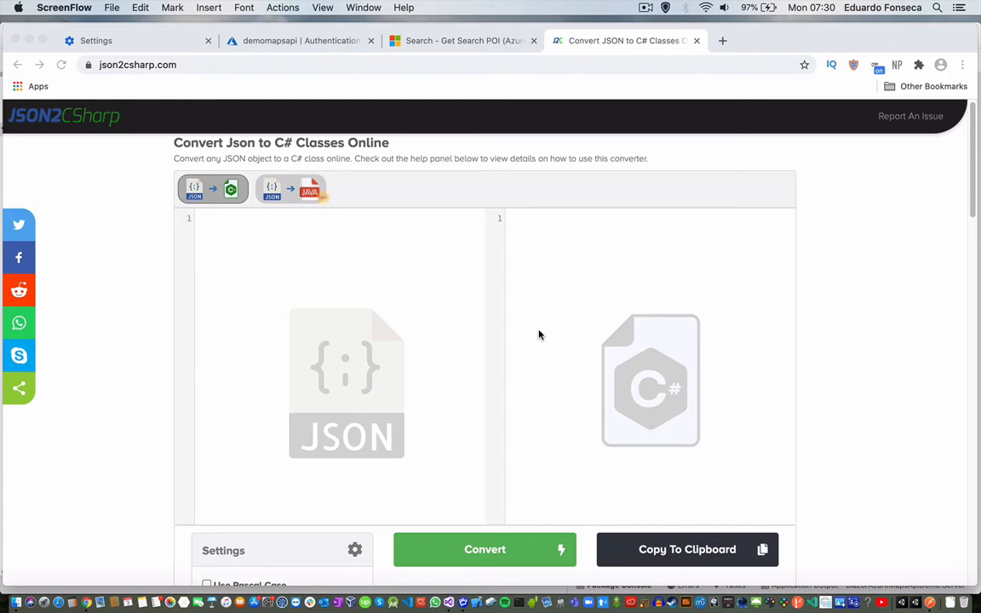
{"action": "mouse_move", "coordinate": [930, 603]}
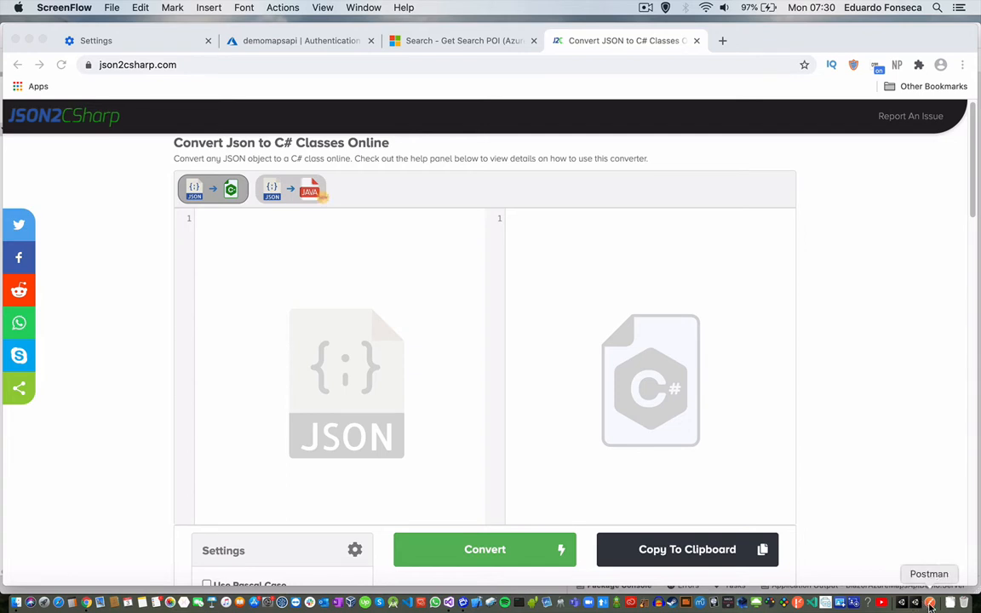
Switch from the empty json2csharp converter to Postman showing the Azure Maps search response
{"action": "left_click", "coordinate": [931, 603]}
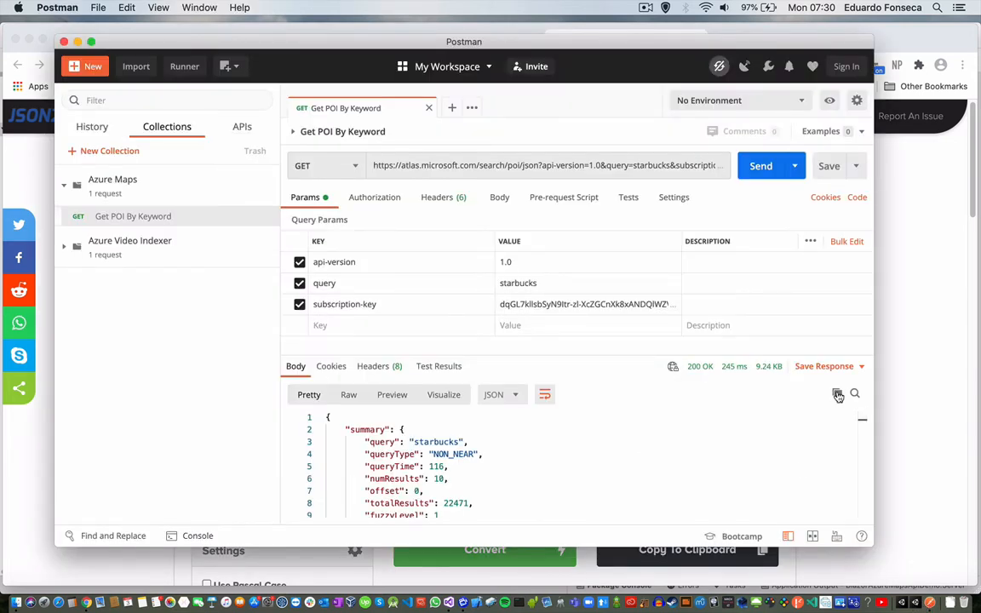
Copy the whole Get POI By Keyword response body for the Starbucks search
{"action": "left_click", "coordinate": [839, 396]}
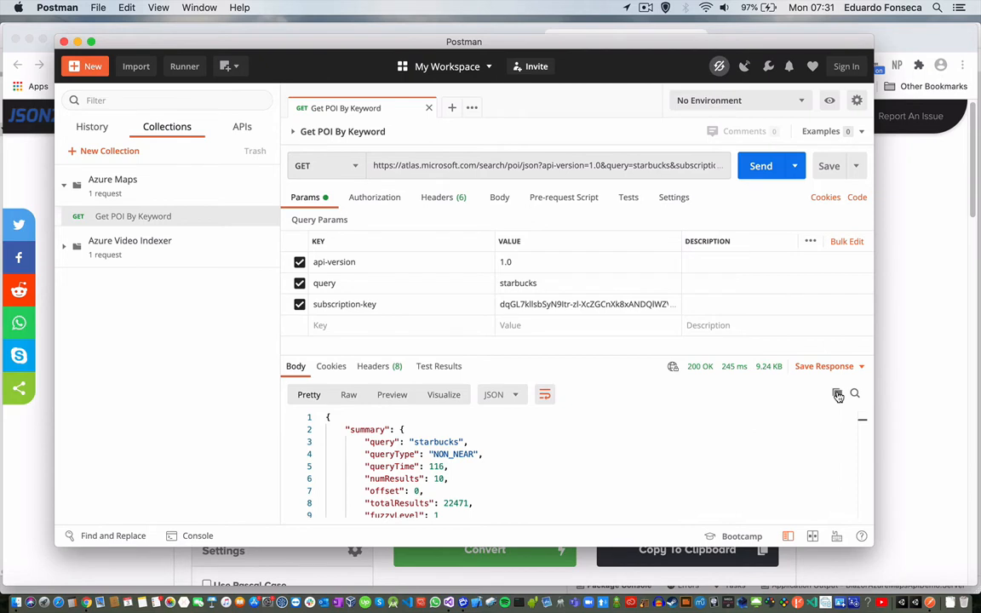
{"action": "mouse_move", "coordinate": [920, 319]}
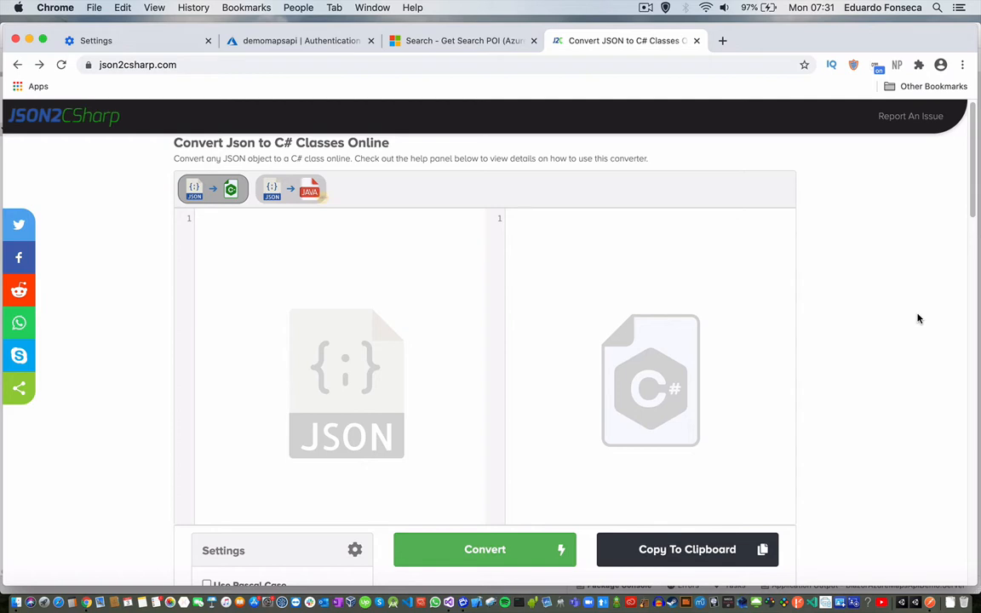
{"action": "mouse_move", "coordinate": [610, 253]}
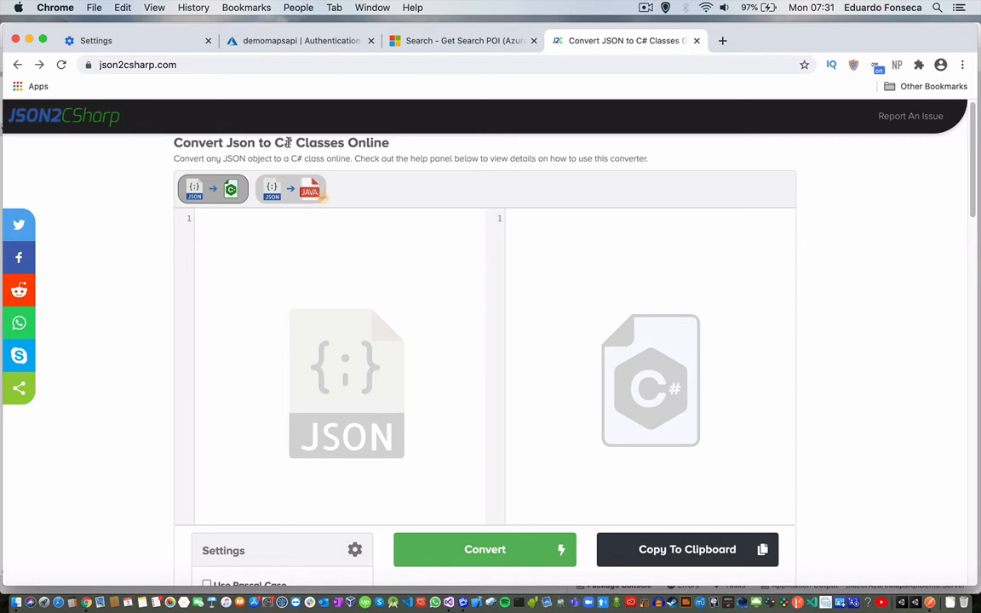
{"action": "mouse_move", "coordinate": [266, 382]}
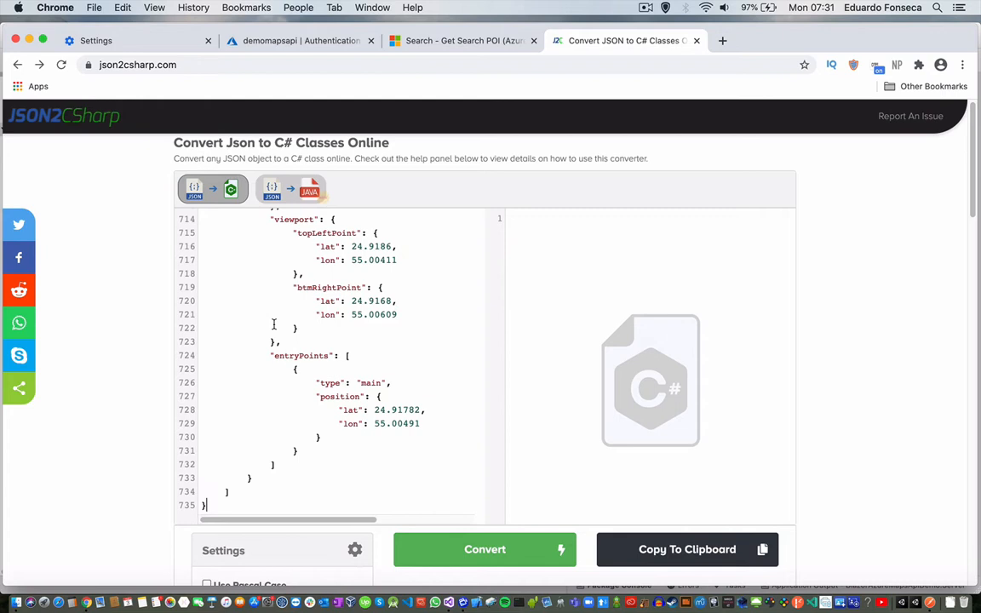
Convert the pasted Starbucks search JSON into C# classes (Summary, Brand, CategorySet)
{"action": "left_click", "coordinate": [484, 549]}
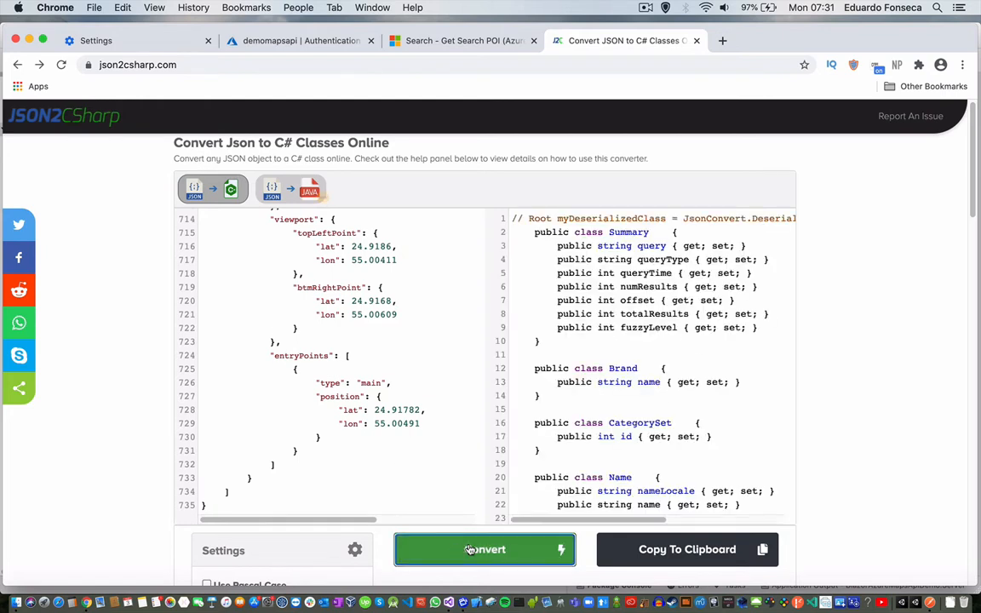
{"action": "mouse_move", "coordinate": [627, 336]}
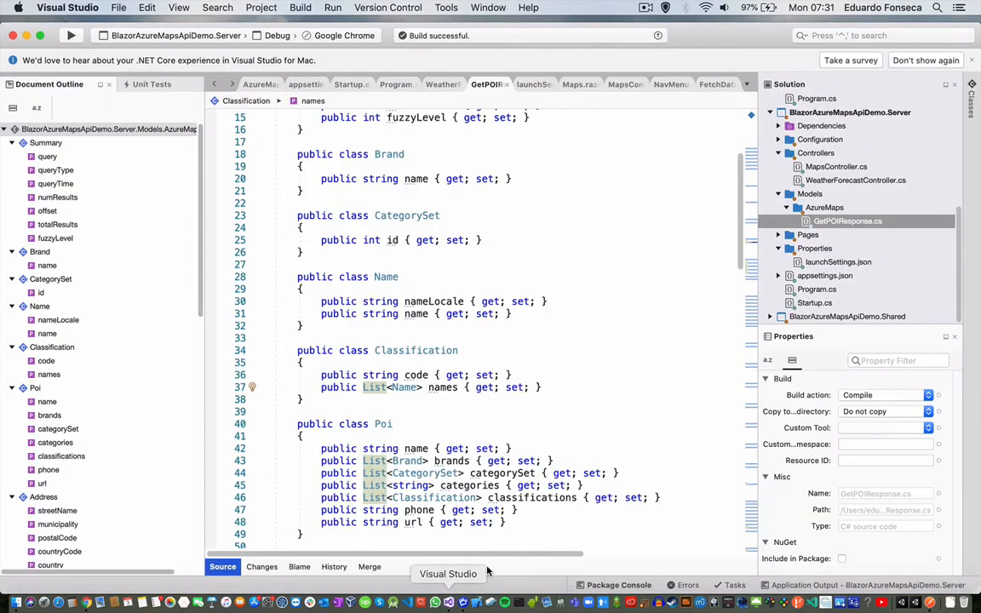
Scroll through GetPOIResponse.cs, then show MapsController's SearchPOIByKeyword action
{"action": "scroll", "scroll_direction": "down", "scroll_amount": 3}
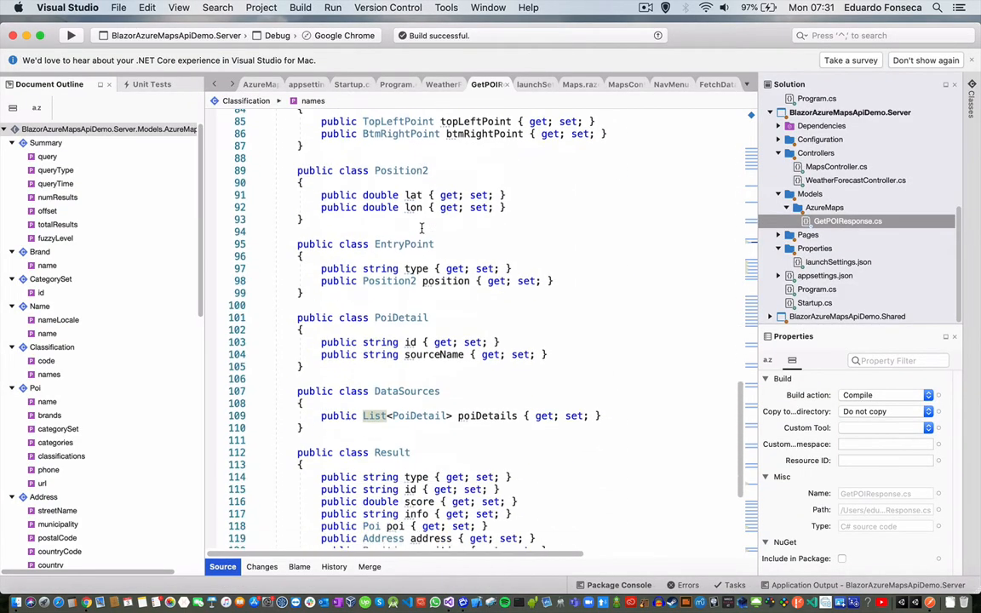
{"action": "left_click", "coordinate": [837, 167]}
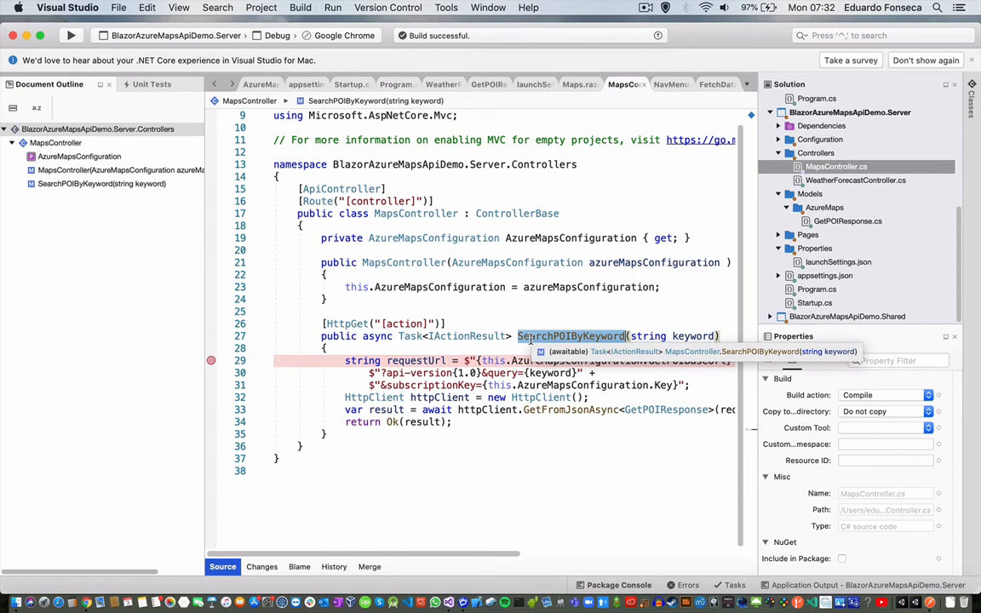
{"action": "mouse_move", "coordinate": [403, 323]}
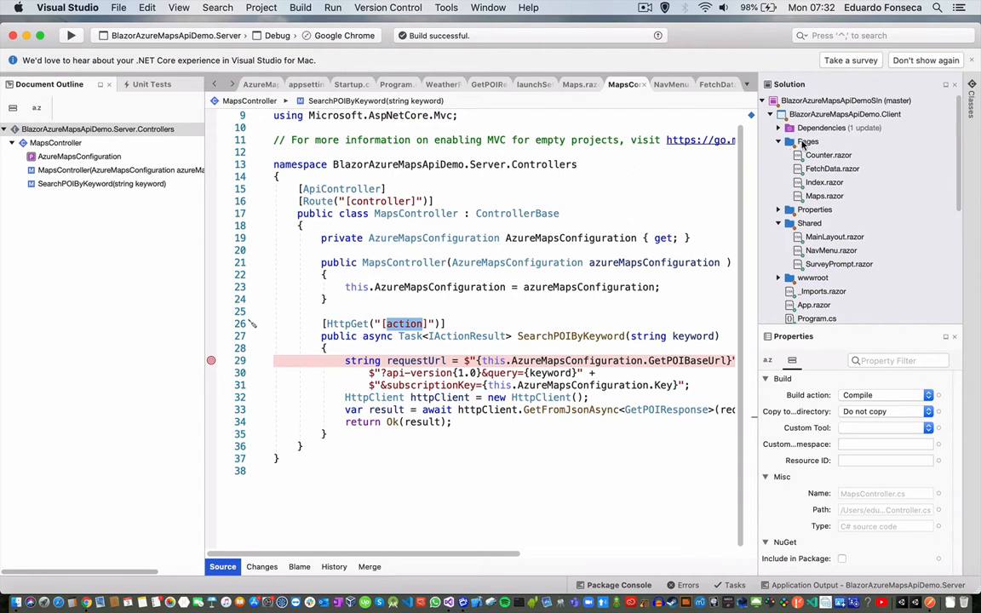
Start adding a new file under the client's Pages folder, cancel it, and open Maps.razor instead
{"action": "left_click", "coordinate": [808, 141]}
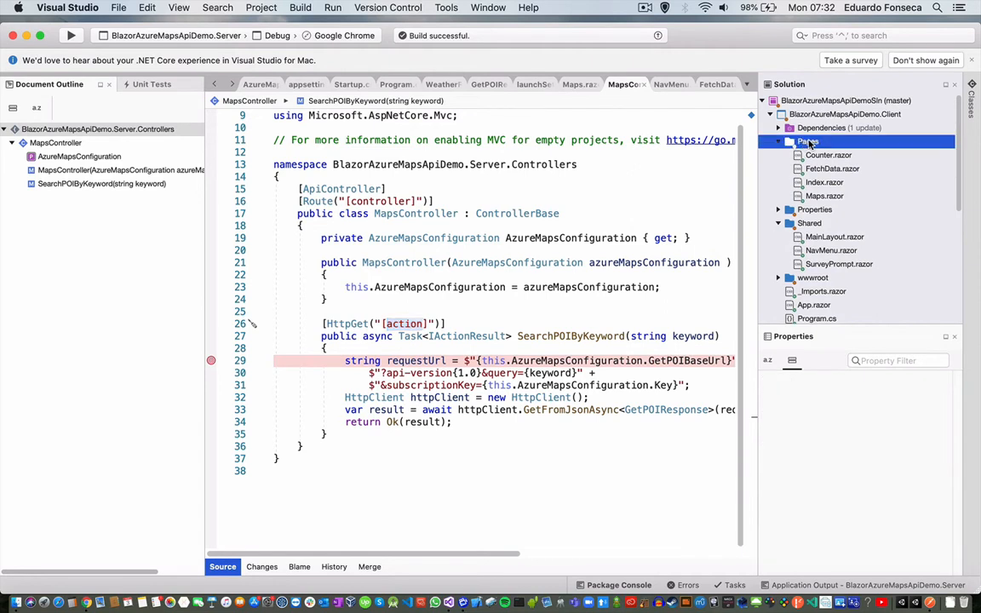
{"action": "right_click", "coordinate": [807, 141]}
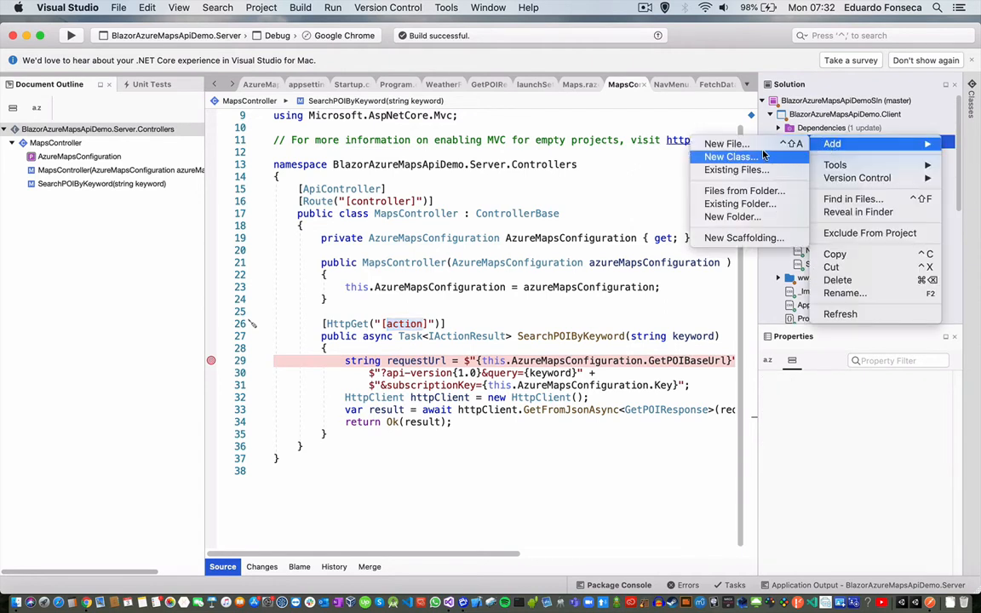
{"action": "left_click", "coordinate": [726, 143]}
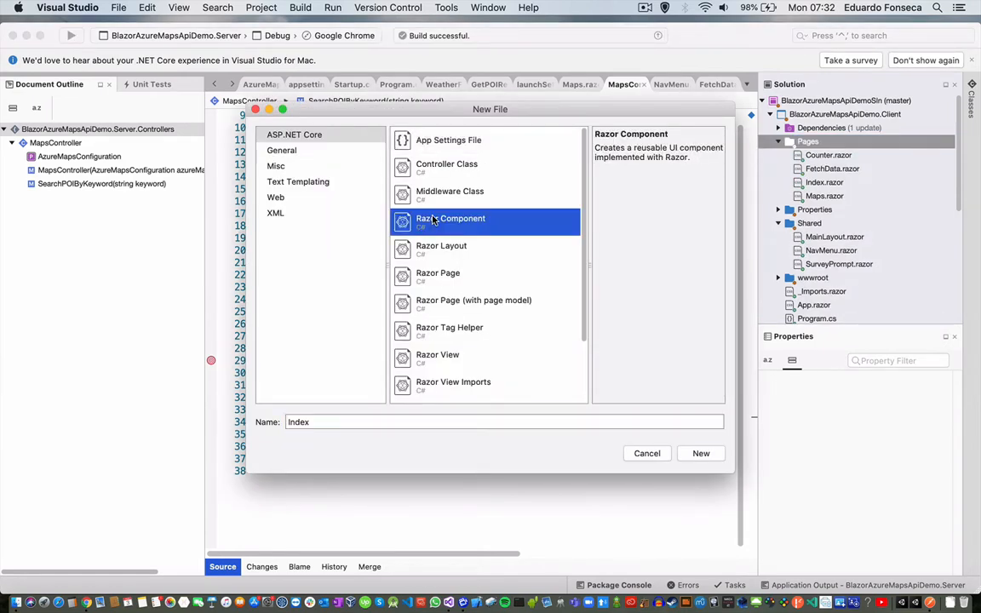
{"action": "left_click", "coordinate": [648, 453]}
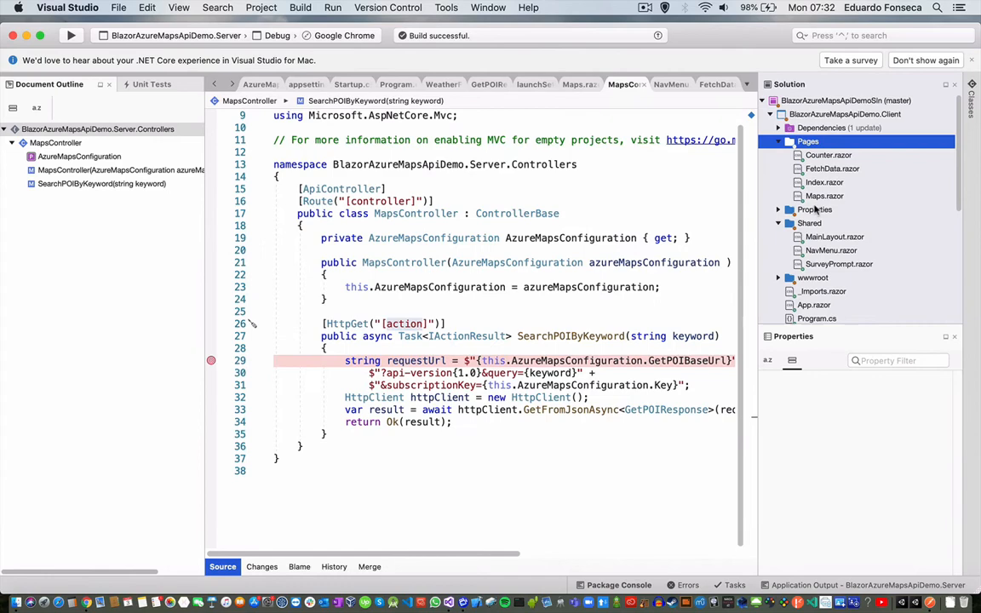
{"action": "left_click", "coordinate": [825, 196]}
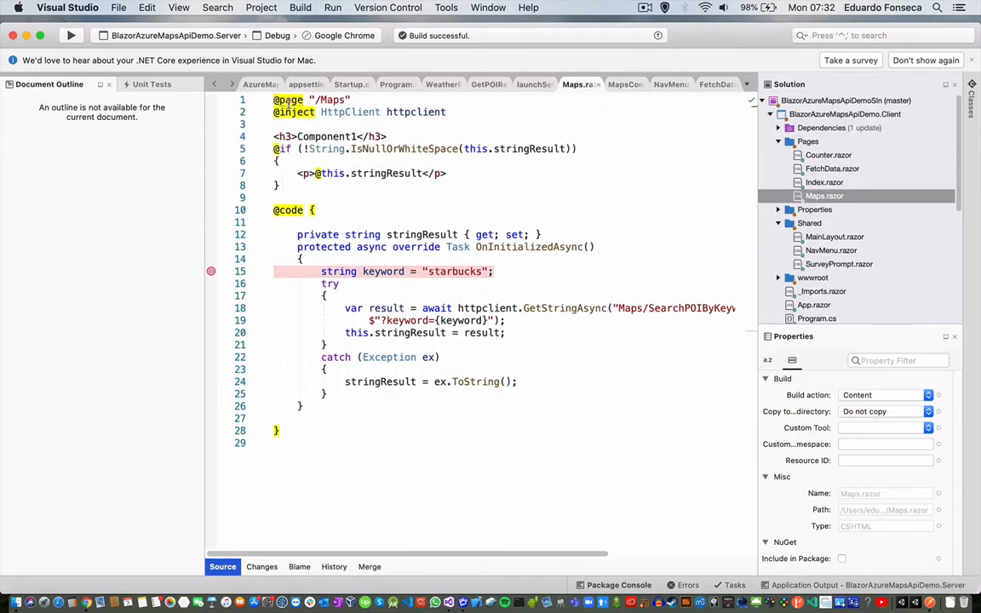
{"action": "double_click", "coordinate": [331, 99]}
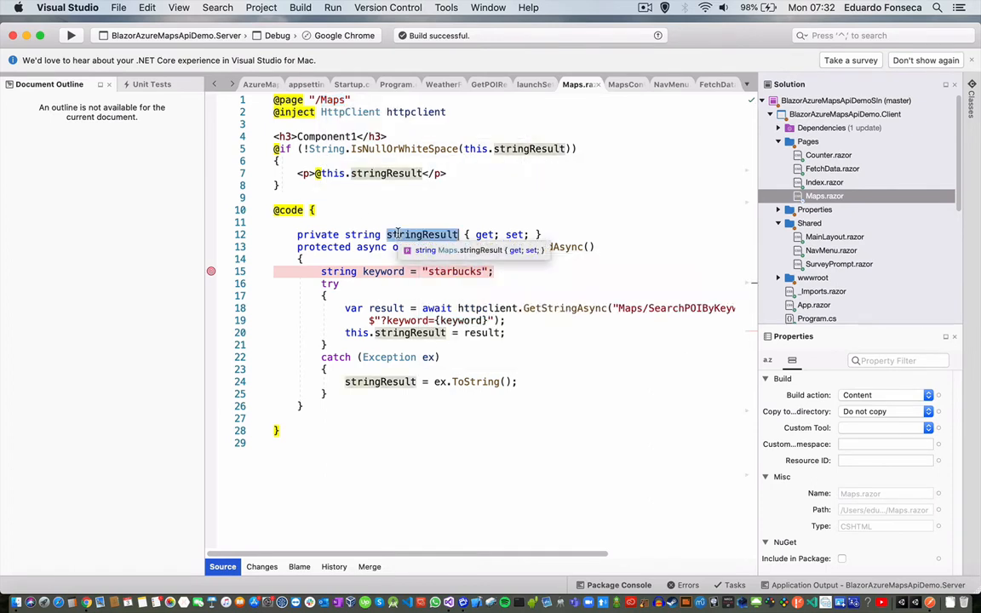
{"action": "mouse_move", "coordinate": [385, 174]}
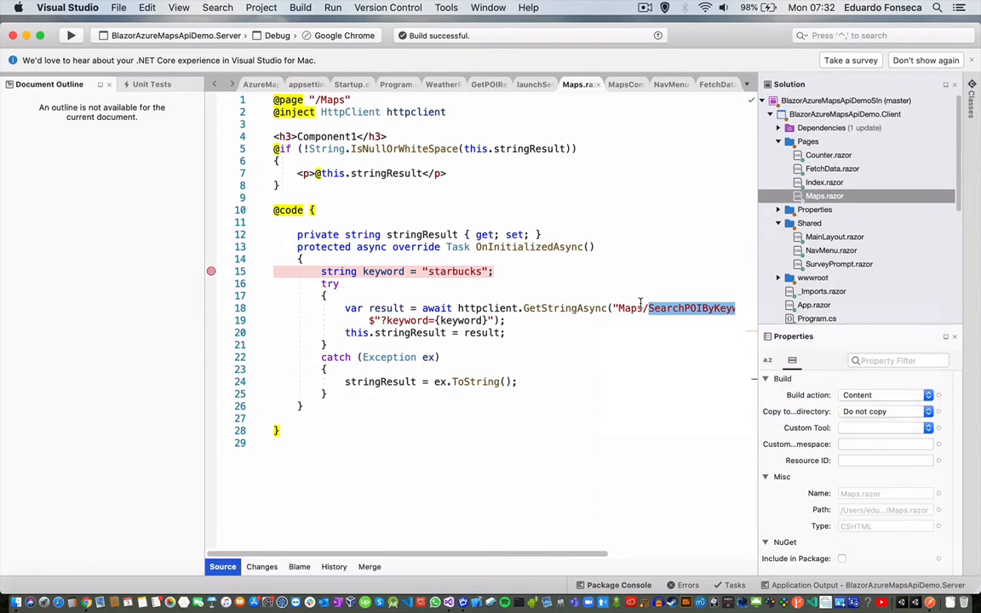
{"action": "mouse_move", "coordinate": [401, 321]}
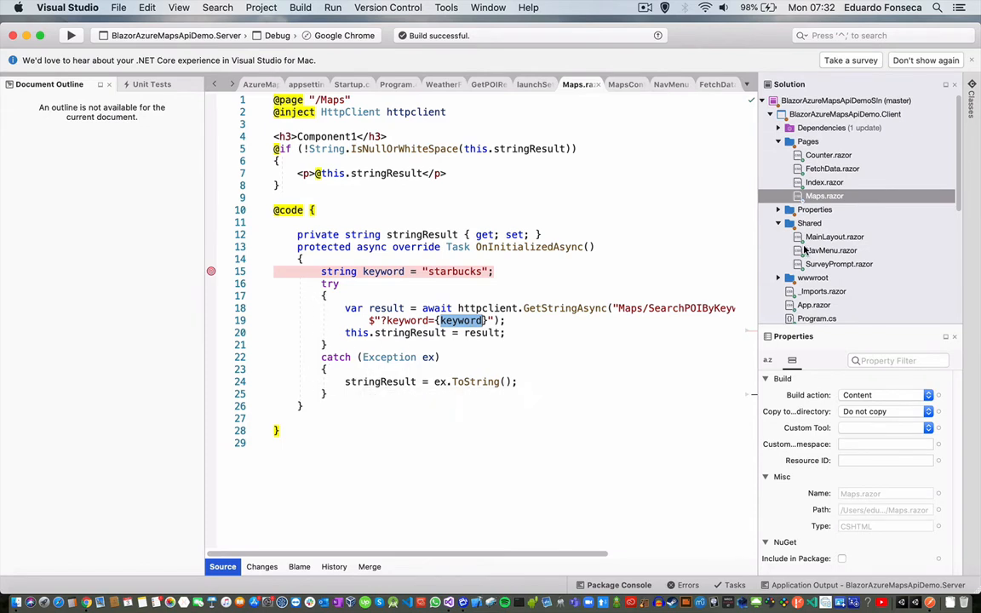
{"action": "mouse_move", "coordinate": [869, 238]}
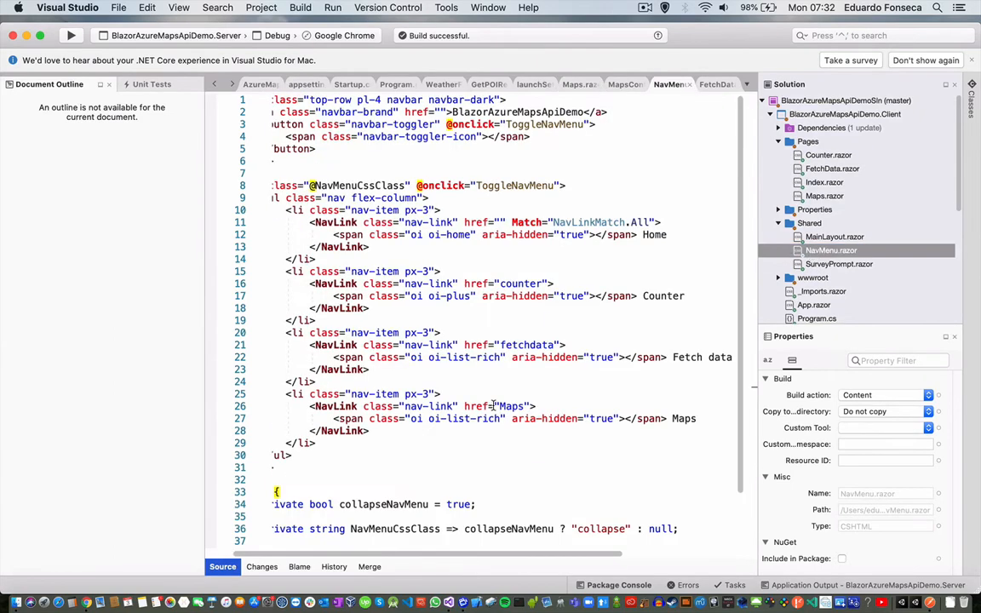
Point out the href="Maps" NavLink in NavMenu.razor and return to the server output
{"action": "double_click", "coordinate": [683, 419]}
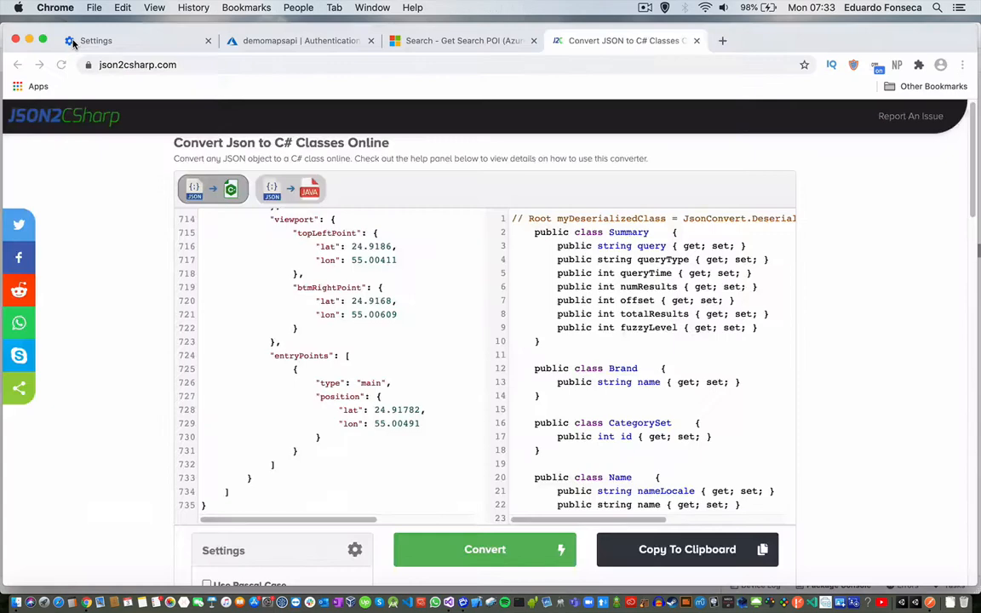
{"action": "left_click", "coordinate": [886, 41]}
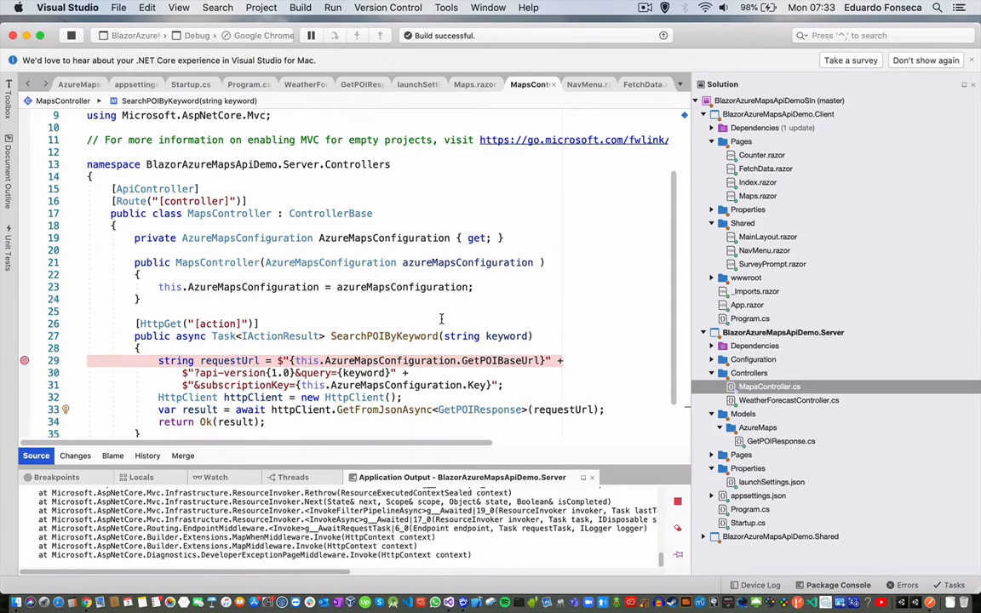
{"action": "mouse_move", "coordinate": [290, 408]}
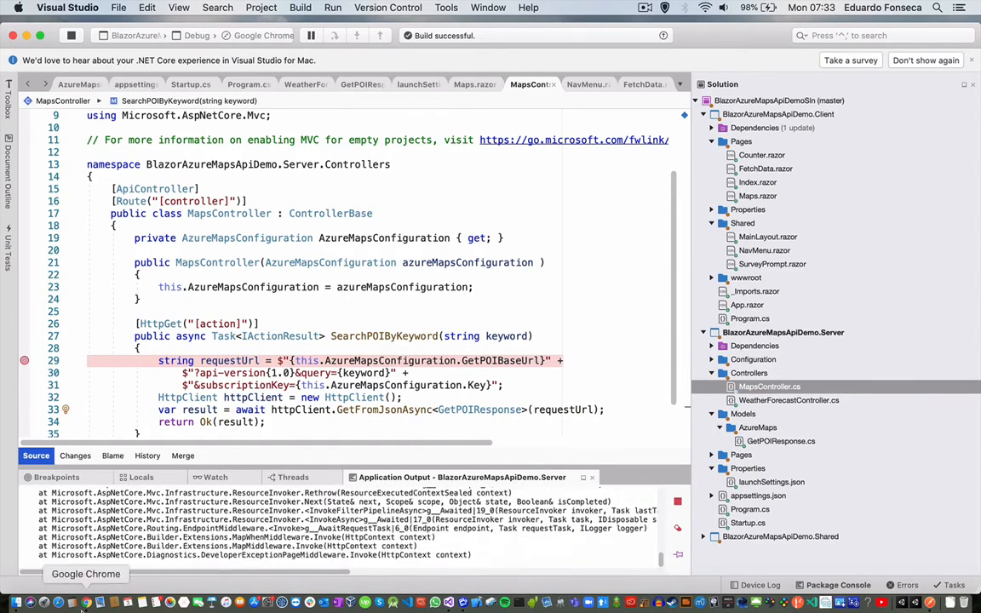
Switch to Chrome to view the Maps page's 500 Internal Server Error
{"action": "left_click", "coordinate": [85, 572]}
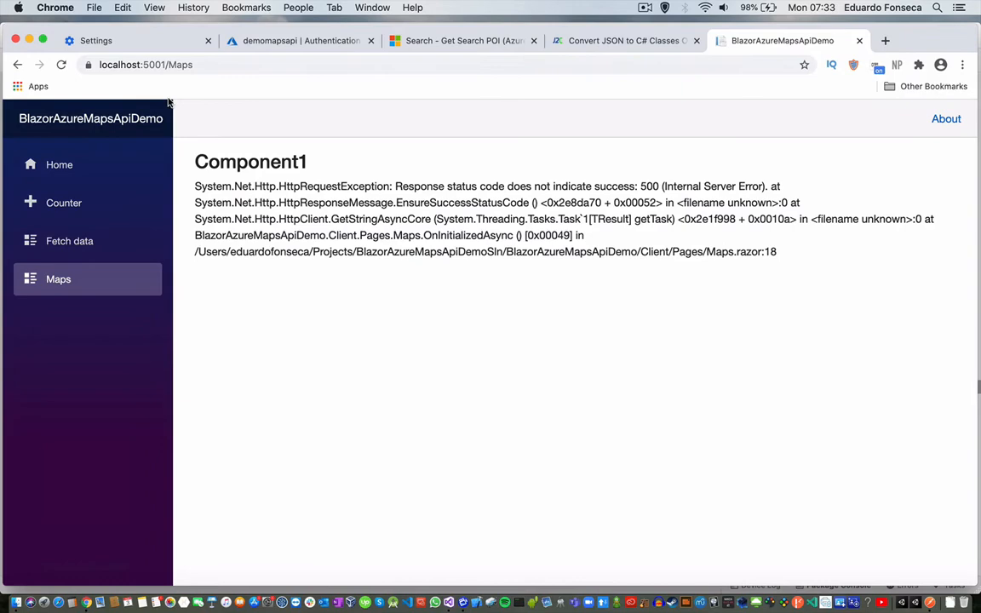
{"action": "mouse_move", "coordinate": [141, 80]}
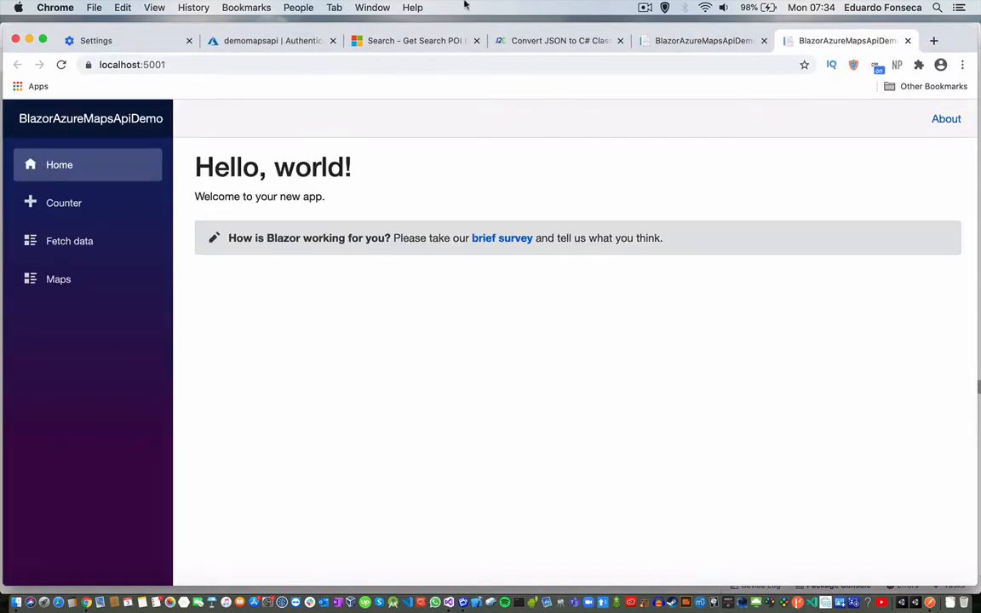
Return to Visual Studio and scroll the Application Output to the HttpRequestException 400 Bad Request
{"action": "left_click", "coordinate": [58, 279]}
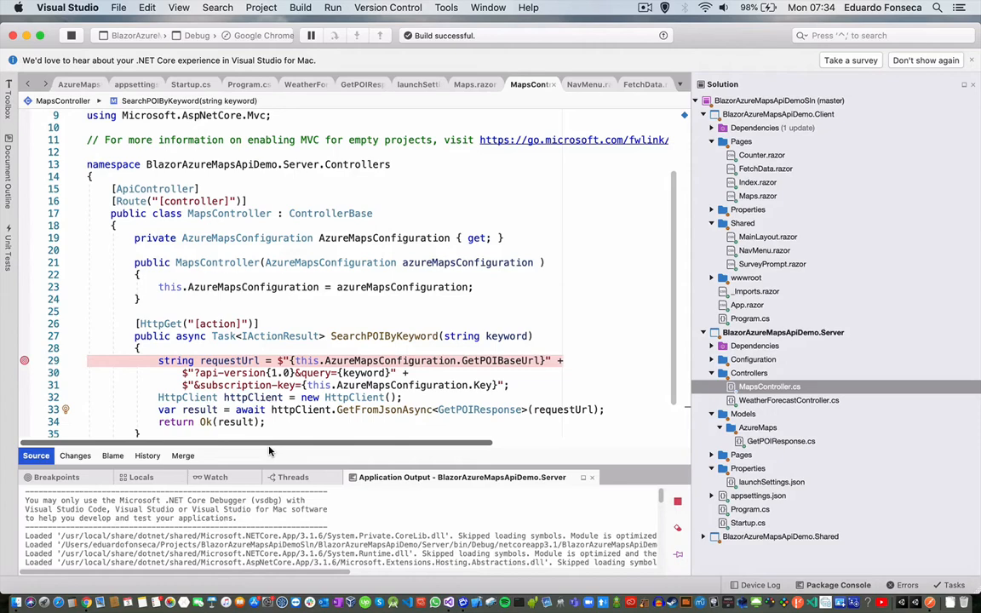
{"action": "mouse_move", "coordinate": [402, 450]}
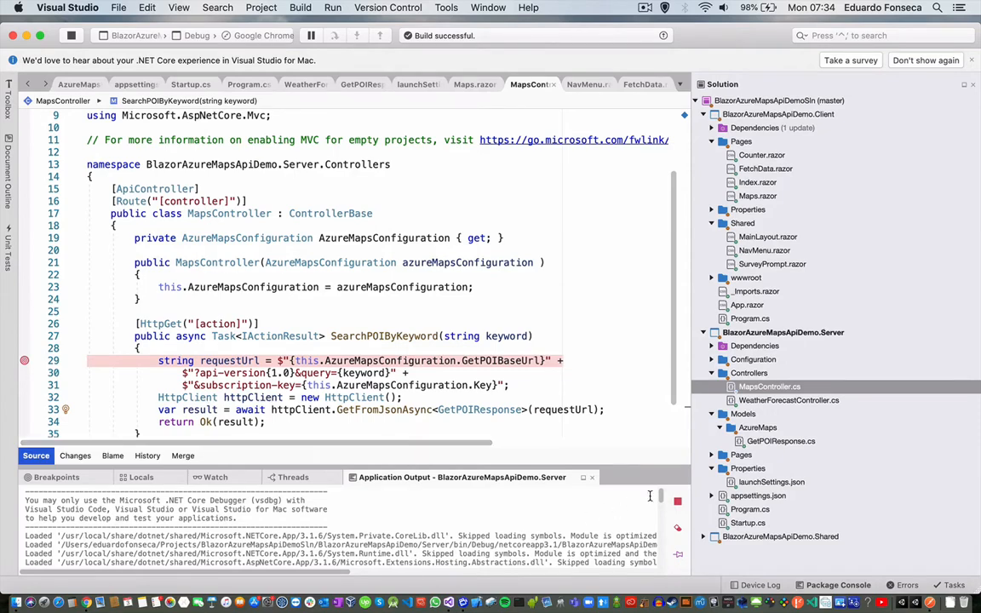
{"action": "scroll", "scroll_direction": "down", "scroll_amount": 3}
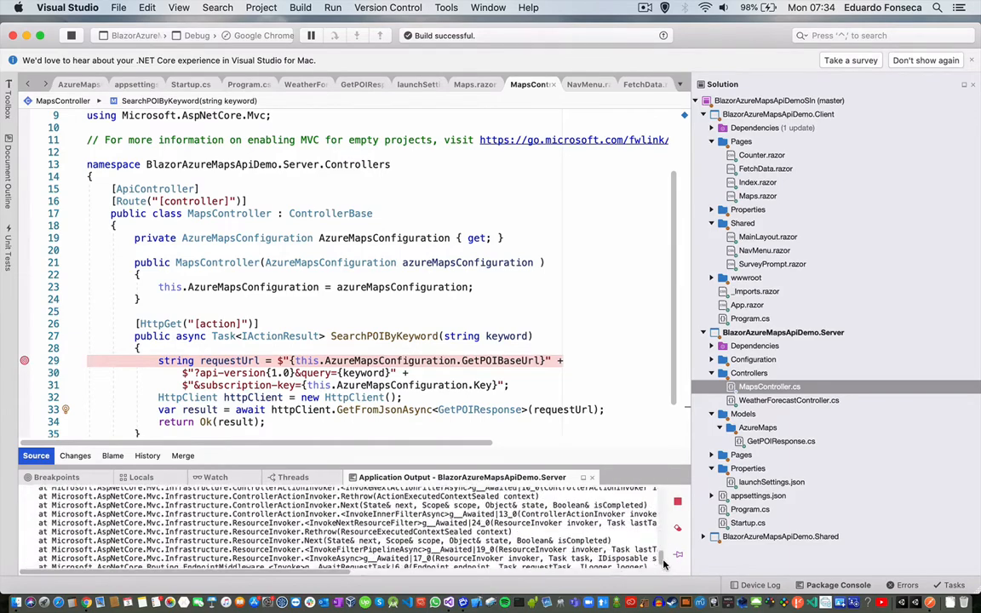
{"action": "scroll", "scroll_direction": "down", "scroll_amount": 3}
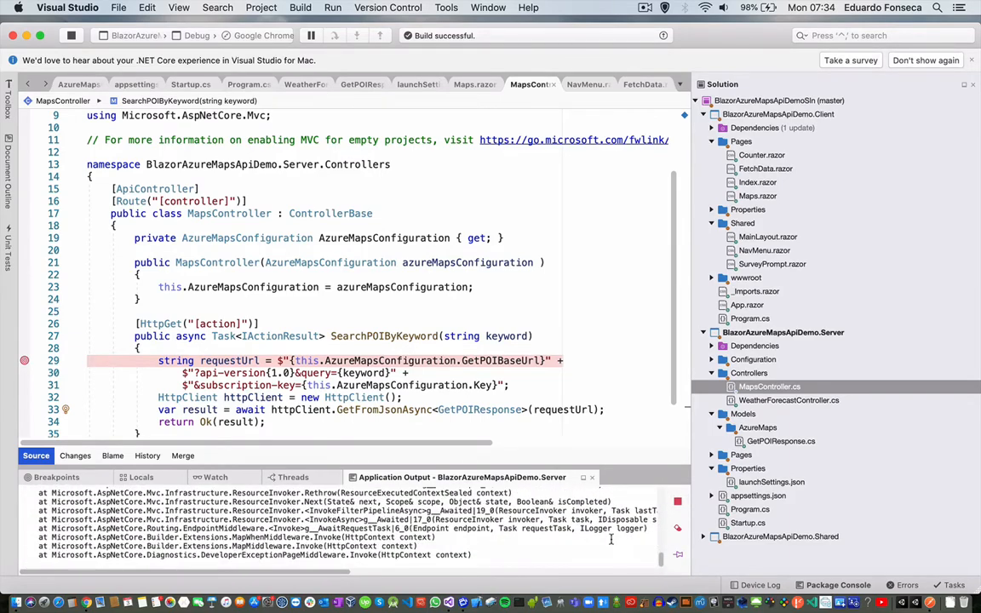
{"action": "mouse_move", "coordinate": [612, 539]}
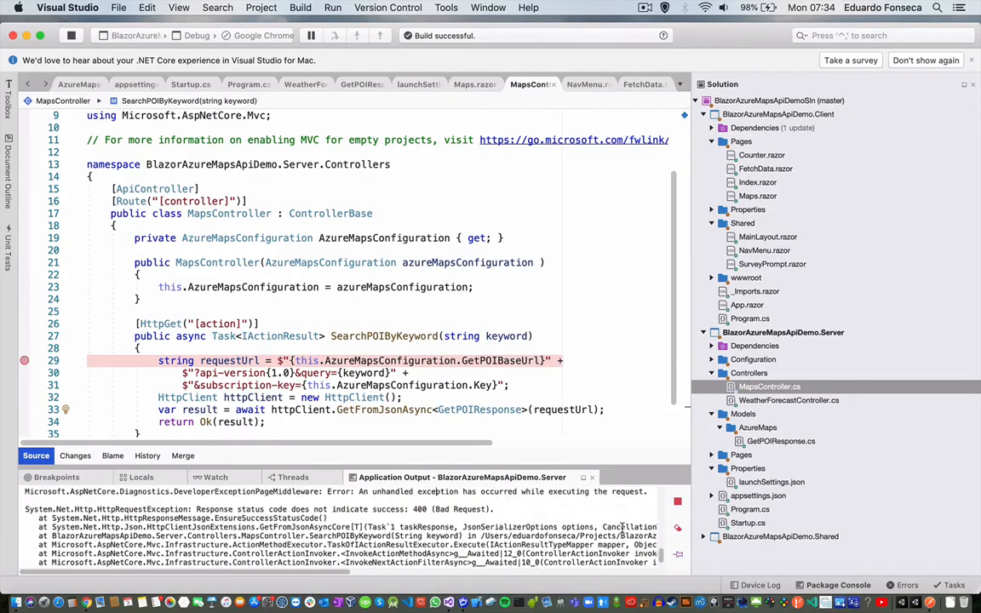
{"action": "scroll", "scroll_direction": "up", "scroll_amount": 3}
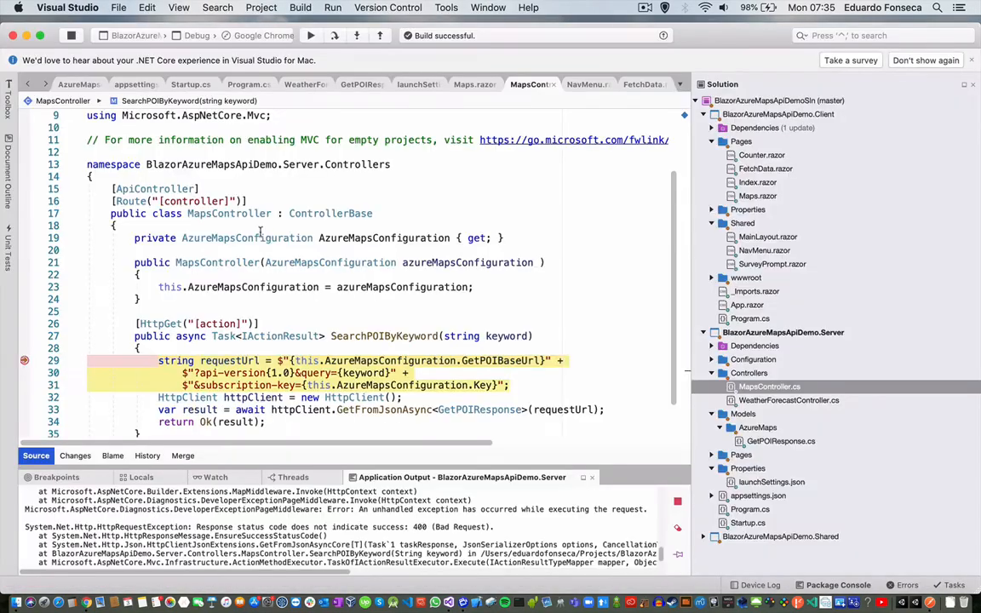
{"action": "left_click", "coordinate": [310, 34]}
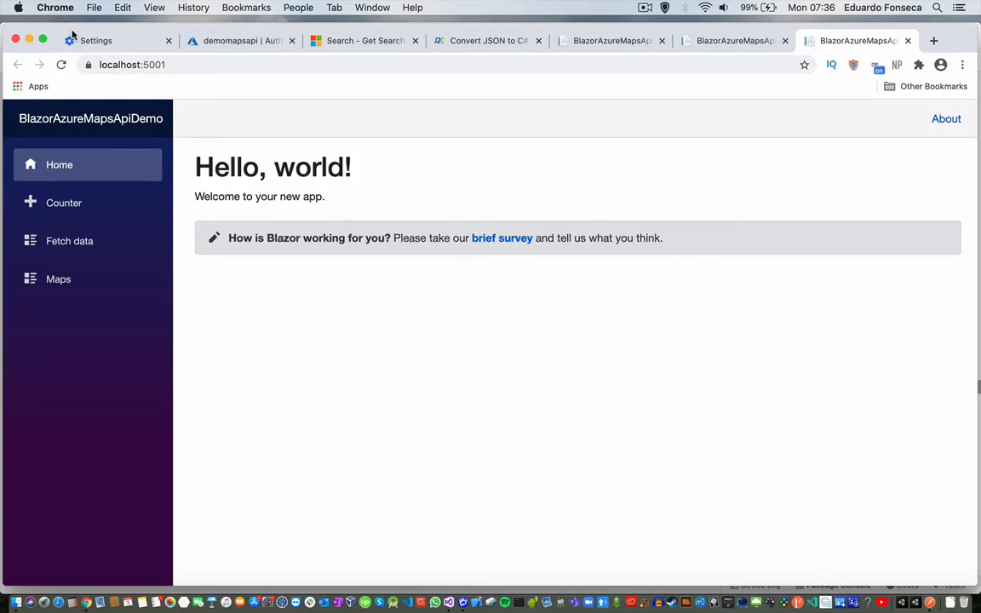
Load the Maps page and continue past the line 29 breakpoint so Starbucks results render
{"action": "left_click", "coordinate": [57, 279]}
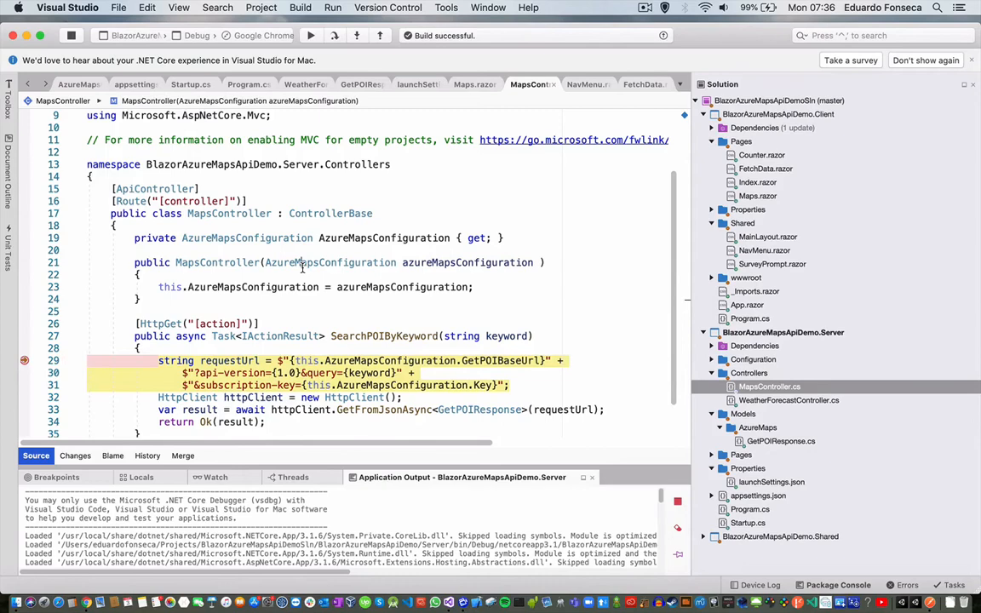
{"action": "left_click", "coordinate": [310, 34]}
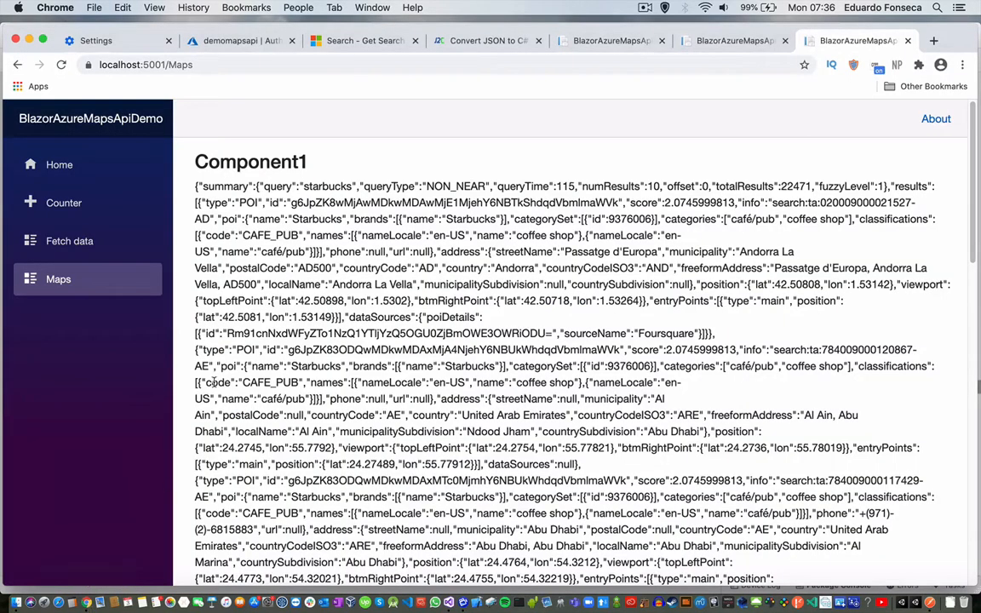
{"action": "scroll", "scroll_direction": "down", "scroll_amount": 3}
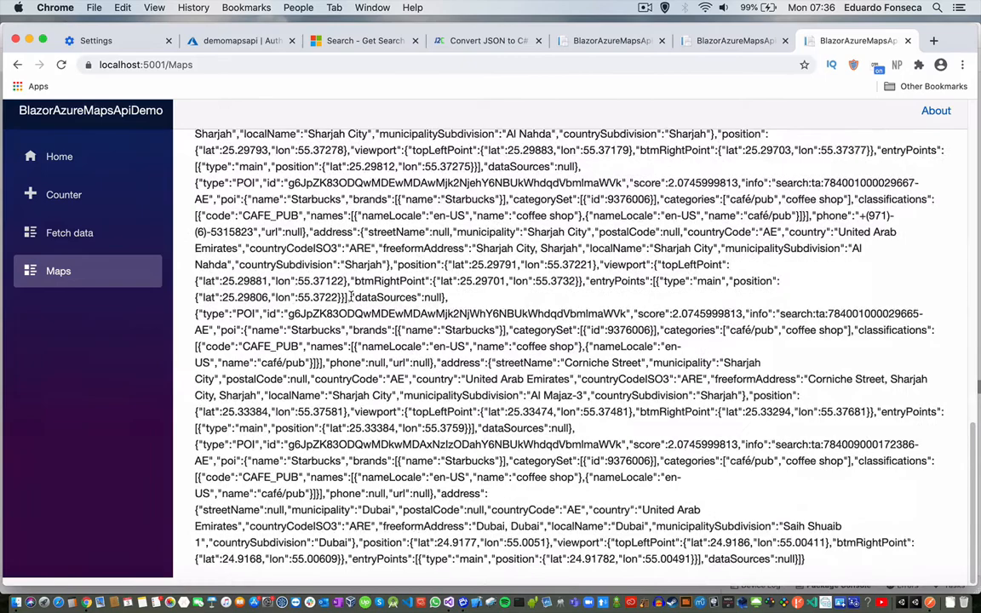
{"action": "scroll", "scroll_direction": "up", "scroll_amount": 3}
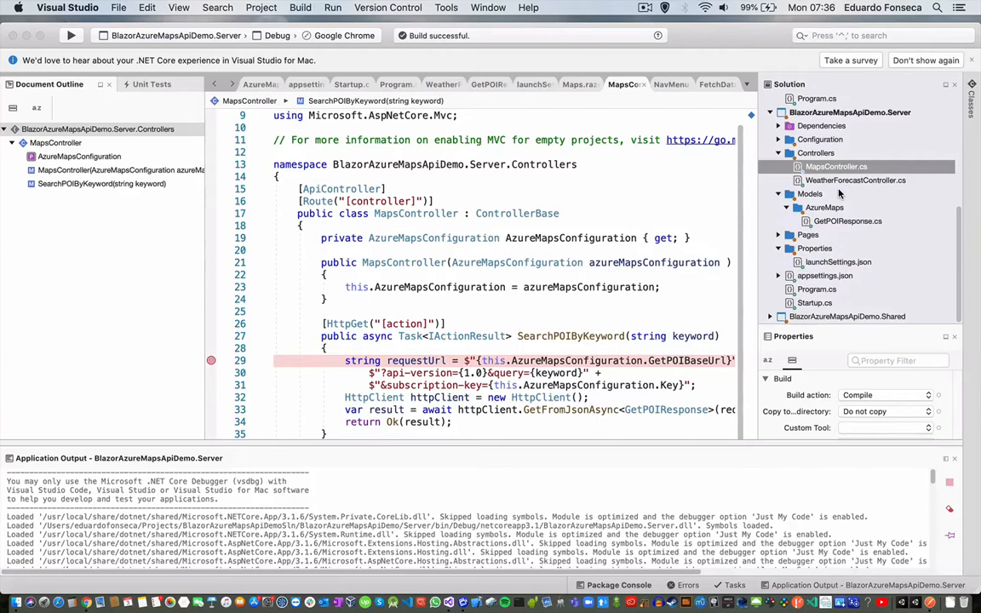
{"action": "mouse_move", "coordinate": [835, 211]}
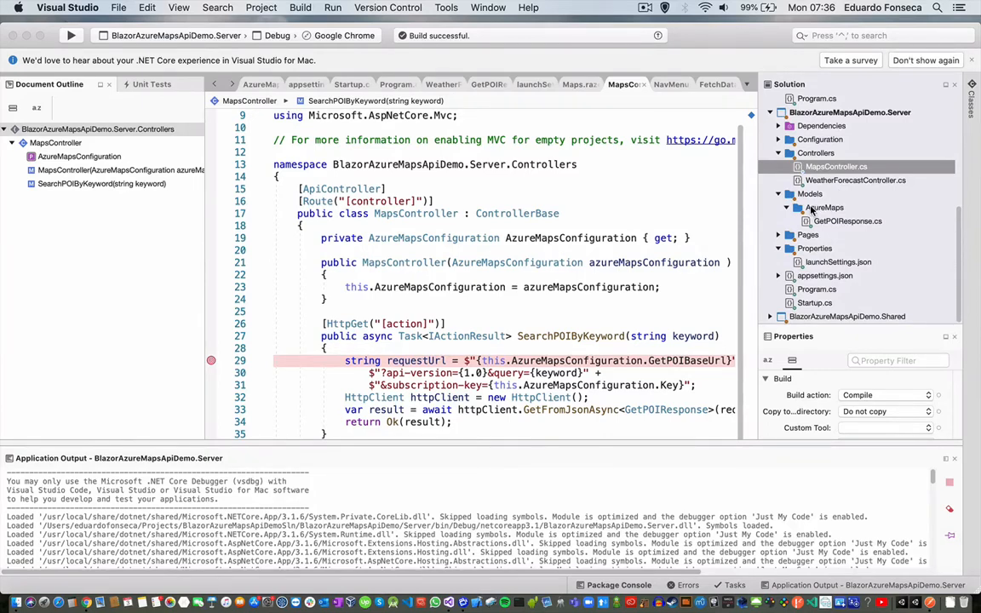
Select the server project's Models folder holding AzureMaps and GetPOIResponse.cs
{"action": "left_click", "coordinate": [811, 194]}
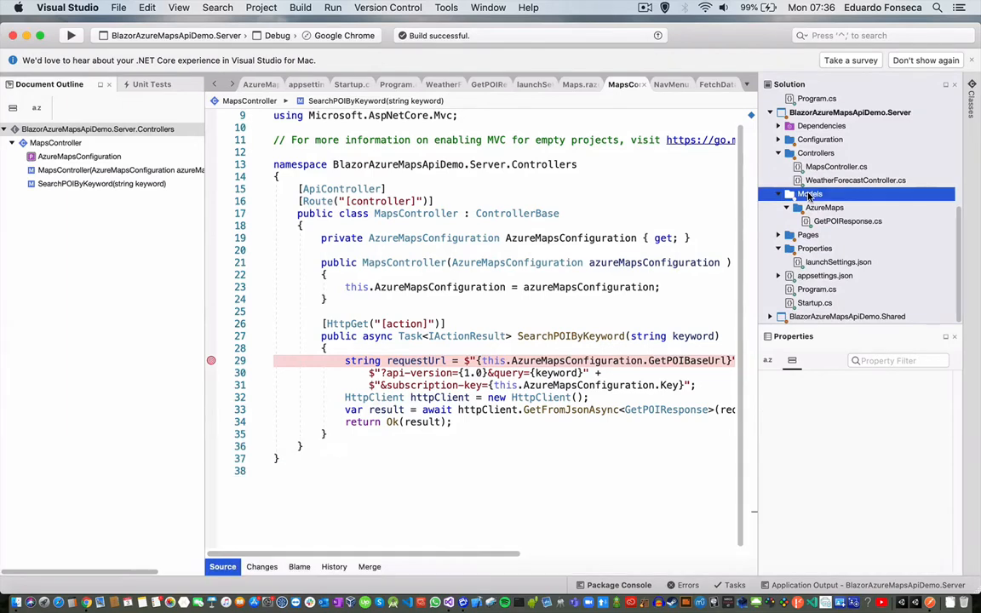
Move the server's Models folder into the Shared project
{"action": "right_click", "coordinate": [808, 194]}
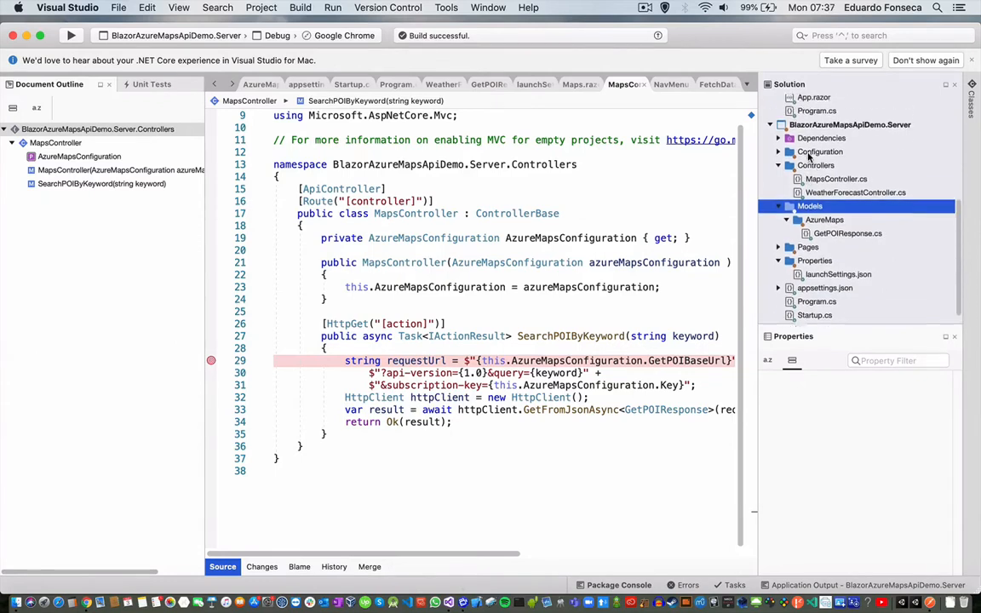
{"action": "left_click", "coordinate": [761, 100]}
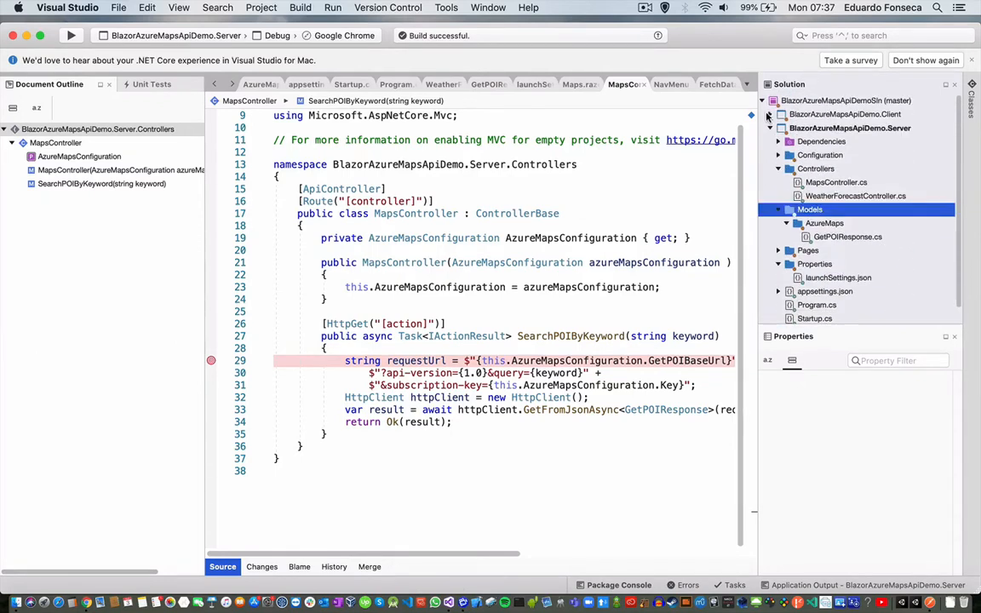
{"action": "left_click", "coordinate": [770, 128]}
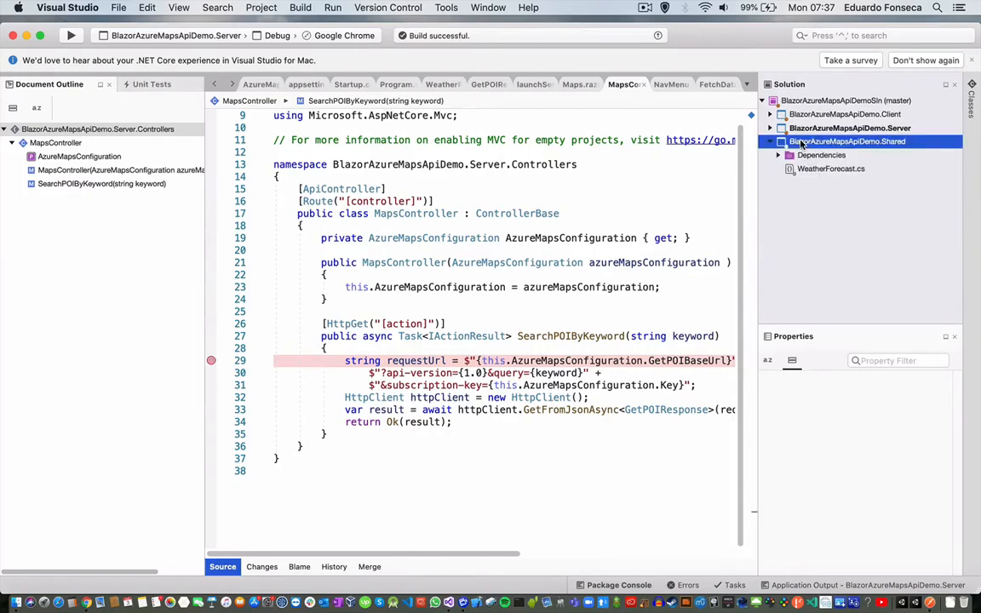
{"action": "right_click", "coordinate": [847, 141]}
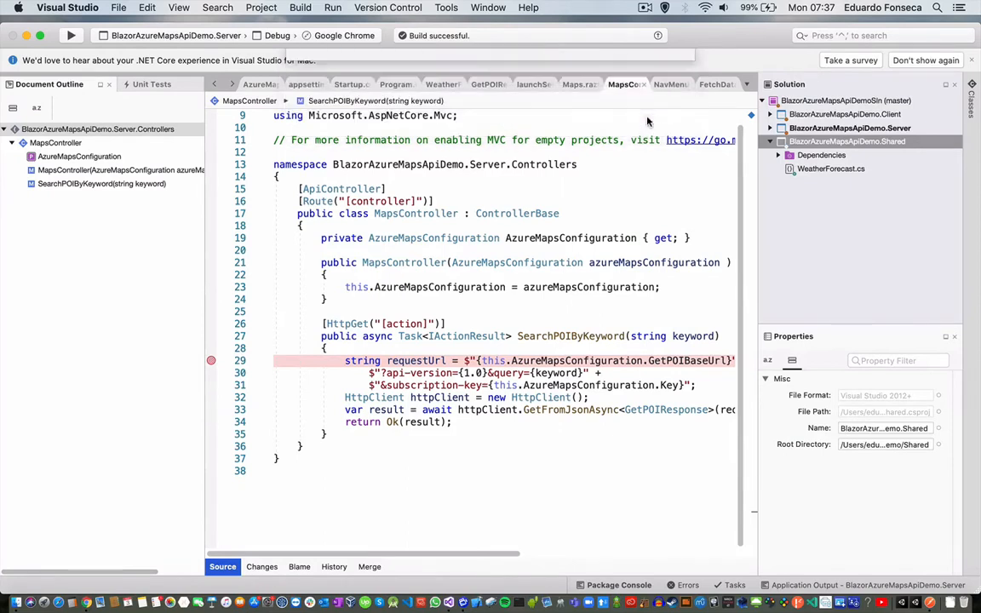
{"action": "left_click", "coordinate": [770, 141]}
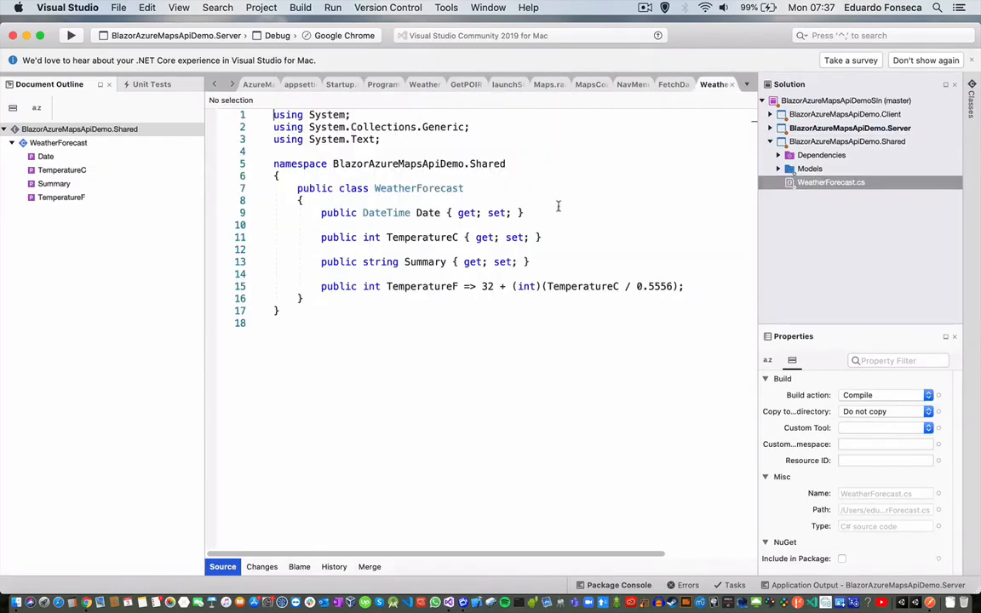
Update GetPOIResponse.cs to the Shared namespace, then bring up the client's Maps.razor page
{"action": "double_click", "coordinate": [488, 164]}
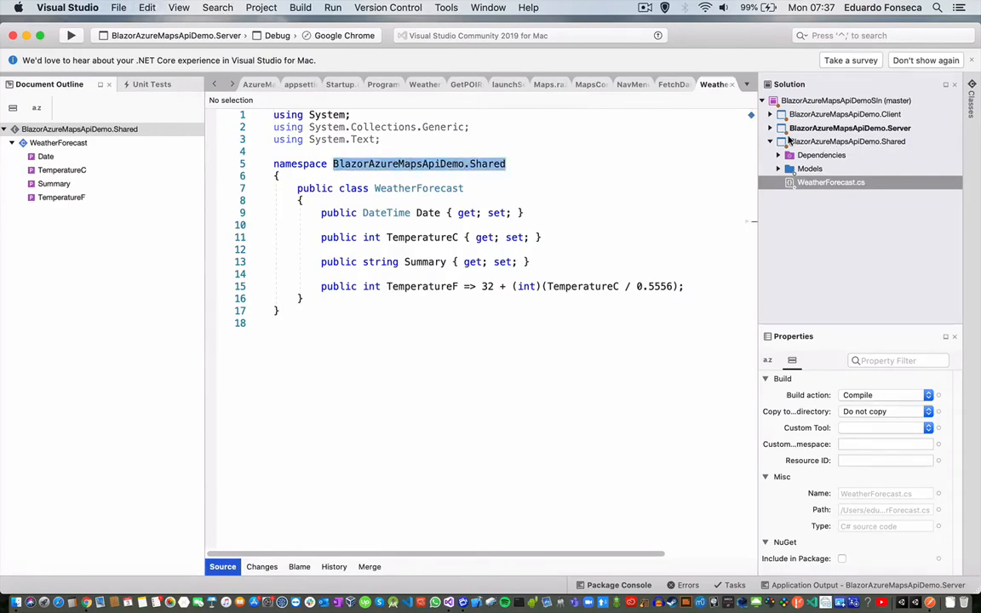
{"action": "left_click", "coordinate": [776, 168]}
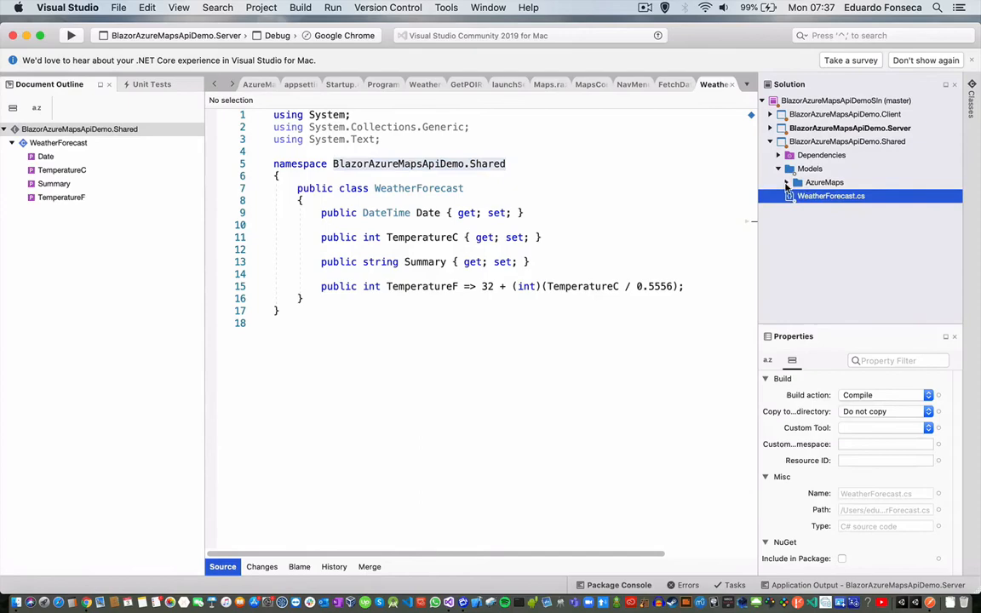
{"action": "left_click", "coordinate": [848, 196]}
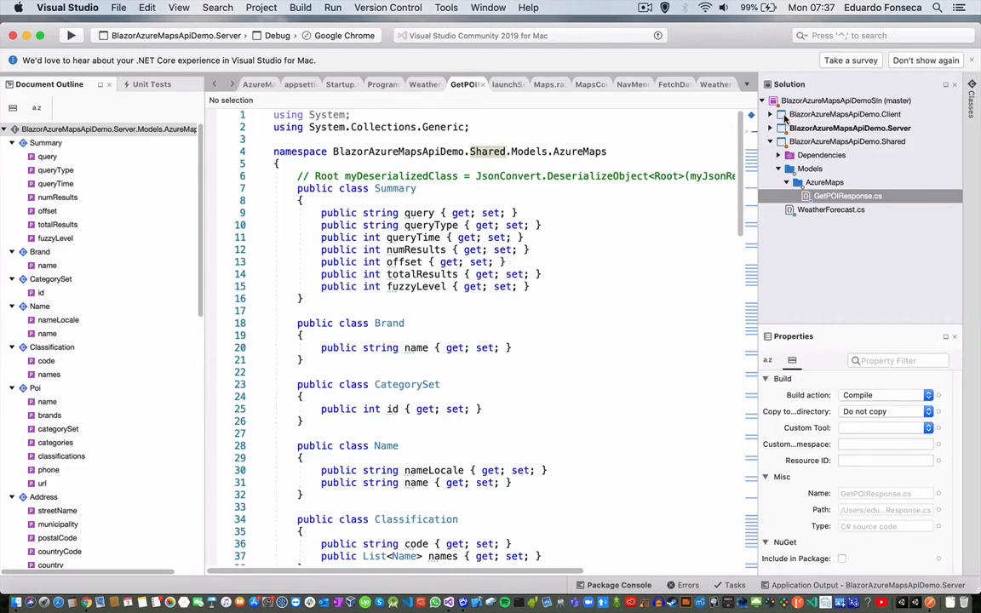
{"action": "left_click", "coordinate": [770, 115]}
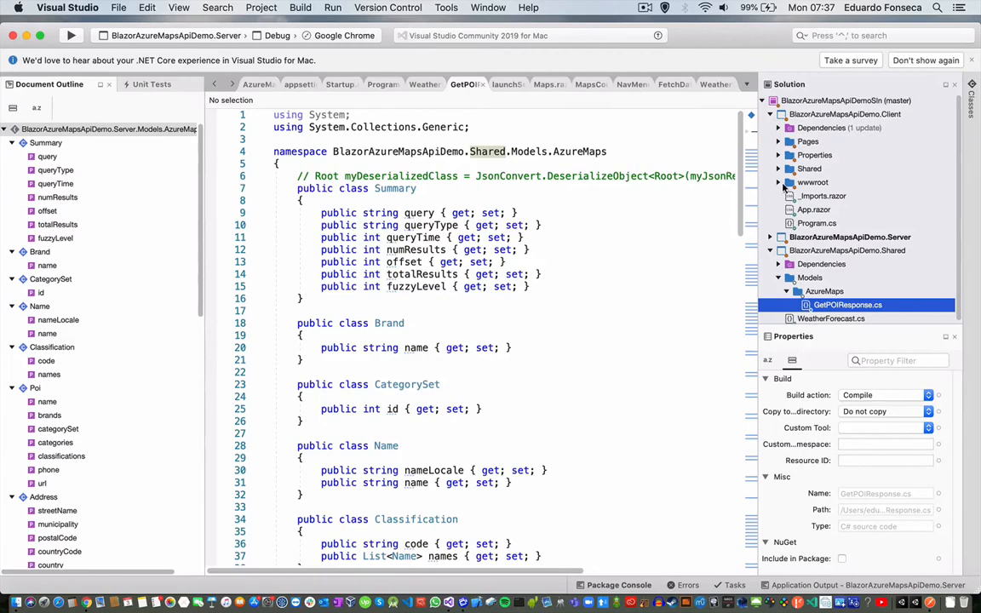
{"action": "left_click", "coordinate": [807, 142]}
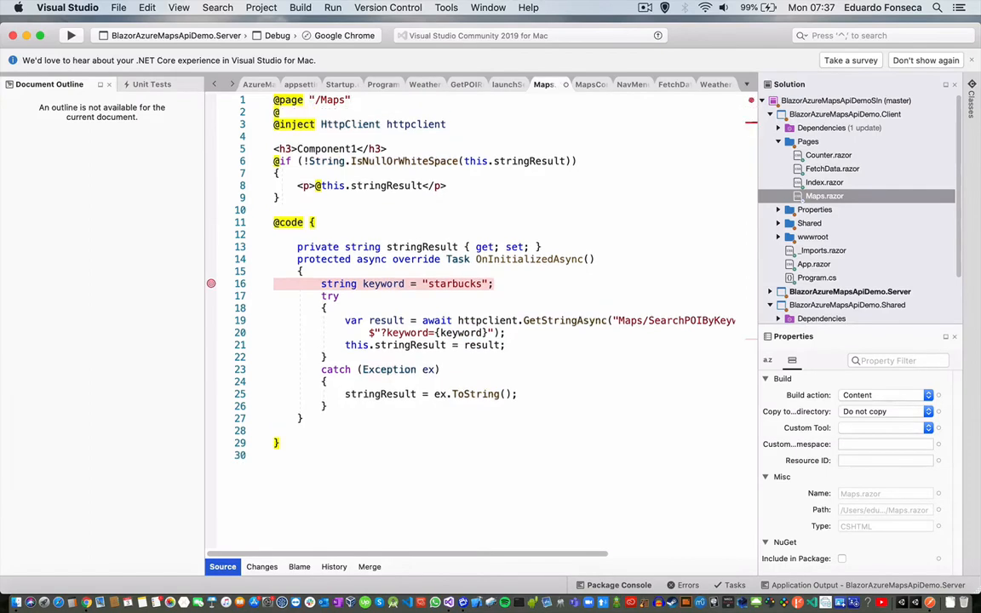
{"action": "type", "text": "using"}
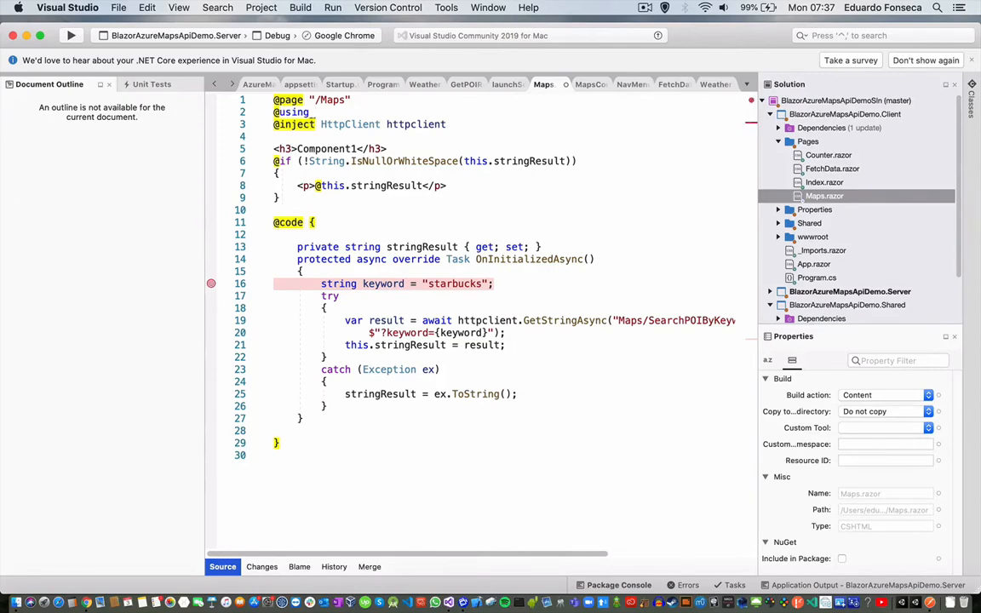
{"action": "type", "text": "BlazorAzureMapsApiDemo.Shared.Models.AzureMaps"}
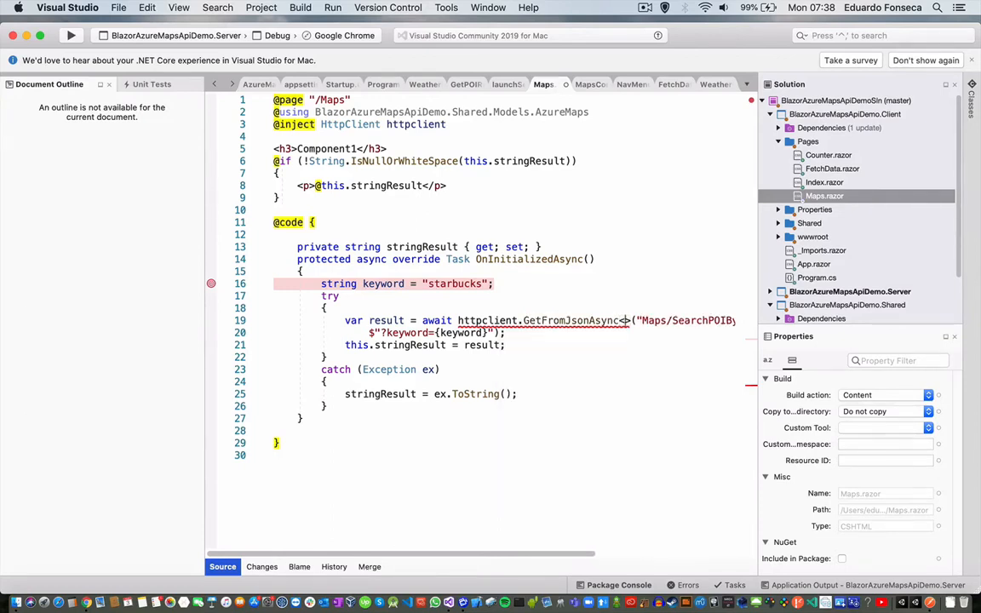
{"action": "type", "text": "B"}
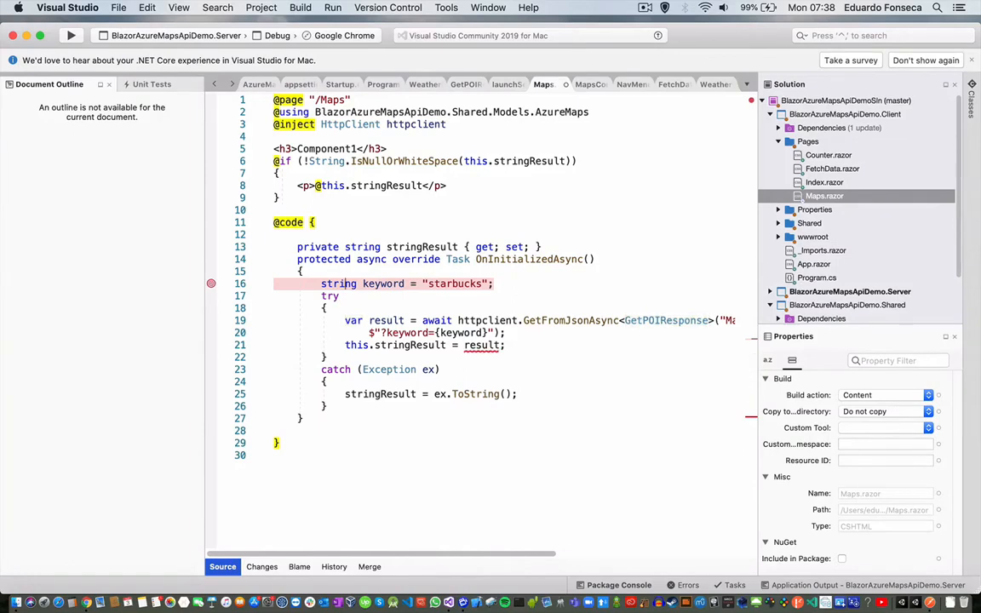
Change the result property to List<GetPOIResponse> POIsList and fetch it with GetFromJsonAsync
{"action": "double_click", "coordinate": [363, 247]}
{"action": "type", "text": "L"}
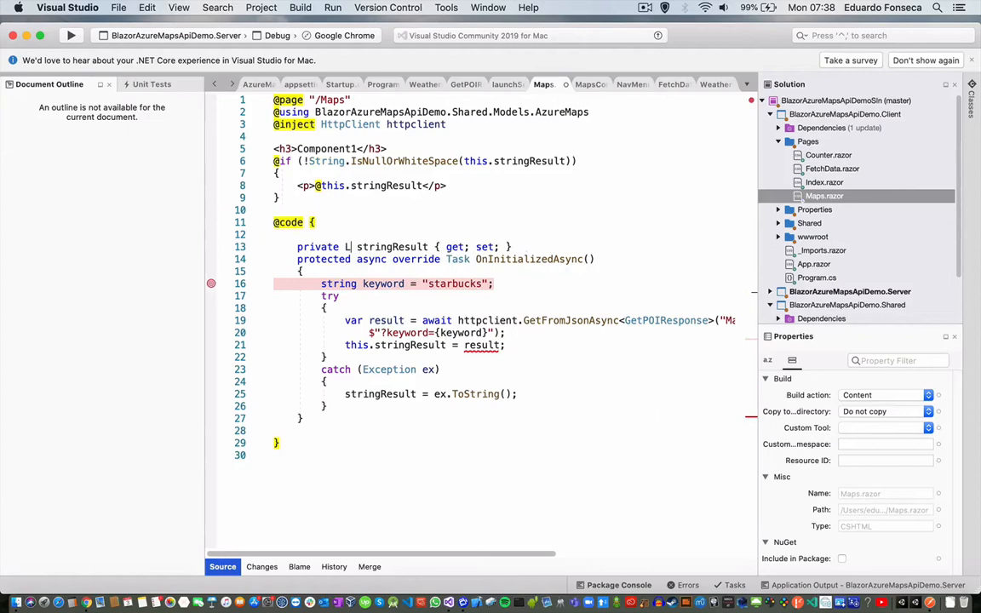
{"action": "type", "text": "ist<Get>"}
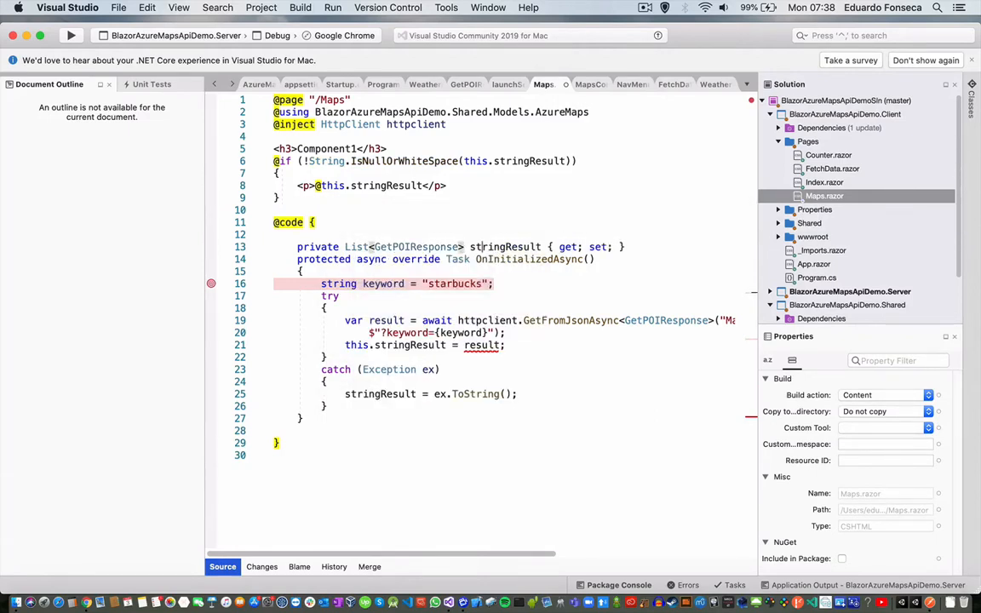
{"action": "double_click", "coordinate": [506, 245]}
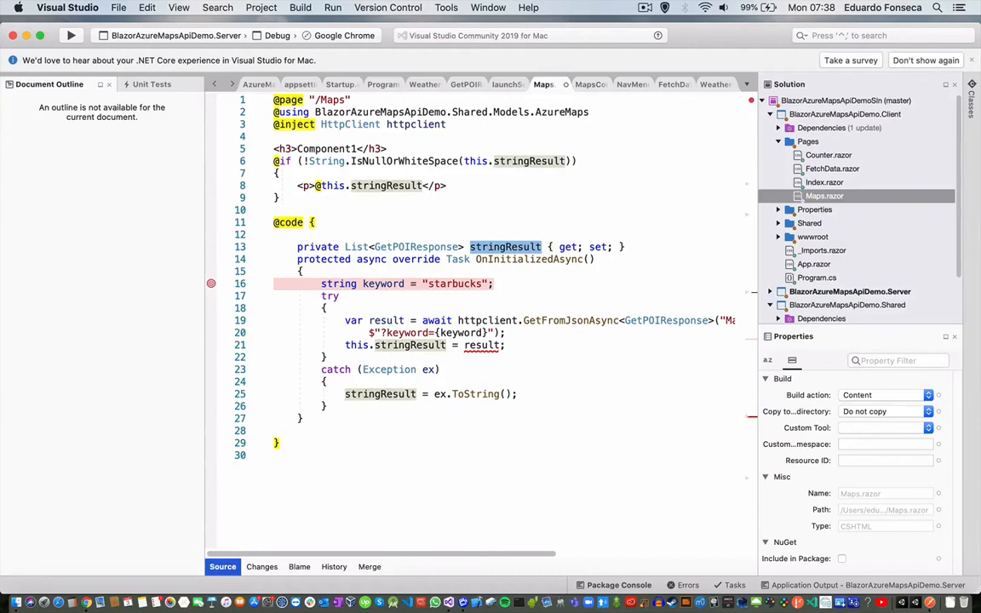
{"action": "type", "text": "P"}
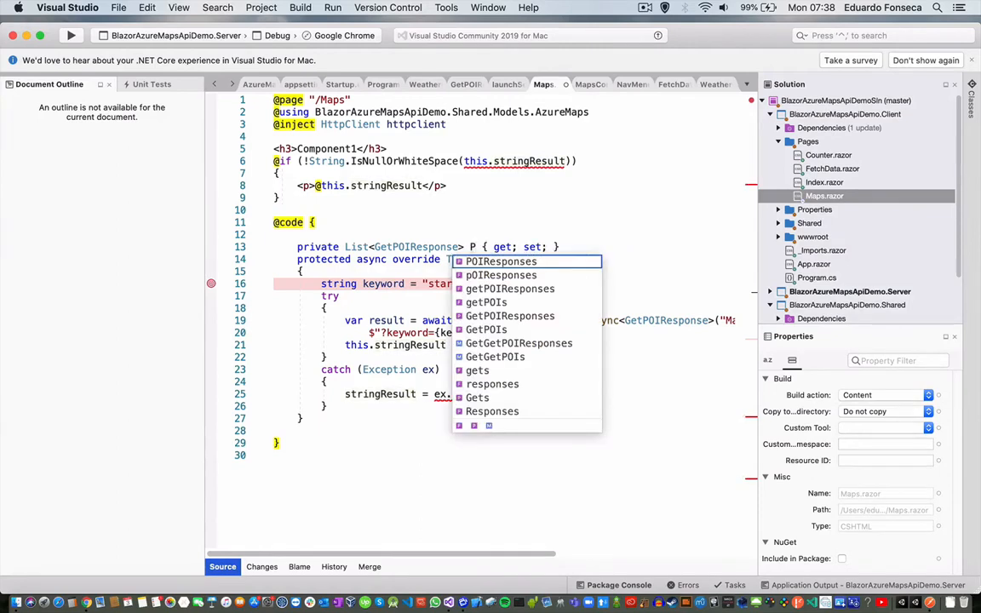
{"action": "type", "text": "oi"}
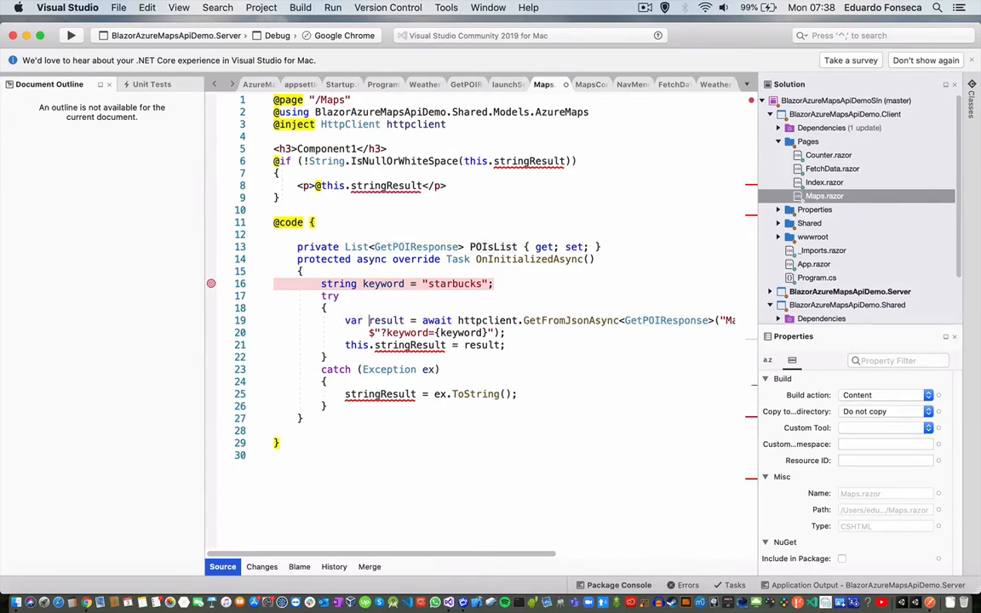
{"action": "type", "text": "this.POIsLis"}
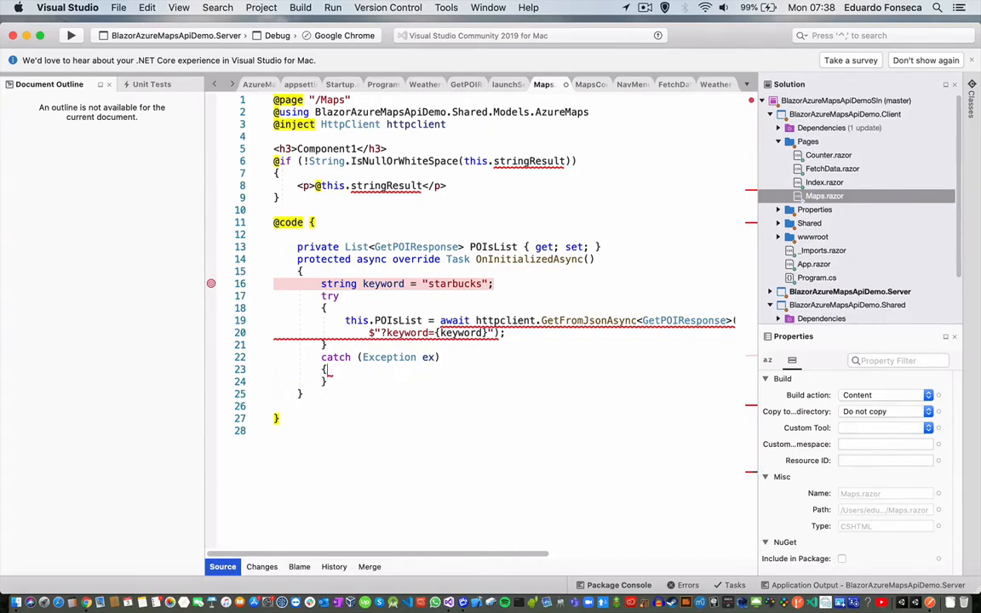
{"action": "key", "text": "Return"}
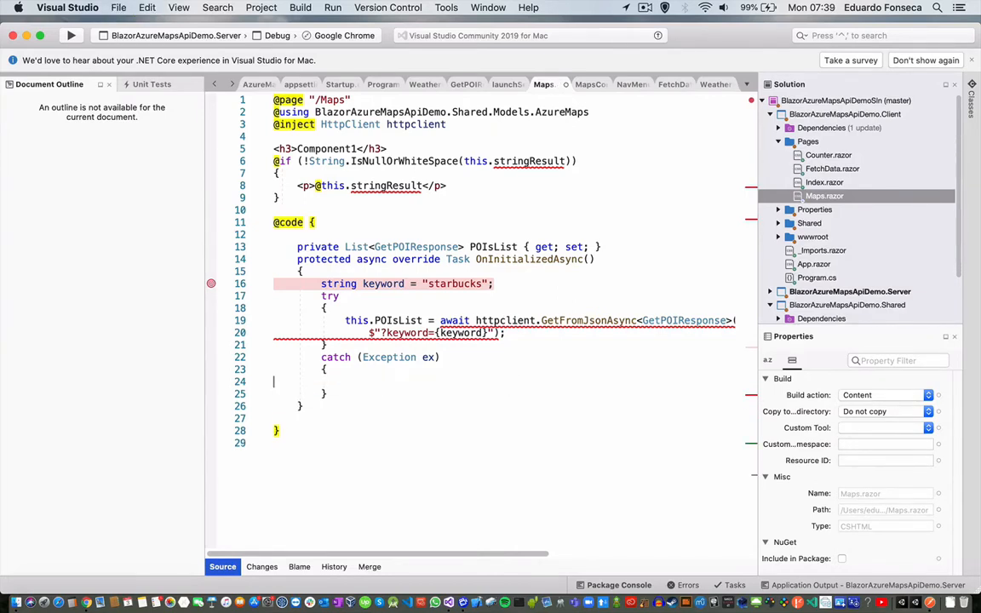
{"action": "type", "text": "stringResult = ex.ToString();"}
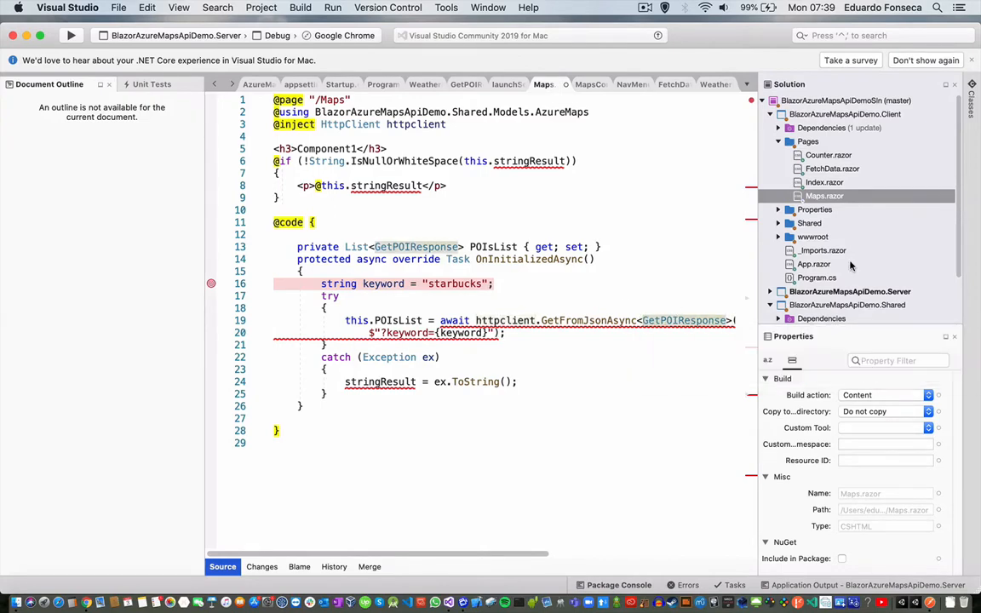
{"action": "mouse_move", "coordinate": [656, 320]}
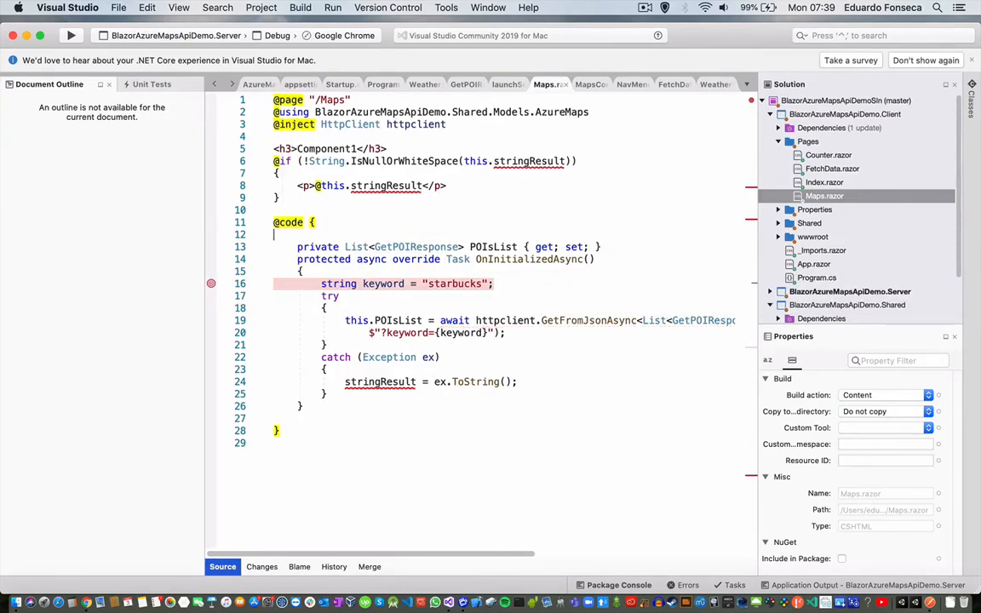
{"action": "mouse_move", "coordinate": [404, 160]}
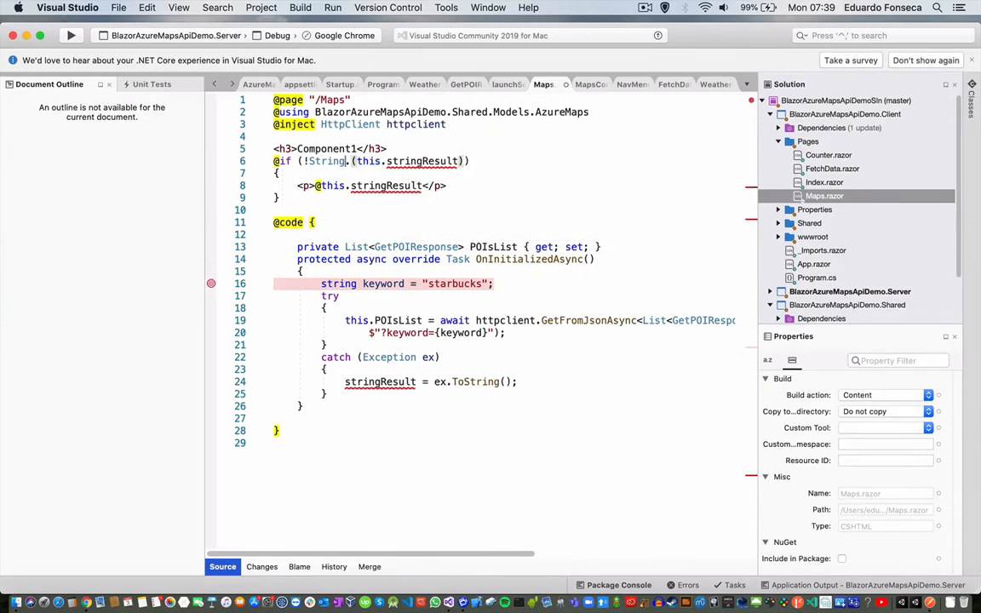
{"action": "double_click", "coordinate": [385, 160]}
{"action": "type", "text": "@if (this.POIsList != null"}
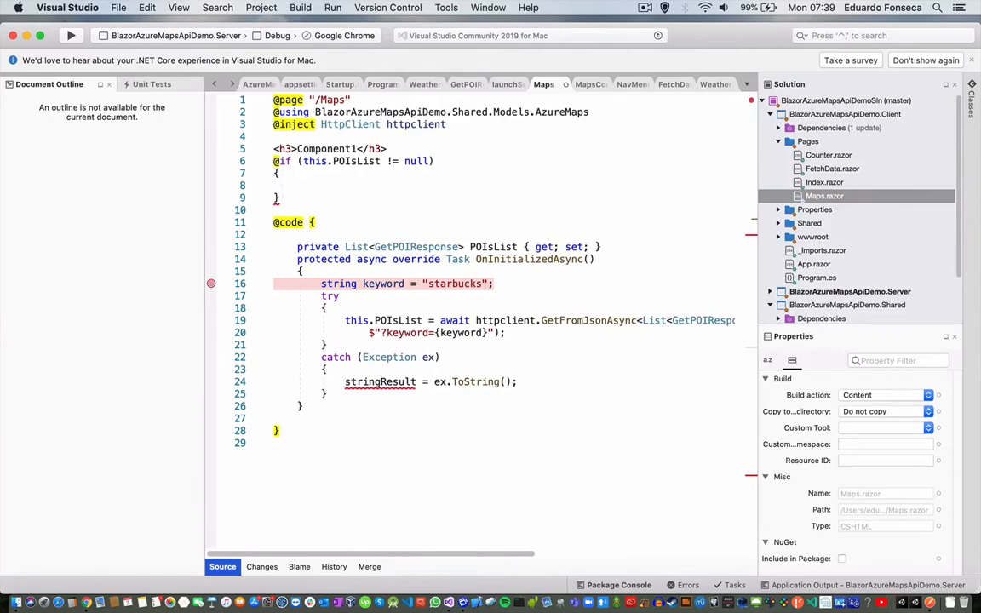
{"action": "type", "text": "foreach("}
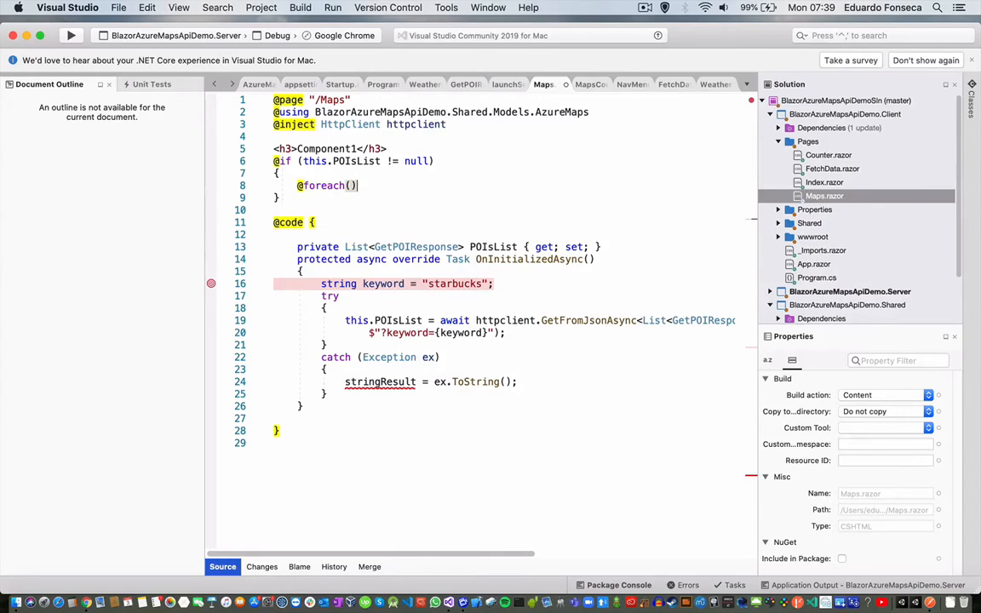
{"action": "type", "text": "var"}
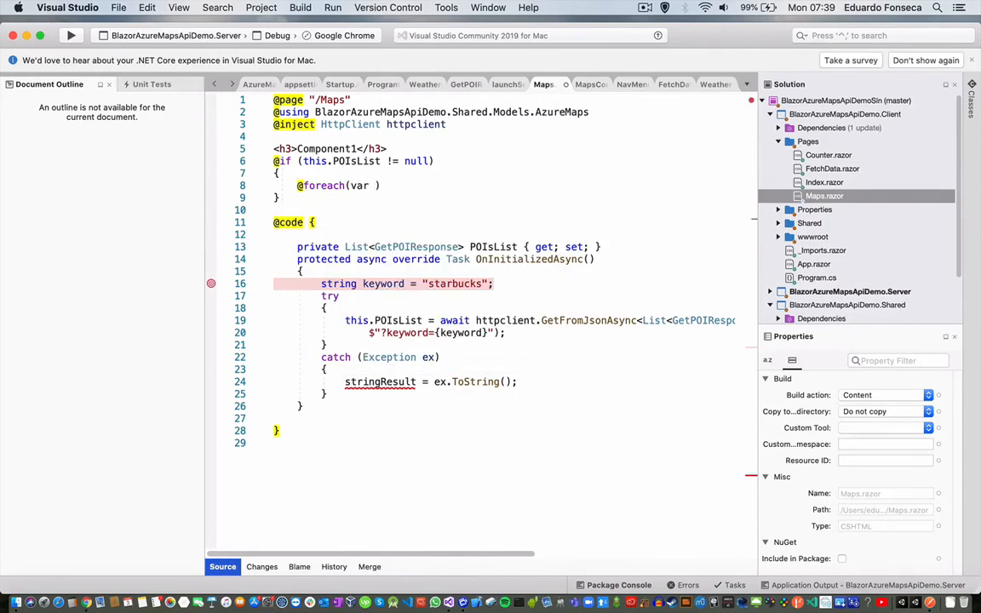
{"action": "type", "text": "singlePO"}
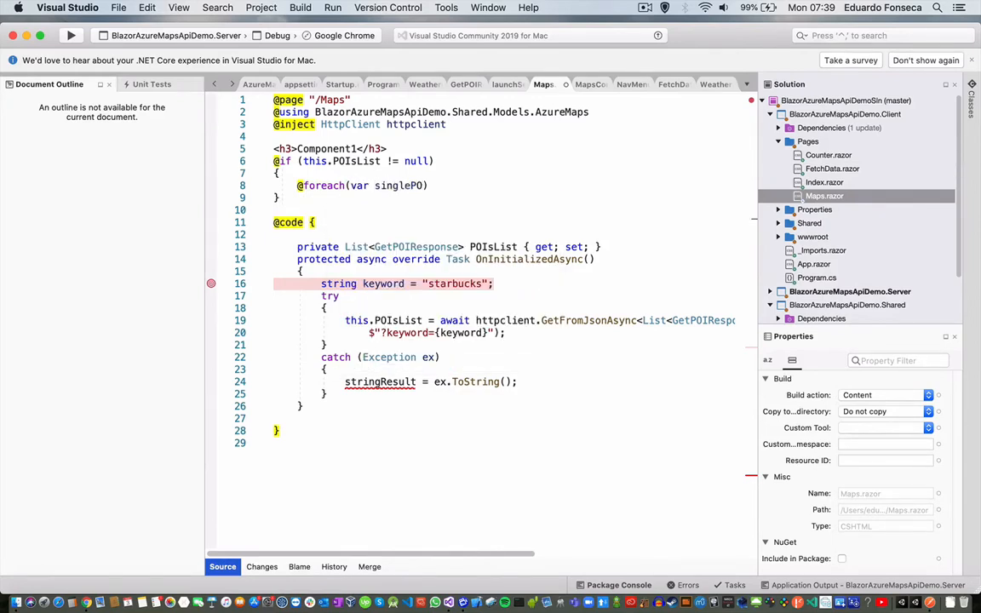
{"action": "type", "text": "in h"}
{"action": "type", "text": "{"}
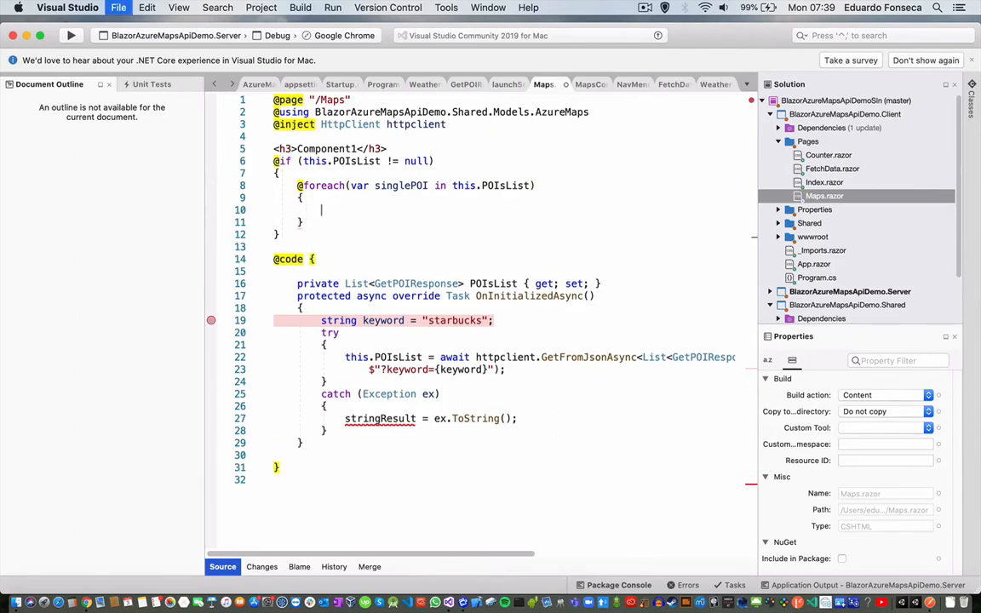
Wrap each POI in a row div with a col-md-3 column referencing singlePOI.results
{"action": "type", "text": "<div class=\"row\">"}
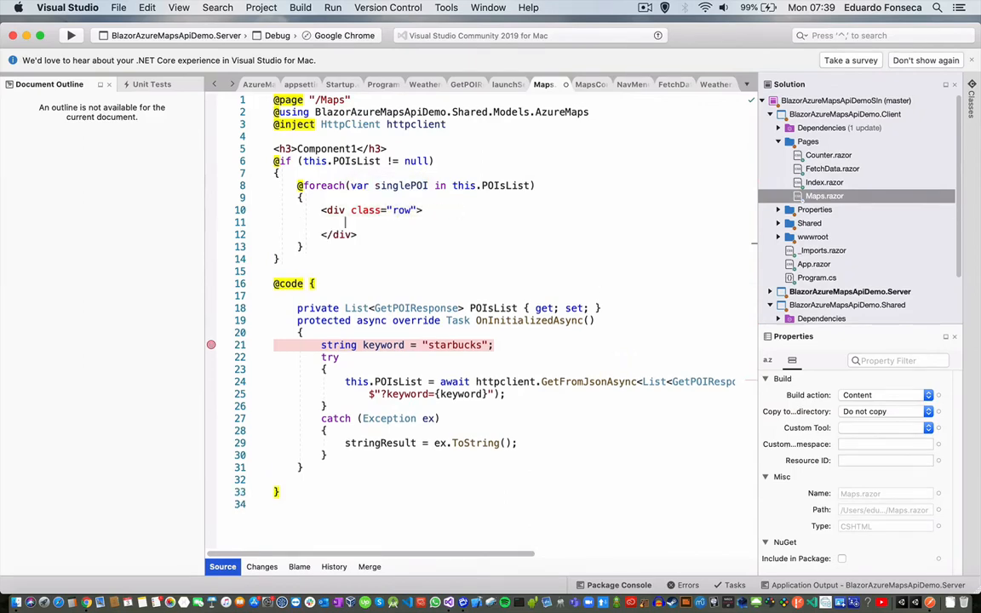
{"action": "type", "text": "<dialog cl"}
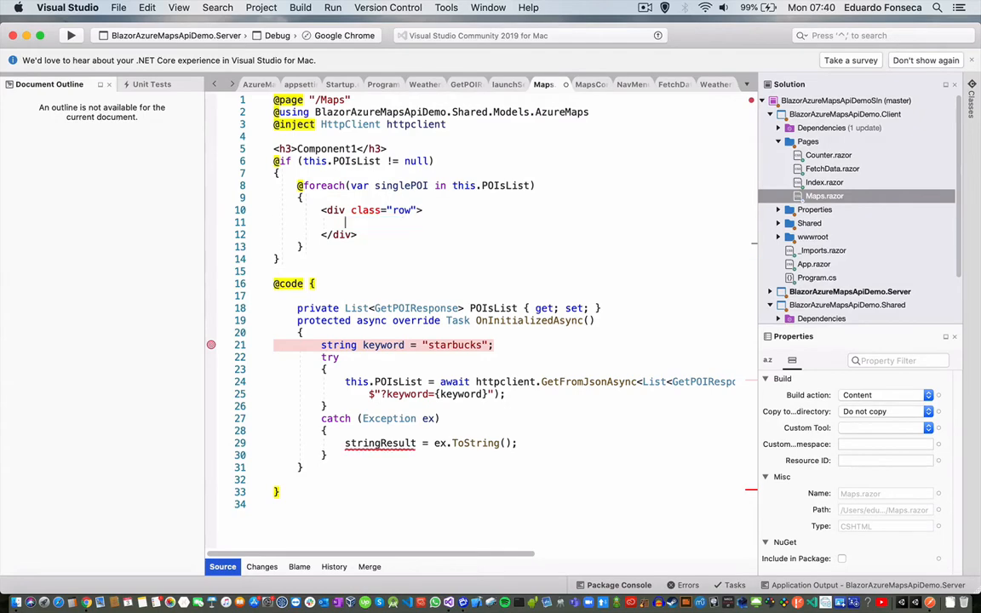
{"action": "type", "text": "<div class=\"col-md-3\">"}
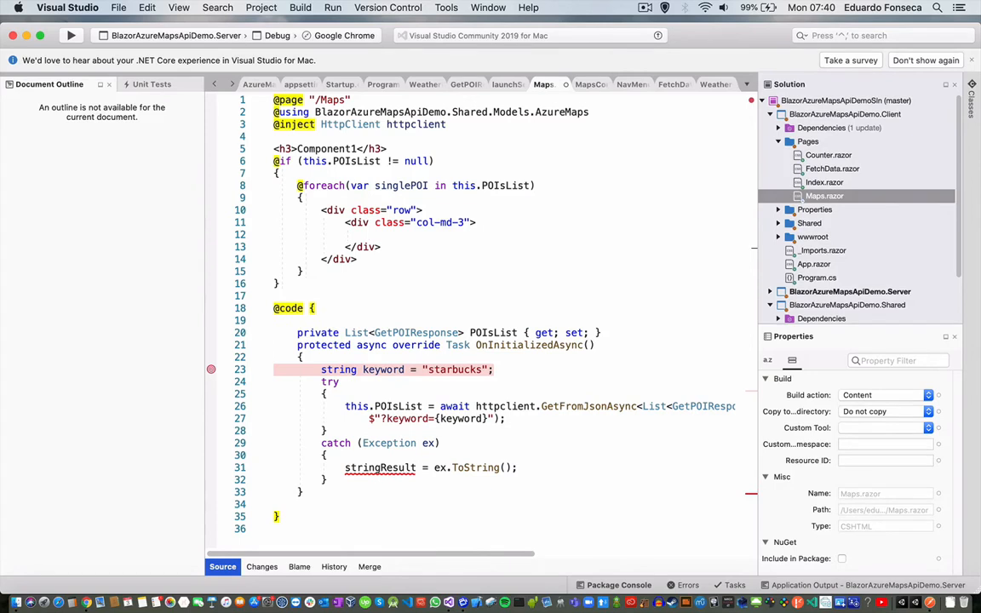
{"action": "type", "text": ".results"}
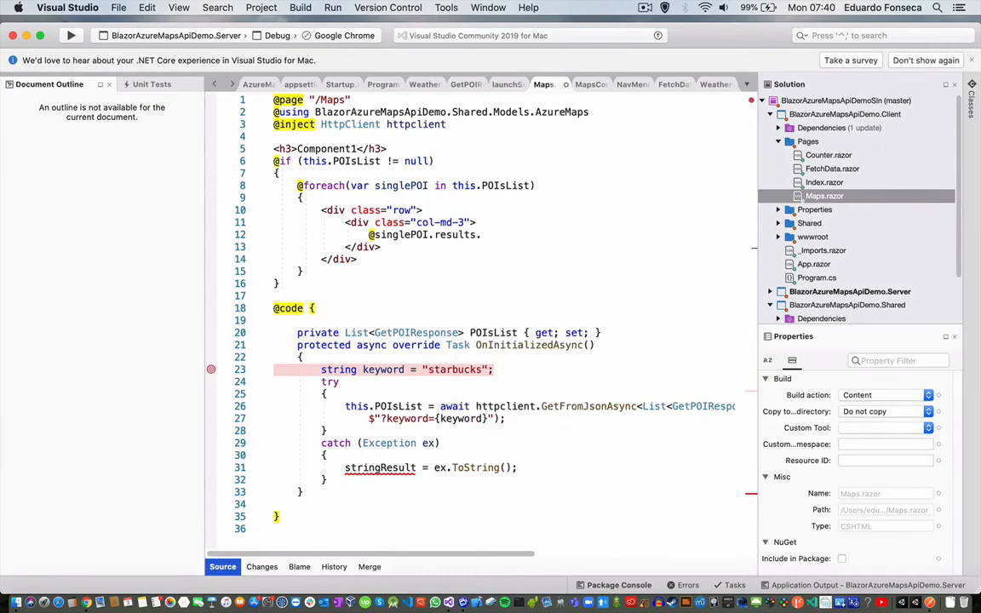
{"action": "type", "text": ".res"}
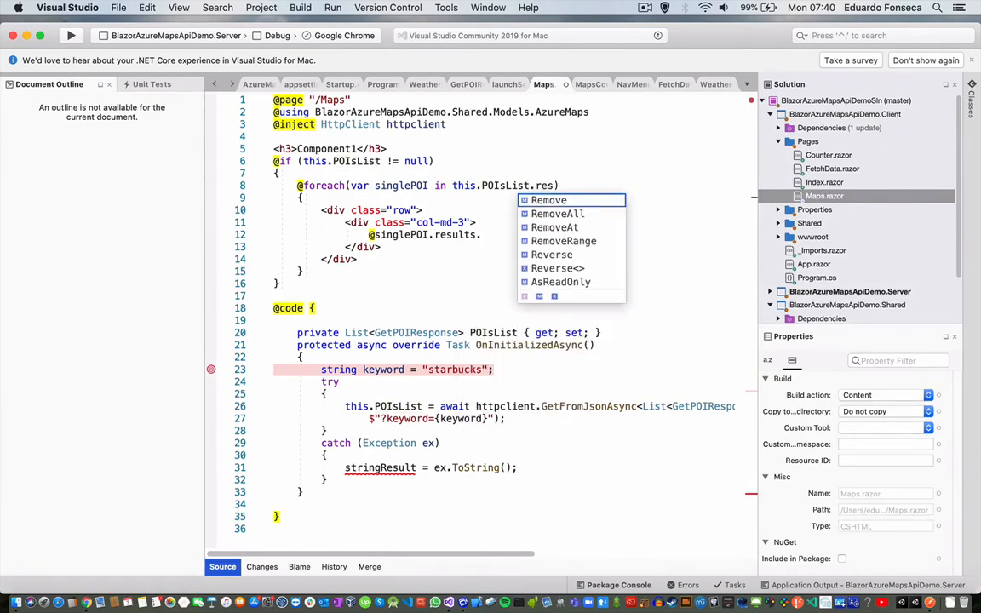
{"action": "key", "text": "Escape"}
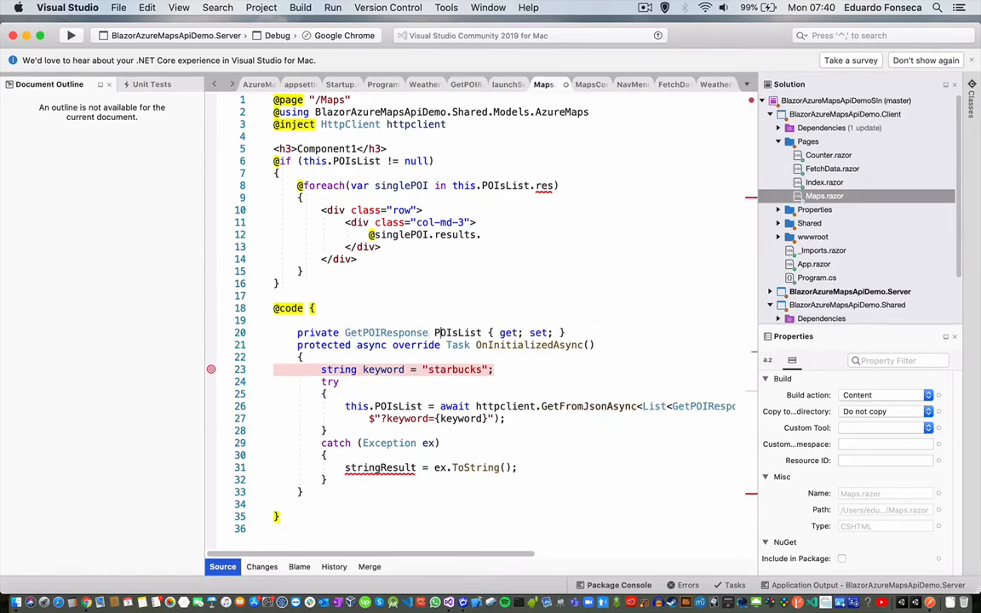
{"action": "double_click", "coordinate": [457, 332]}
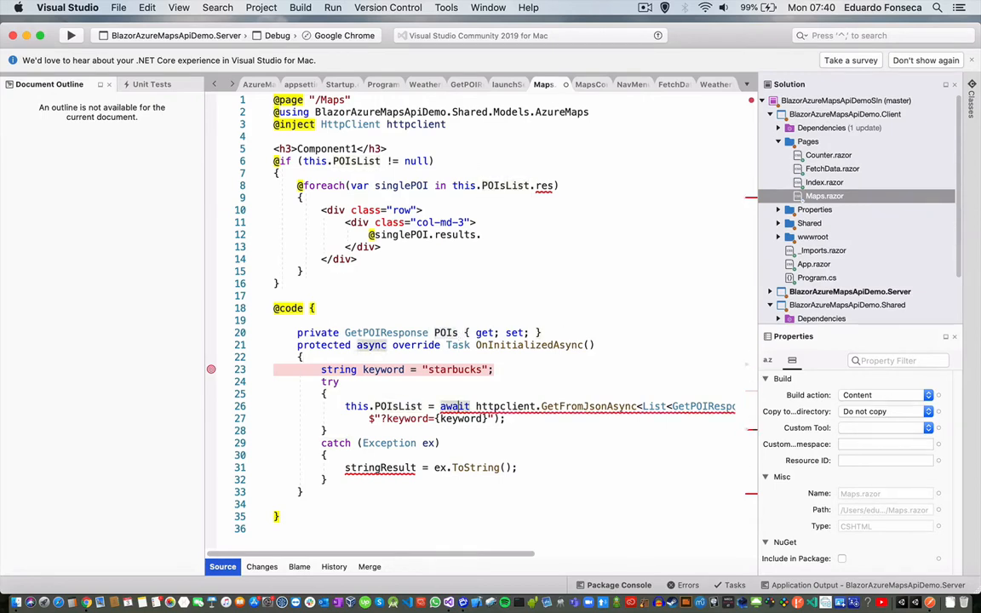
{"action": "mouse_move", "coordinate": [699, 406]}
{"action": "type", "text": "ults"}
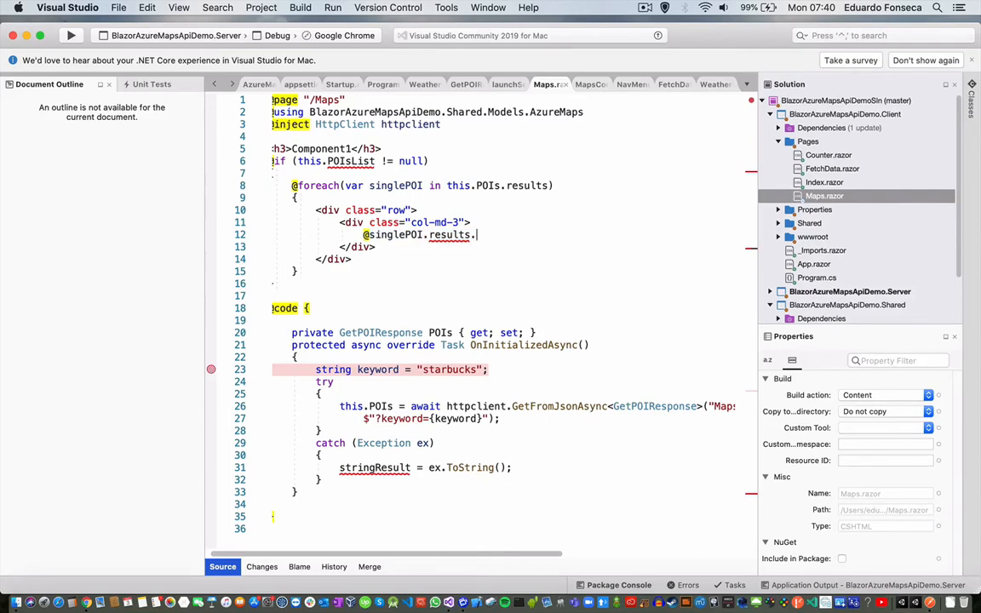
{"action": "key", "text": "backspace"}
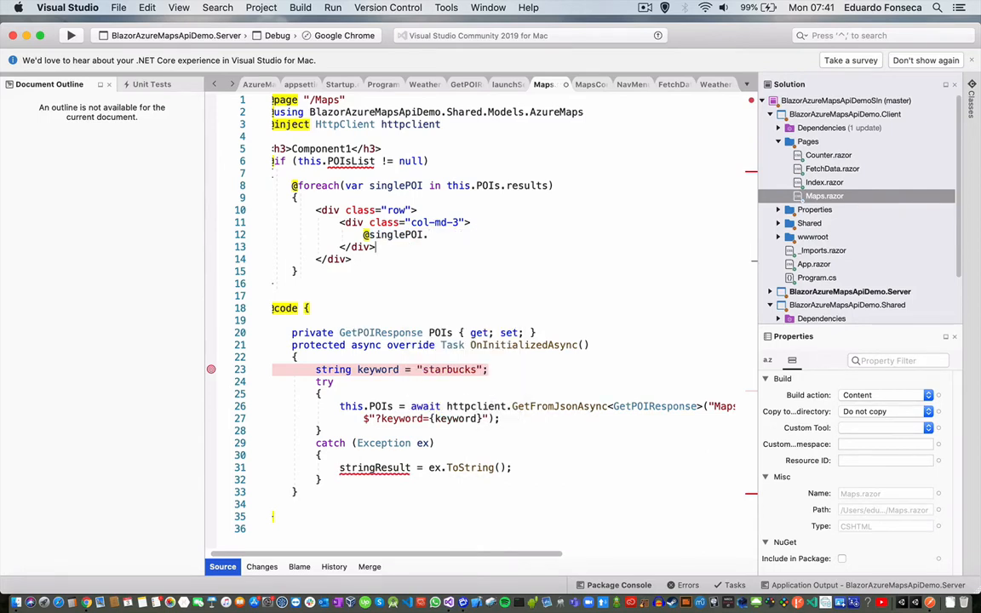
{"action": "type", "text": ".po"}
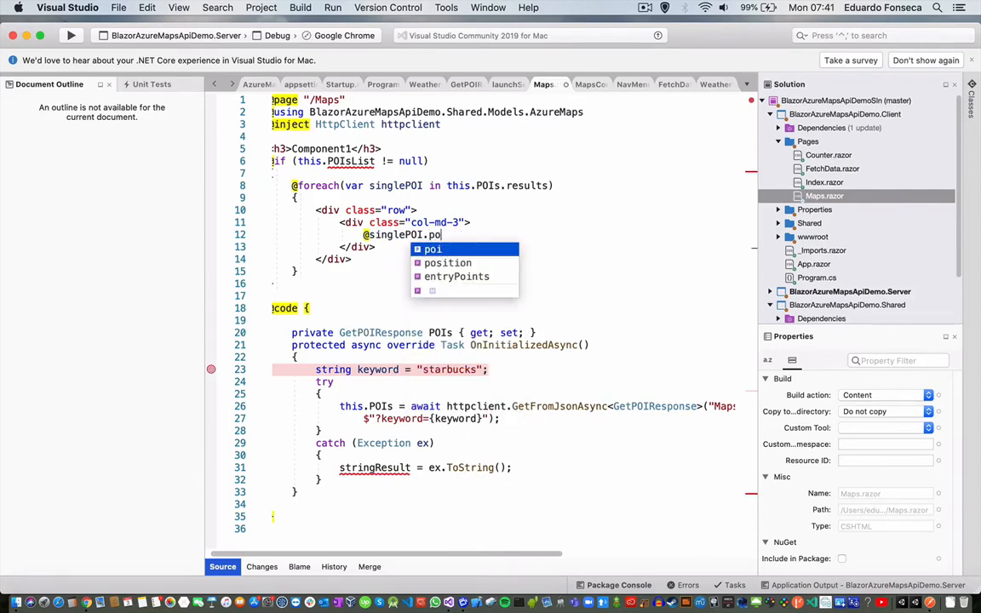
{"action": "type", "text": ".name"}
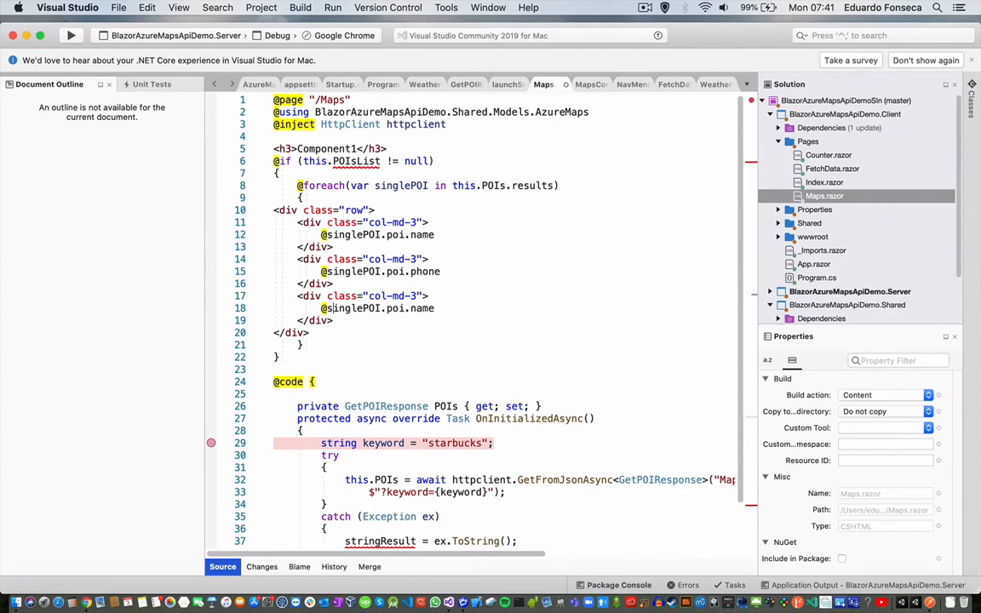
Add a url column and a Name/Phone/Url header row above the results
{"action": "type", "text": "url"}
{"action": "type", "text": "PHone"}
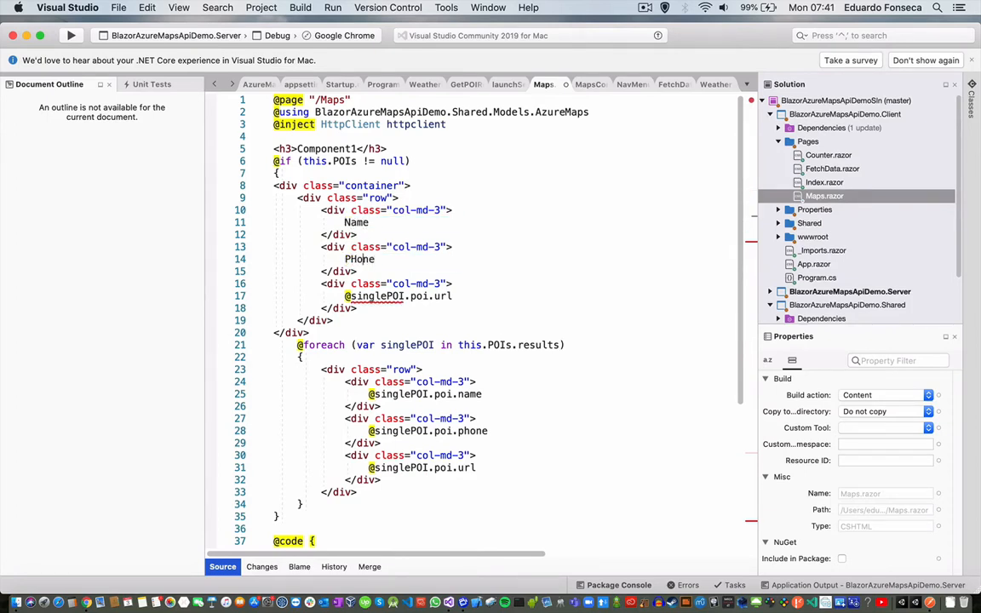
{"action": "double_click", "coordinate": [398, 297]}
{"action": "type", "text": "Url"}
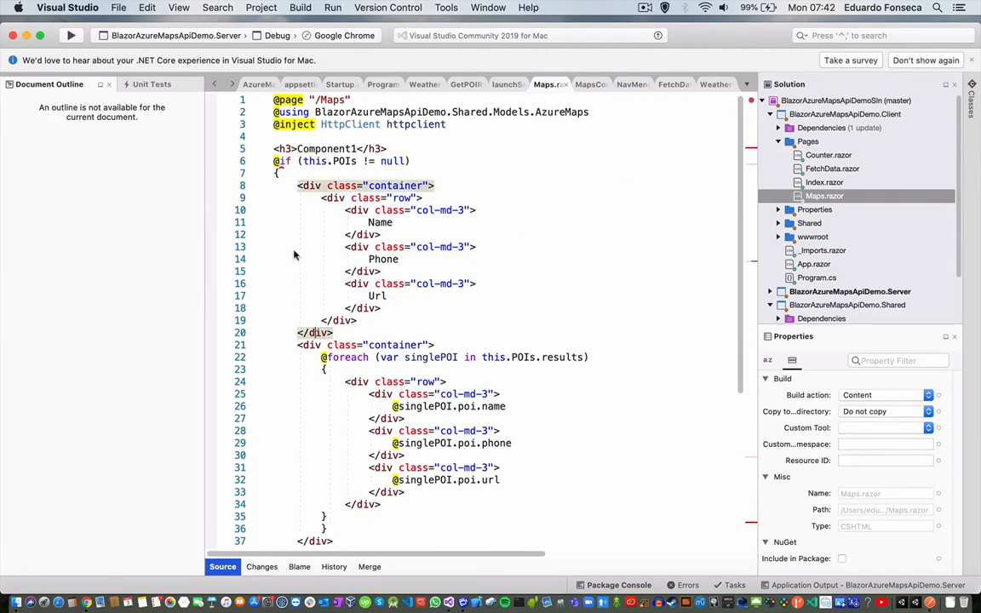
{"action": "mouse_move", "coordinate": [288, 222]}
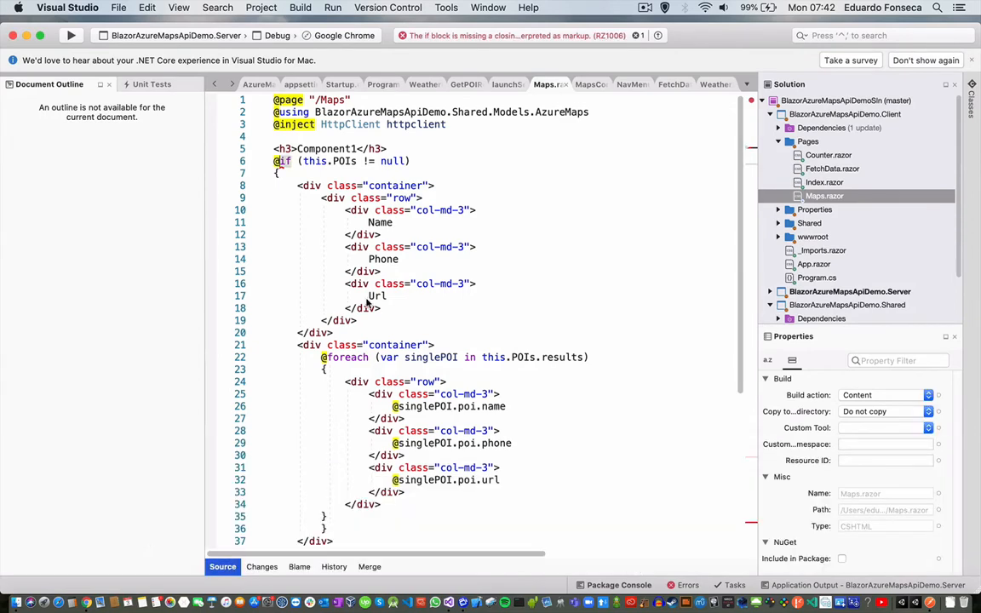
{"action": "scroll", "scroll_direction": "down", "scroll_amount": 3}
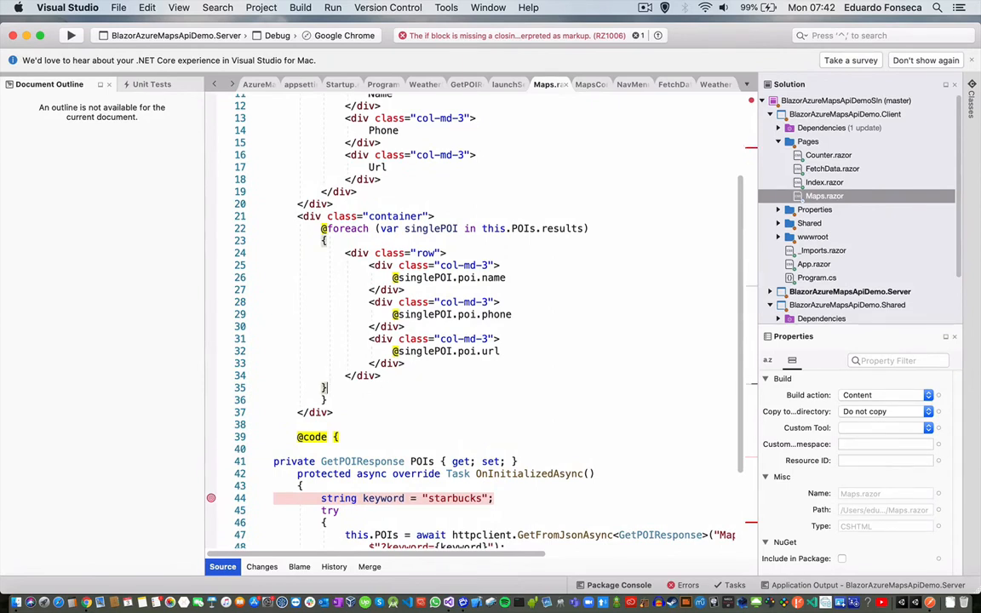
{"action": "scroll", "scroll_direction": "up", "scroll_amount": 3}
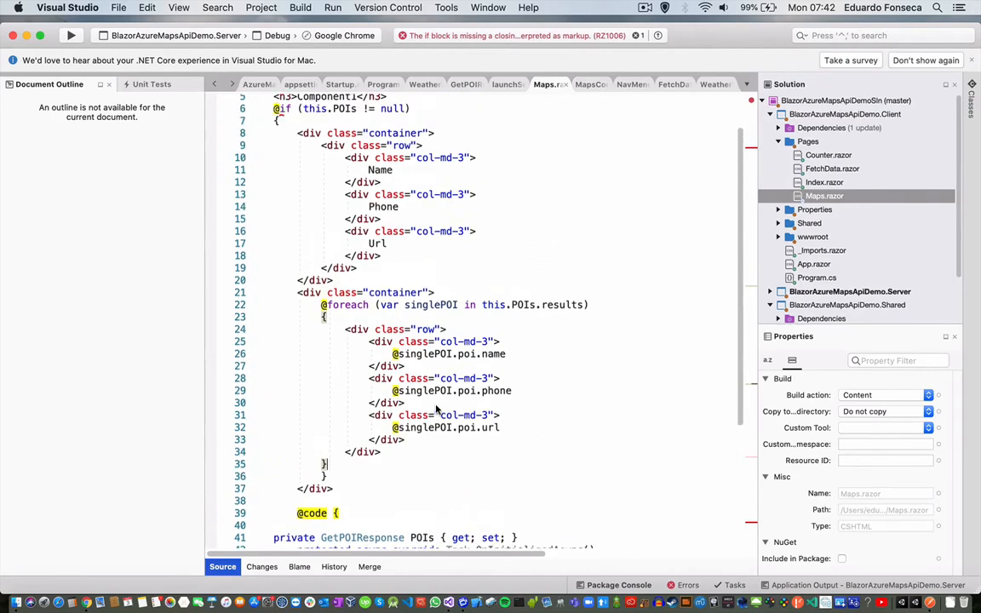
{"action": "scroll", "scroll_direction": "up", "scroll_amount": 3}
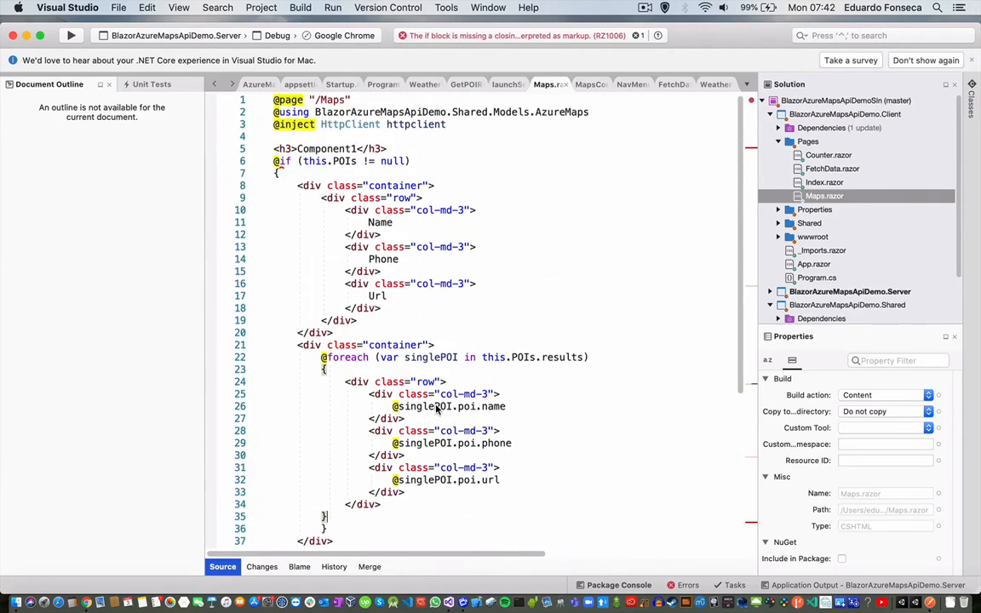
{"action": "mouse_move", "coordinate": [425, 382]}
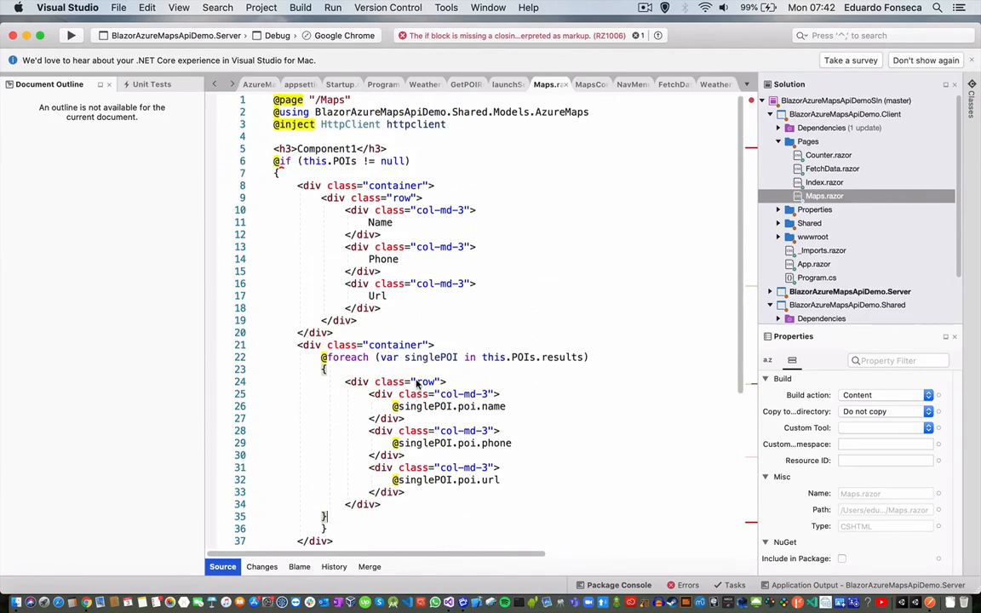
{"action": "scroll", "scroll_direction": "down", "scroll_amount": 3}
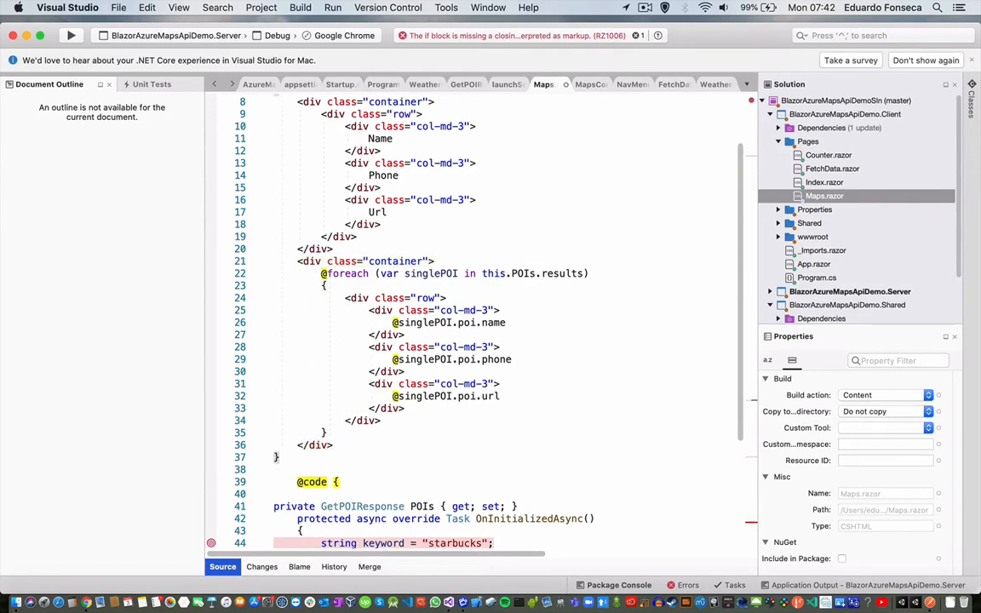
{"action": "scroll", "scroll_direction": "up", "scroll_amount": 3}
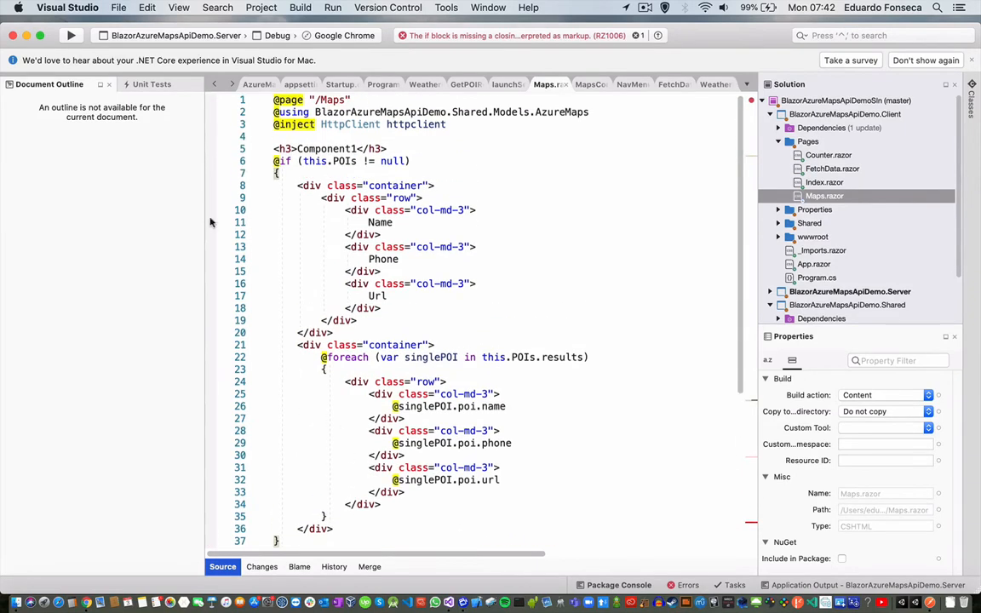
Build the project and jump to the reported undefined stringResult error
{"action": "left_click", "coordinate": [72, 34]}
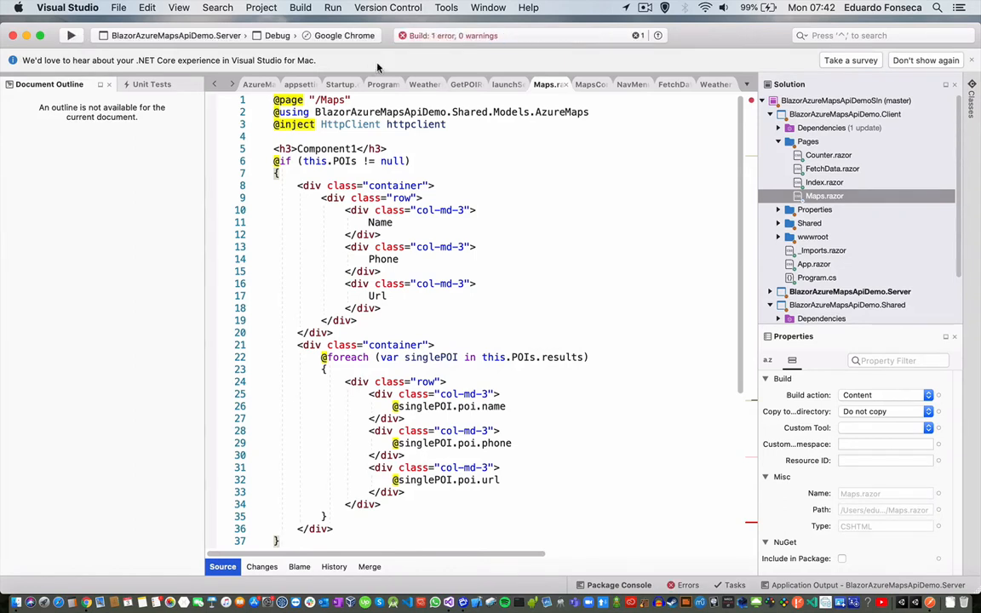
{"action": "left_click", "coordinate": [688, 586]}
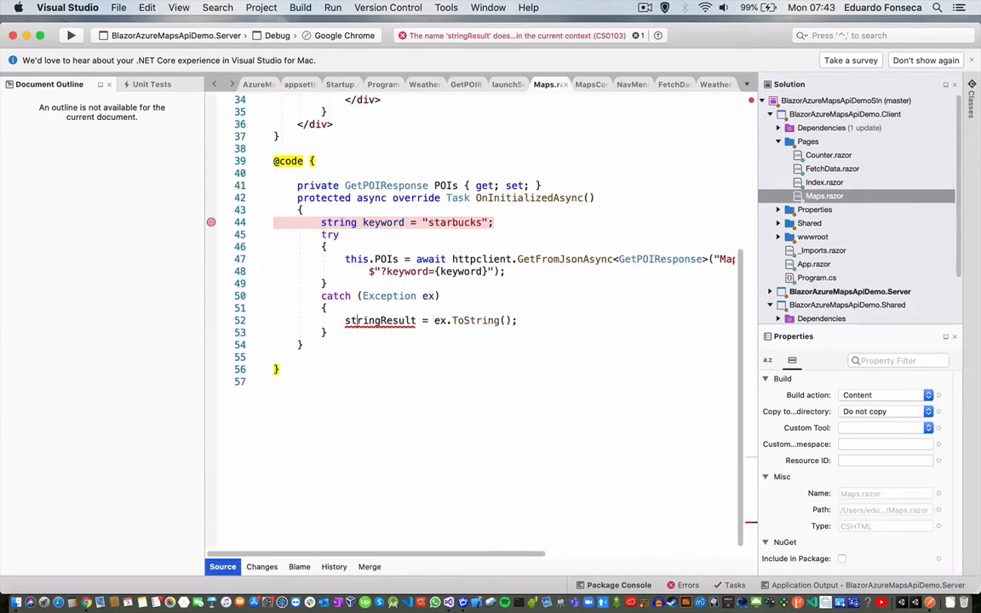
{"action": "scroll", "scroll_direction": "up", "scroll_amount": 3}
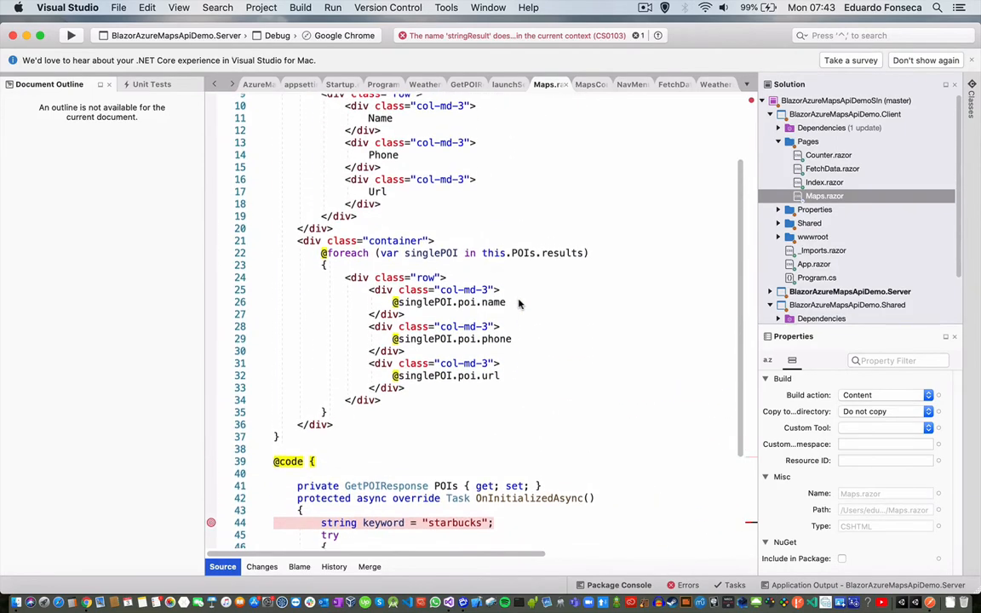
{"action": "scroll", "scroll_direction": "up", "scroll_amount": 3}
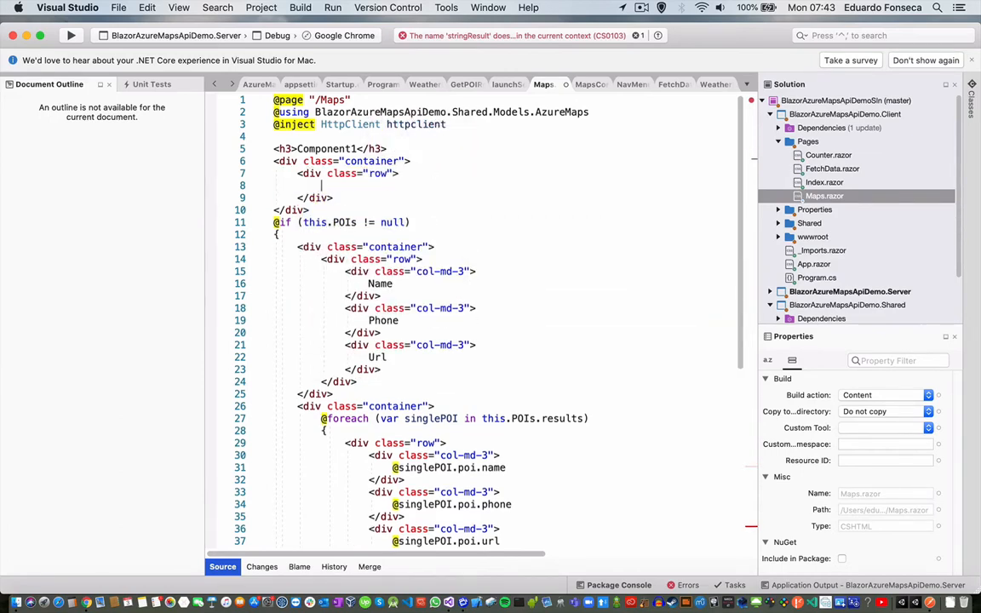
{"action": "type", "text": "class=\"col-md-12\">"}
{"action": "type", "text": "@if !"}
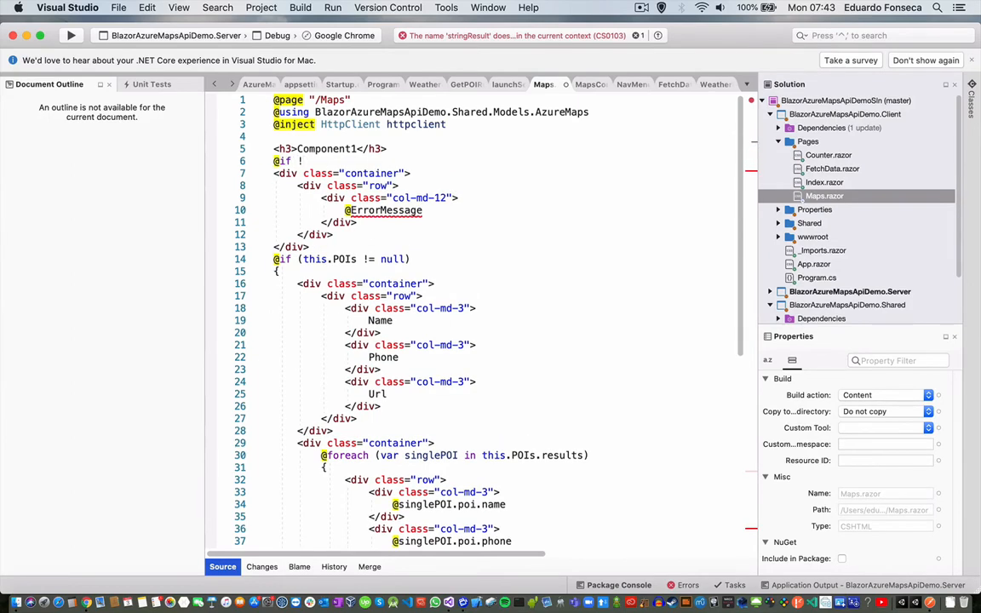
{"action": "type", "text": "(!Sr"}
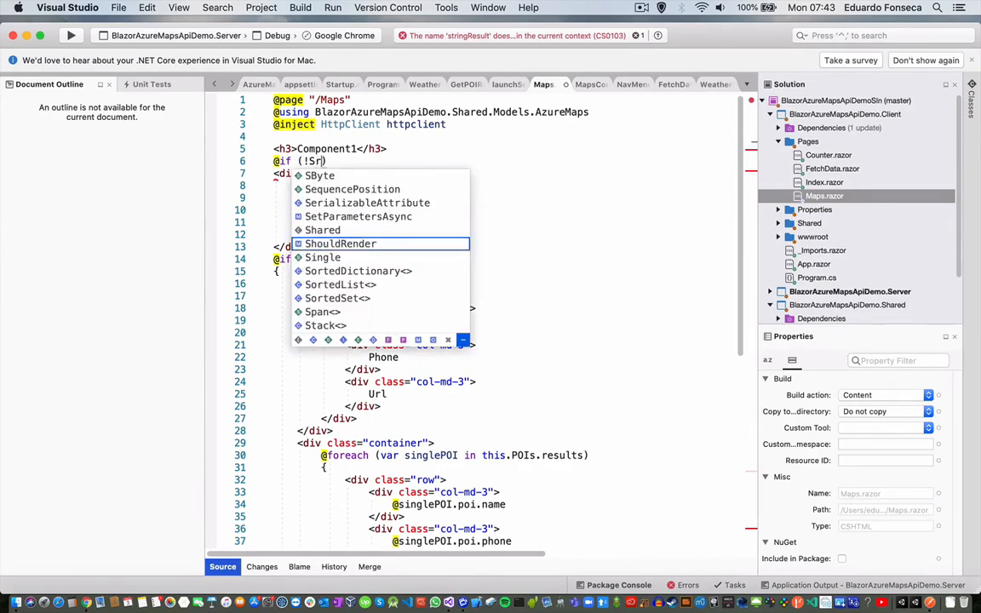
{"action": "type", "text": "ti"}
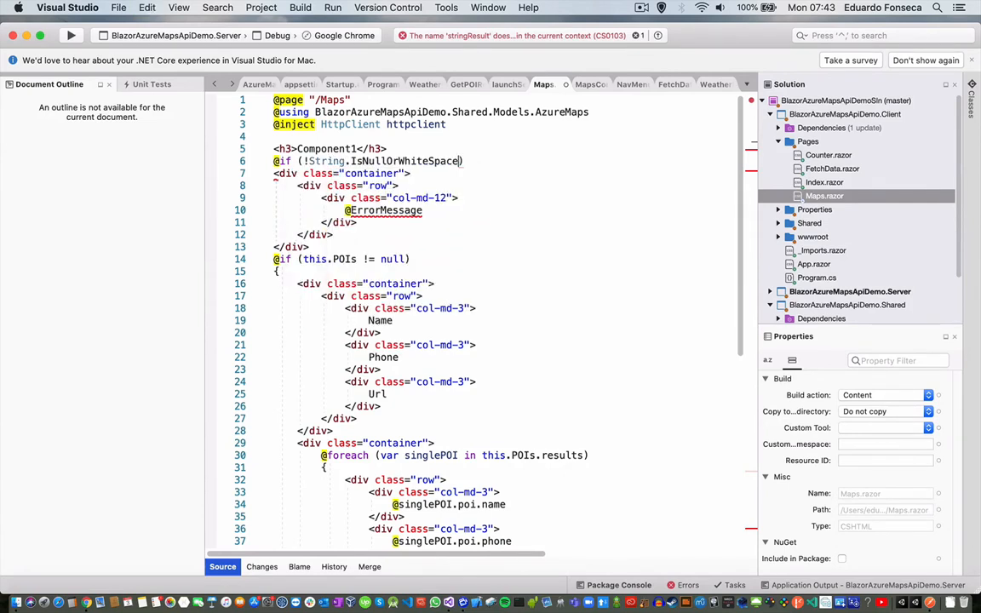
{"action": "type", "text": "(@ErrorMessage)"}
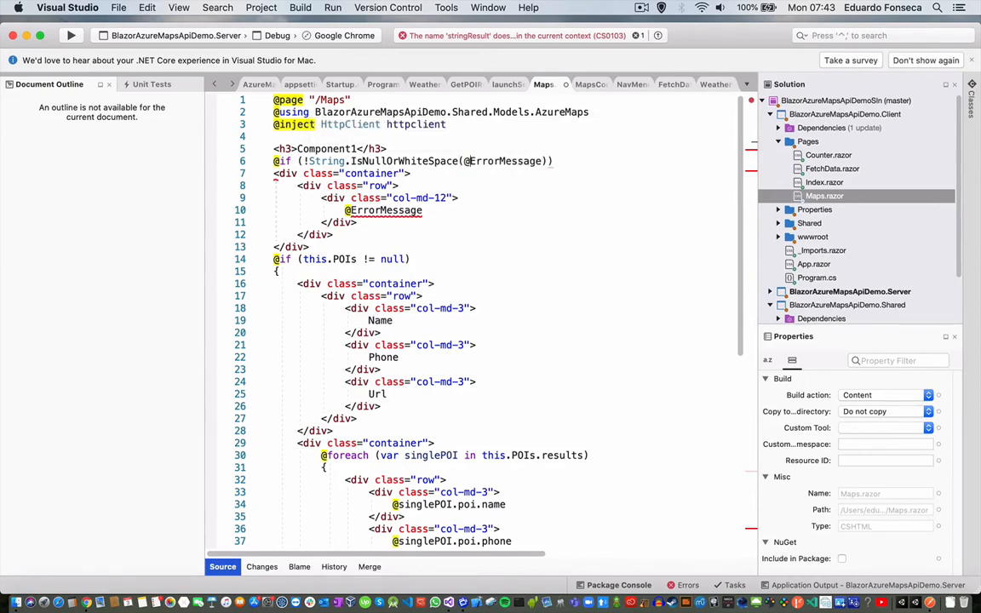
{"action": "type", "text": "."}
{"action": "type", "text": "}"}
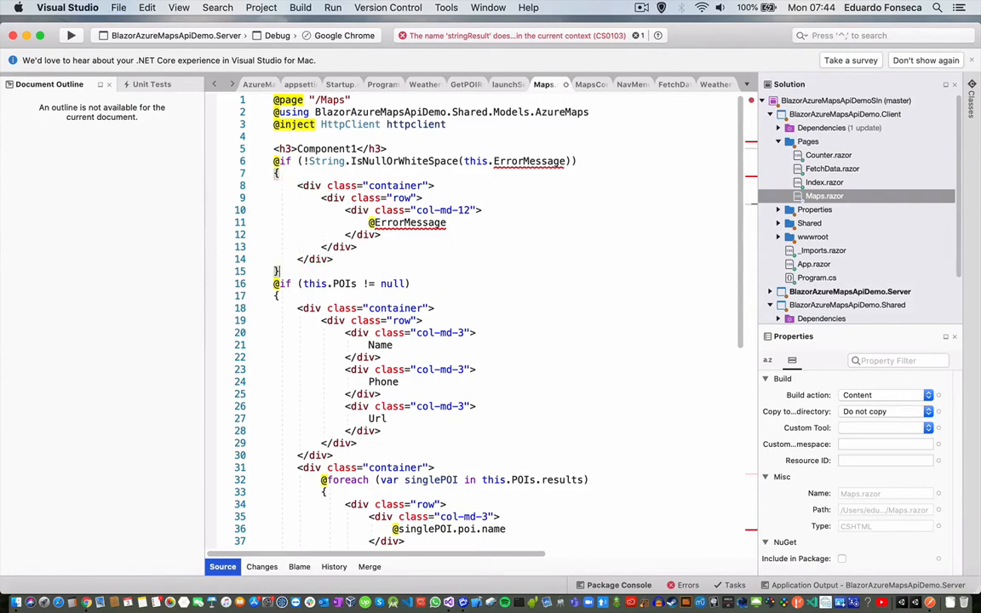
{"action": "mouse_move", "coordinate": [407, 222]}
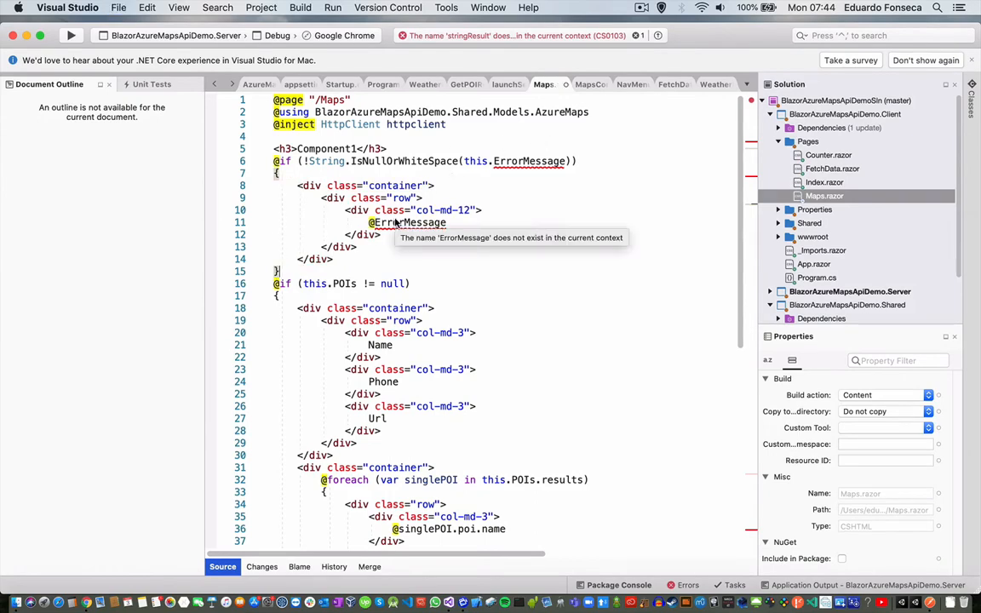
{"action": "scroll", "scroll_direction": "down", "scroll_amount": 3}
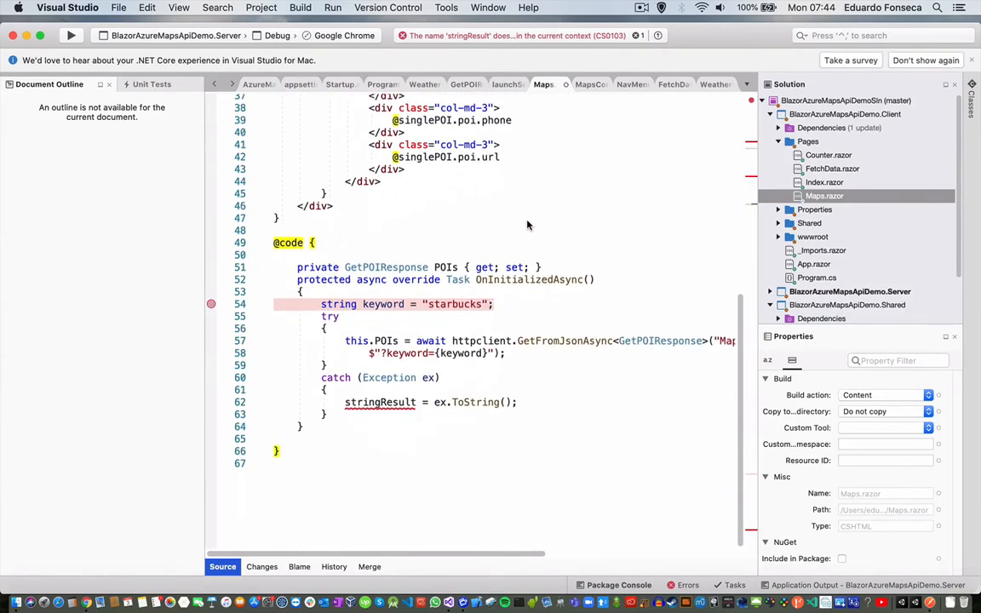
Declare 'private string ErrorMessage { get; set; }' and set this.ErrorMessage = ex.ToString() in the catch
{"action": "scroll", "scroll_direction": "up", "scroll_amount": 3}
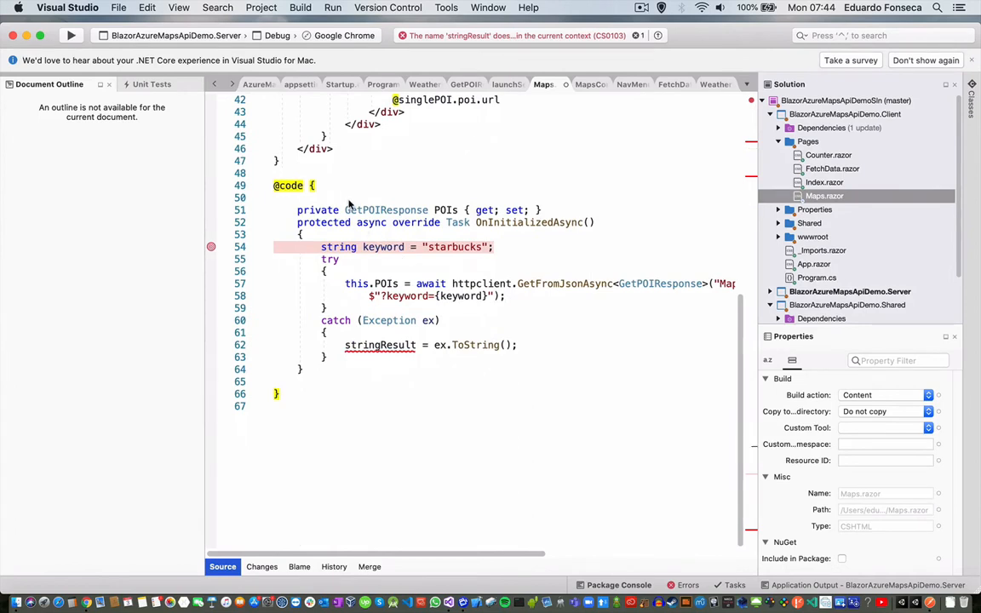
{"action": "type", "text": "private @ErrorMessage"}
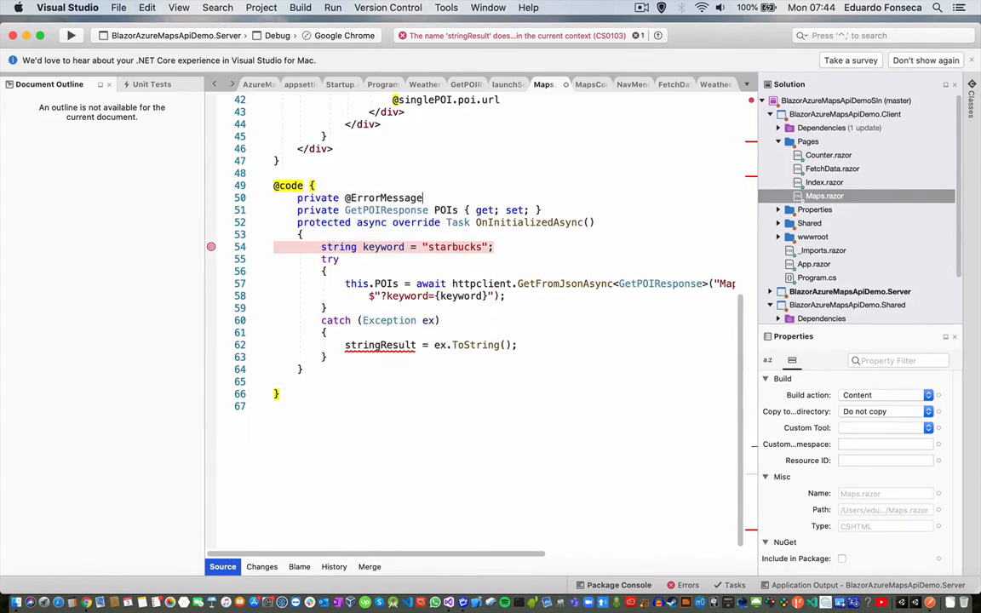
{"action": "type", "text": "string"}
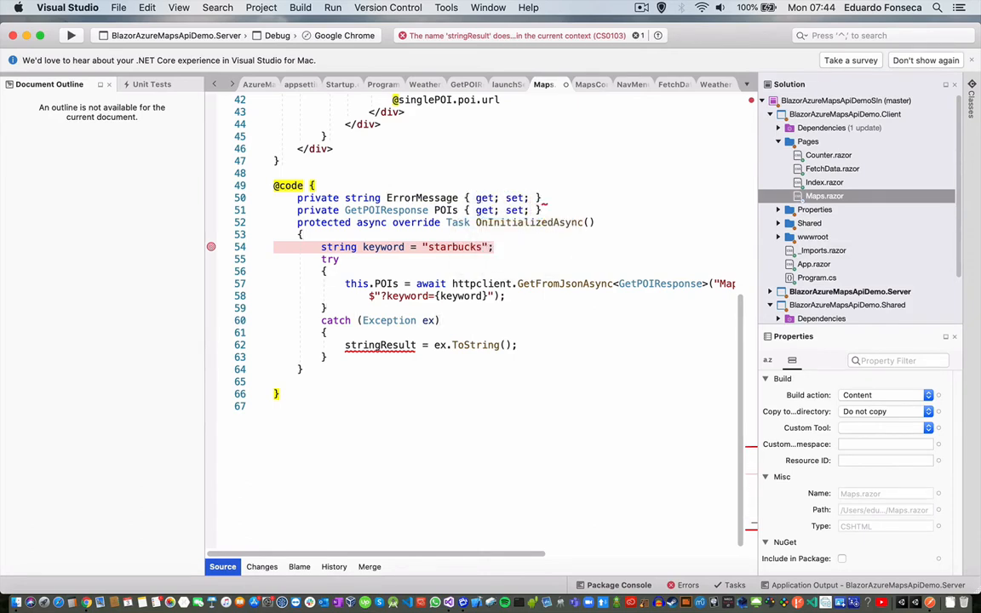
{"action": "type", "text": "this.ErrorMessage"}
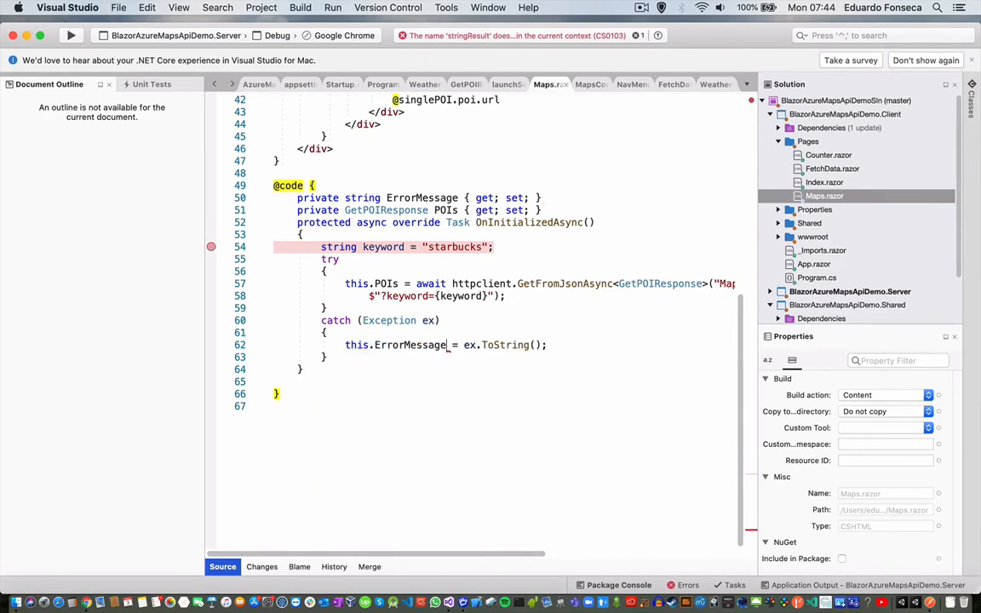
Build the solution, review the error details, and get it building successfully
{"action": "left_click", "coordinate": [72, 34]}
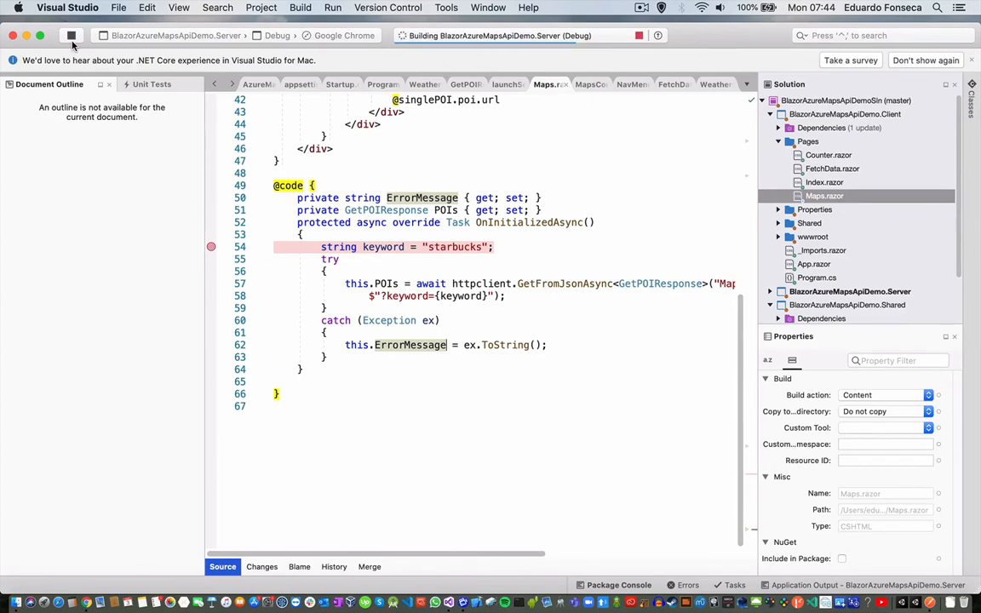
{"action": "left_click", "coordinate": [71, 34]}
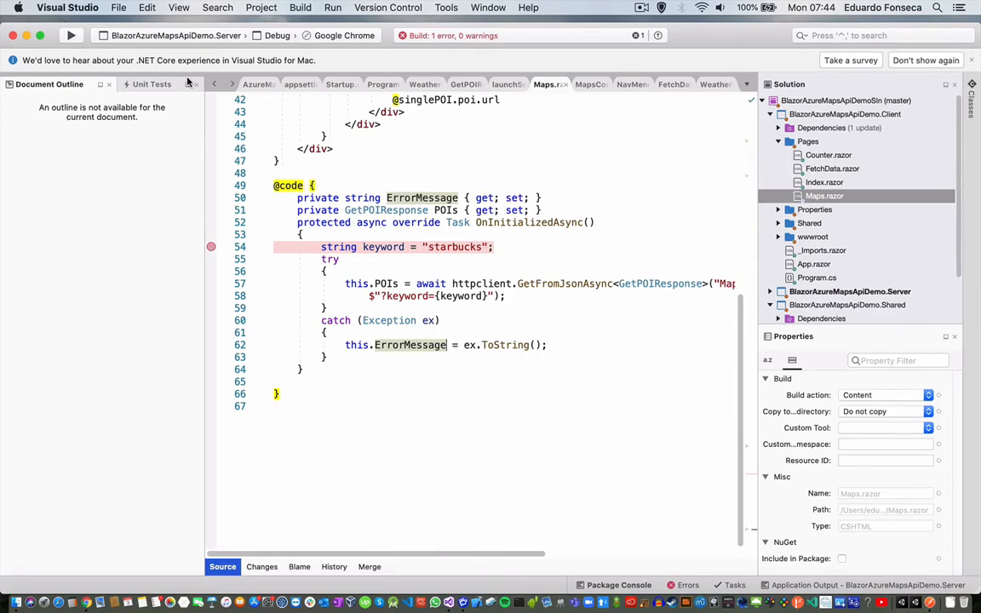
{"action": "mouse_move", "coordinate": [418, 39]}
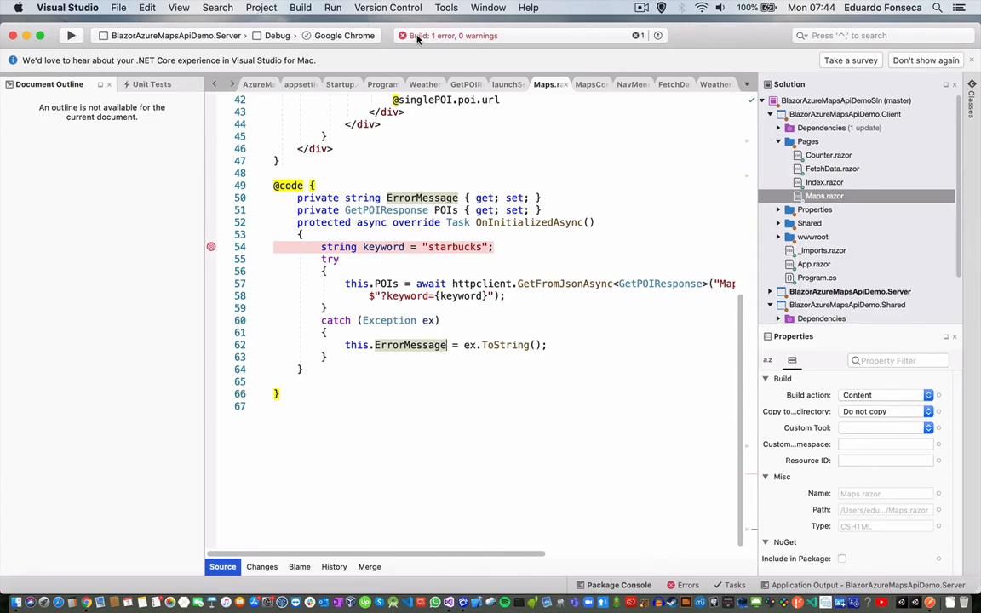
{"action": "left_click", "coordinate": [589, 85]}
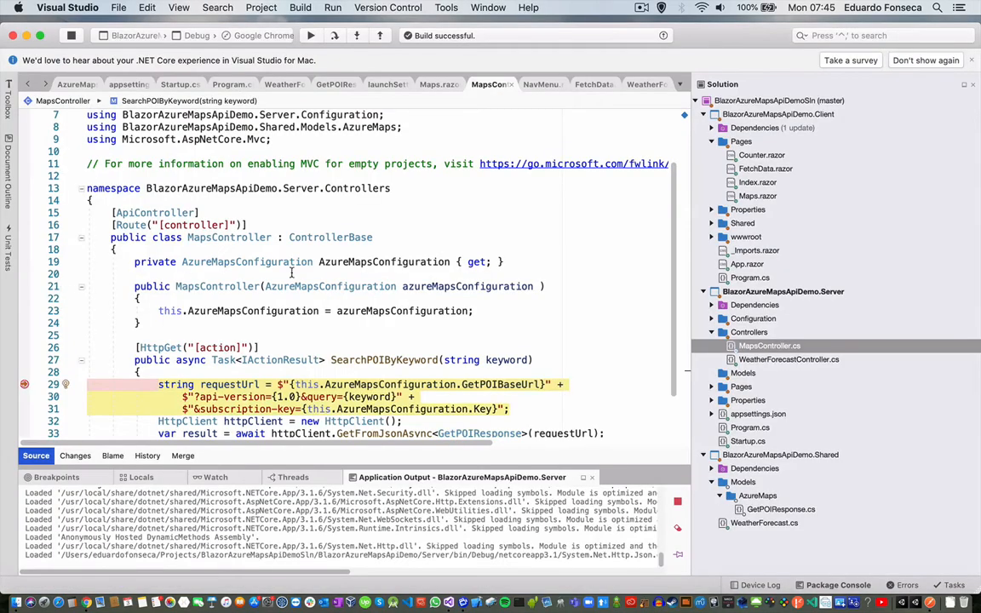
View localhost:5001/Maps in Chrome showing the Starbucks Name, Phone, Url table
{"action": "left_click", "coordinate": [310, 34]}
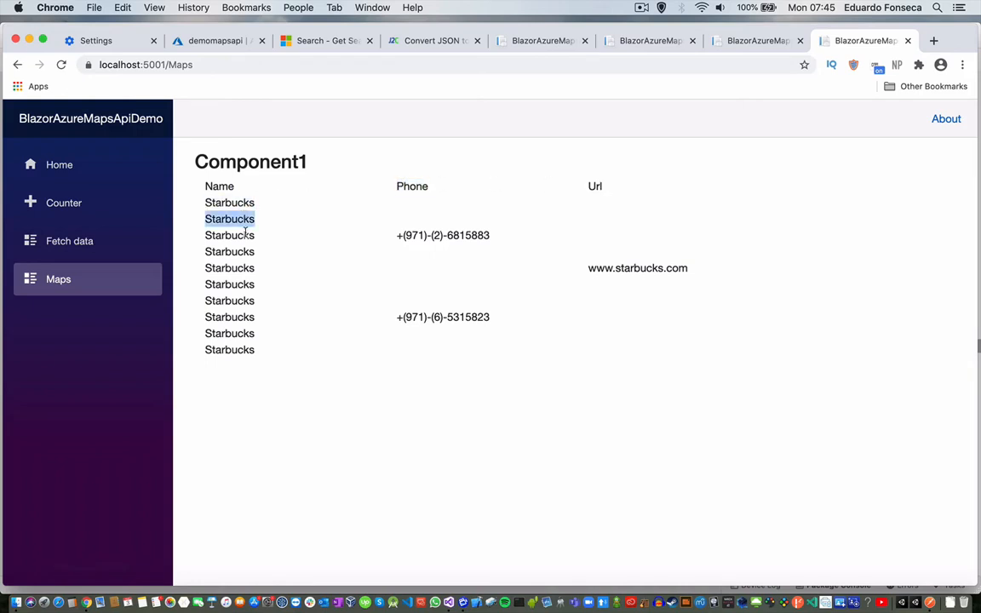
{"action": "left_click", "coordinate": [228, 235]}
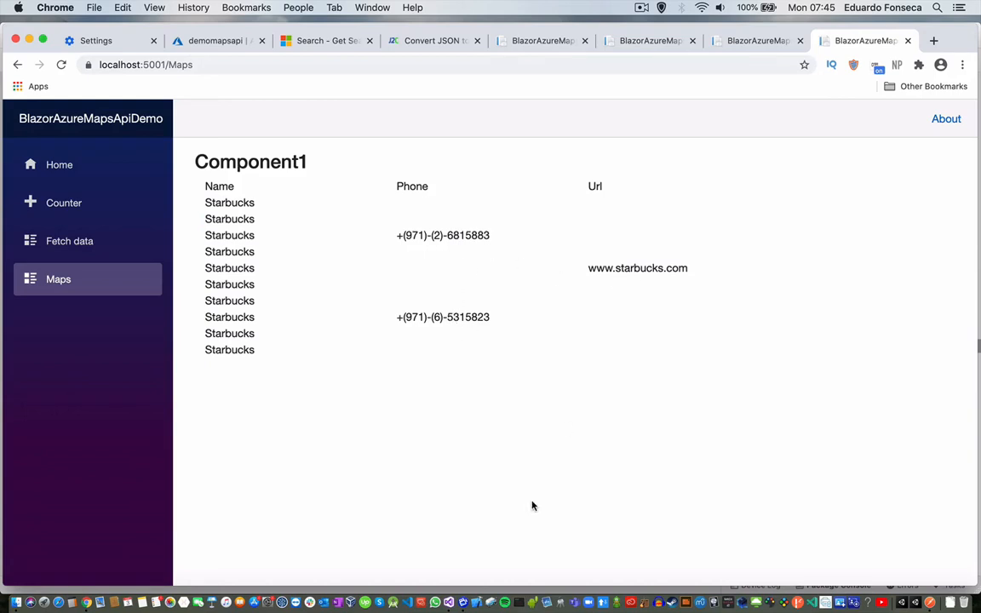
{"action": "mouse_move", "coordinate": [545, 314]}
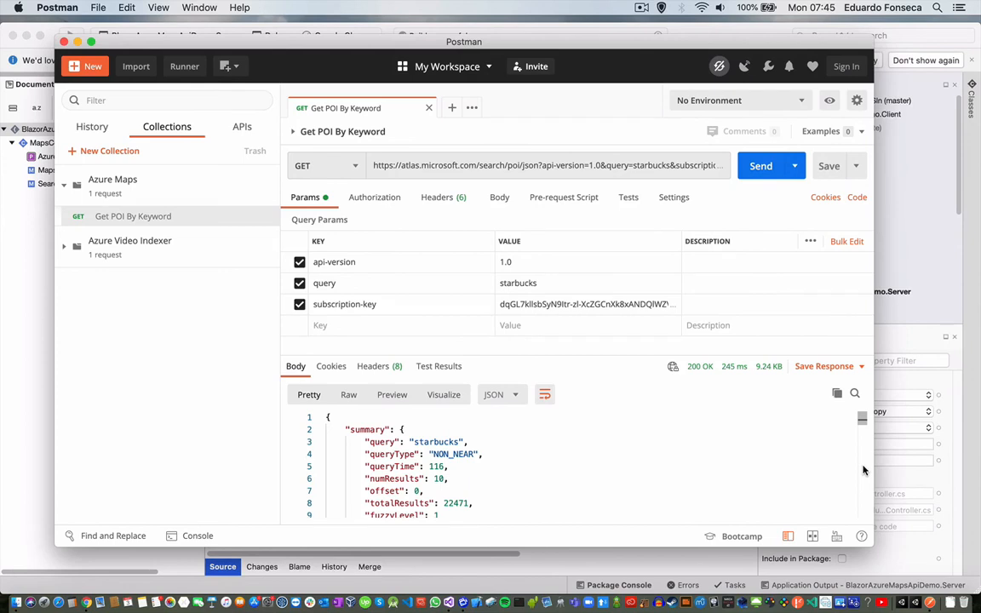
Scroll the Get POI By Keyword JSON response to a result's Dubai, United Arab Emirates address
{"action": "scroll", "scroll_direction": "down", "scroll_amount": 3}
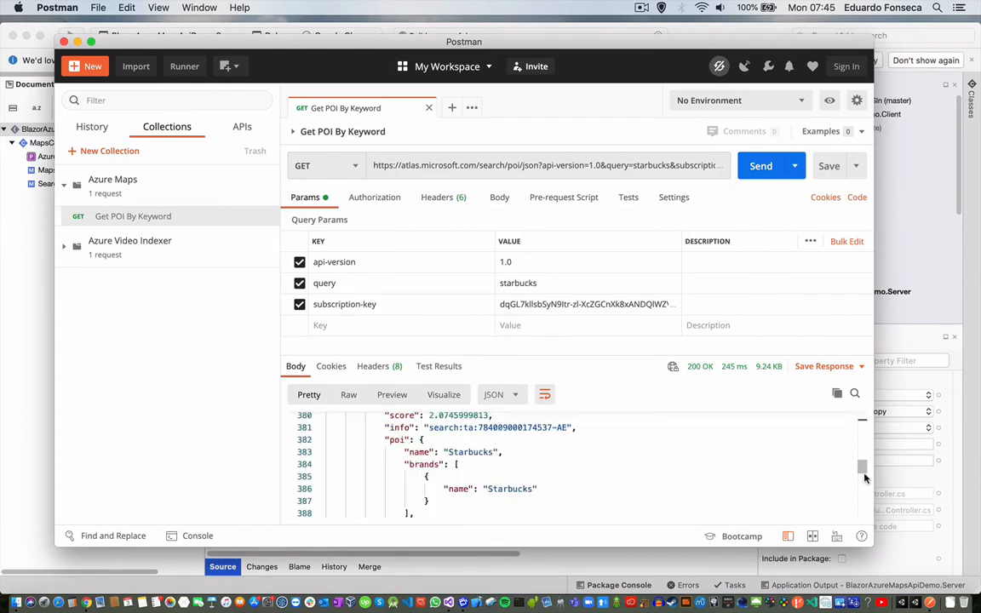
{"action": "scroll", "scroll_direction": "down", "scroll_amount": 3}
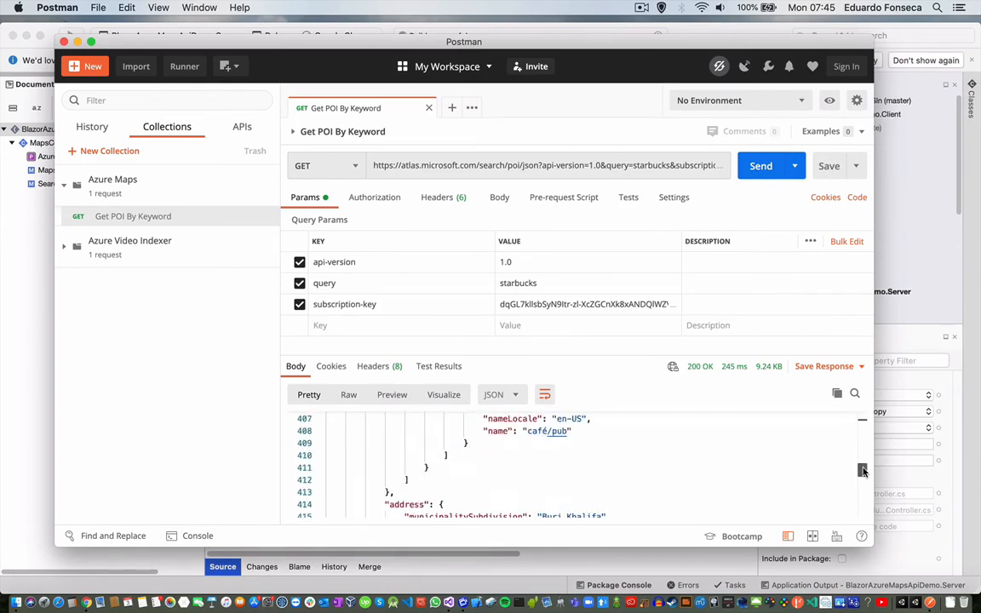
{"action": "scroll", "scroll_direction": "down", "scroll_amount": 3}
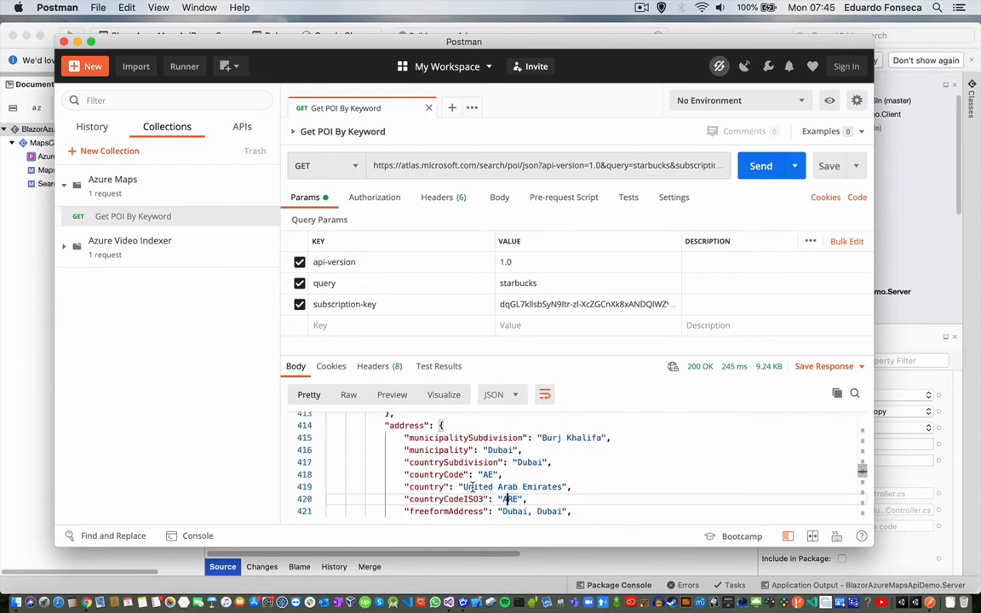
{"action": "mouse_move", "coordinate": [828, 494]}
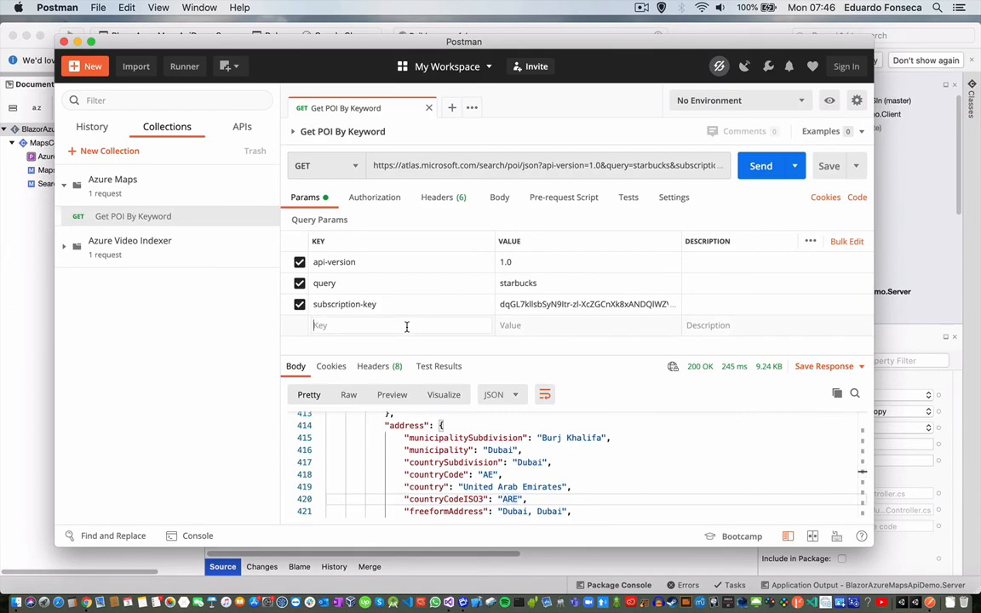
Add query param countrySet=CR to the Get POI By Keyword request and send it
{"action": "type", "text": "countrySet"}
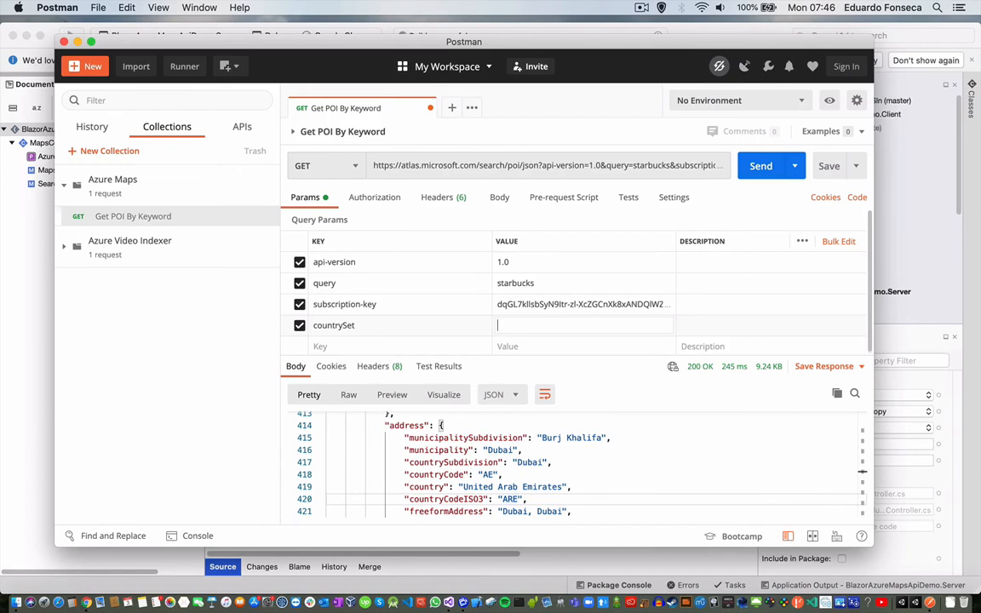
{"action": "type", "text": "CR"}
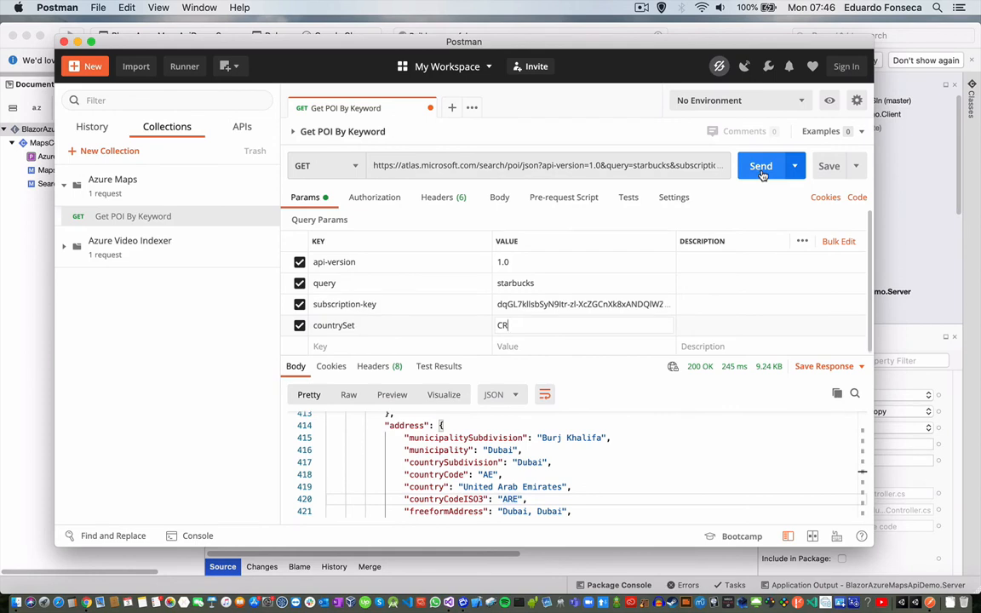
{"action": "left_click", "coordinate": [760, 165]}
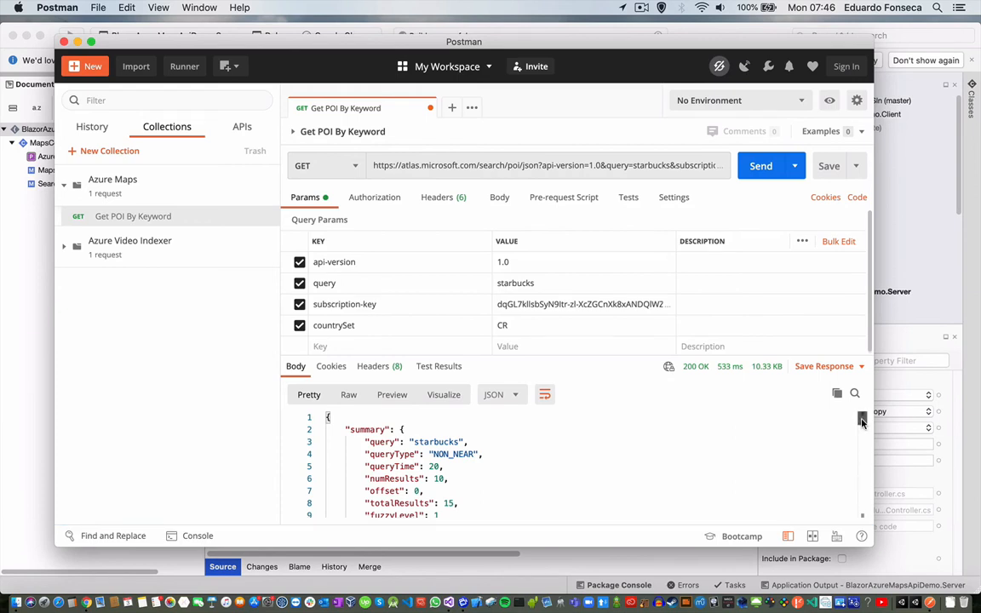
Scroll the response to confirm the Starbucks results show Costa Rica locations and coordinates
{"action": "scroll", "scroll_direction": "down", "scroll_amount": 3}
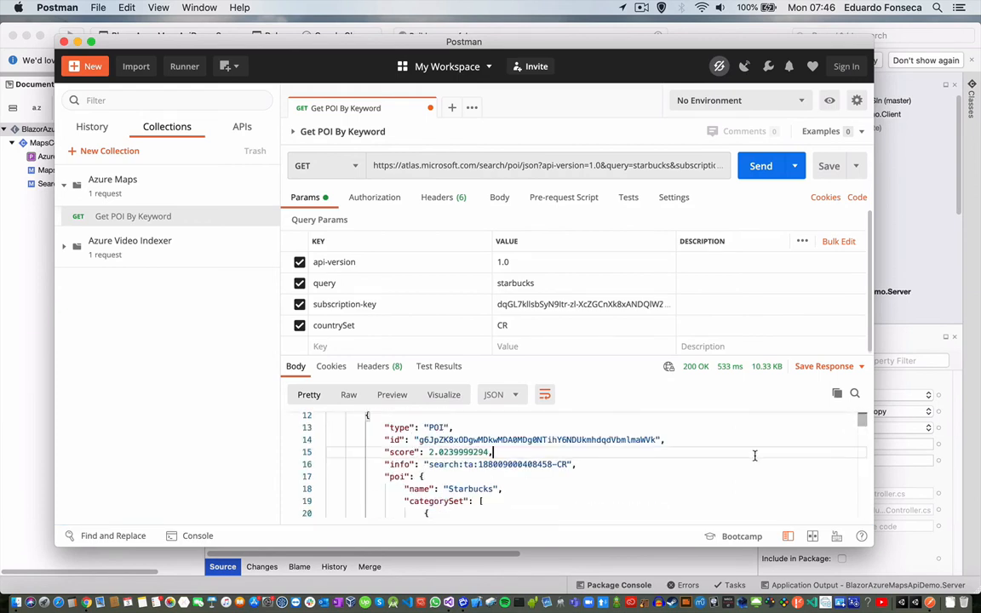
{"action": "scroll", "scroll_direction": "down", "scroll_amount": 3}
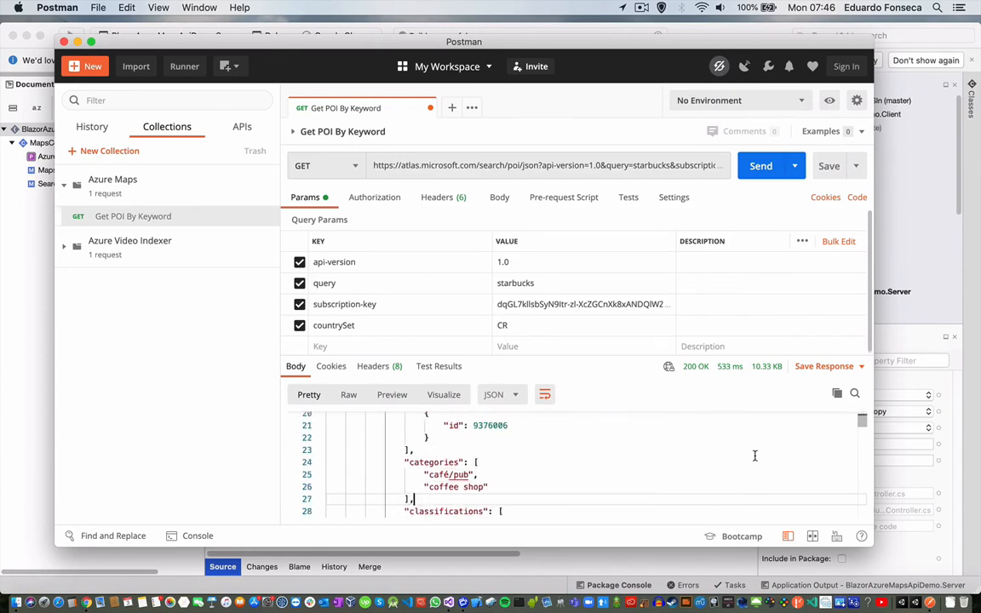
{"action": "scroll", "scroll_direction": "down", "scroll_amount": 3}
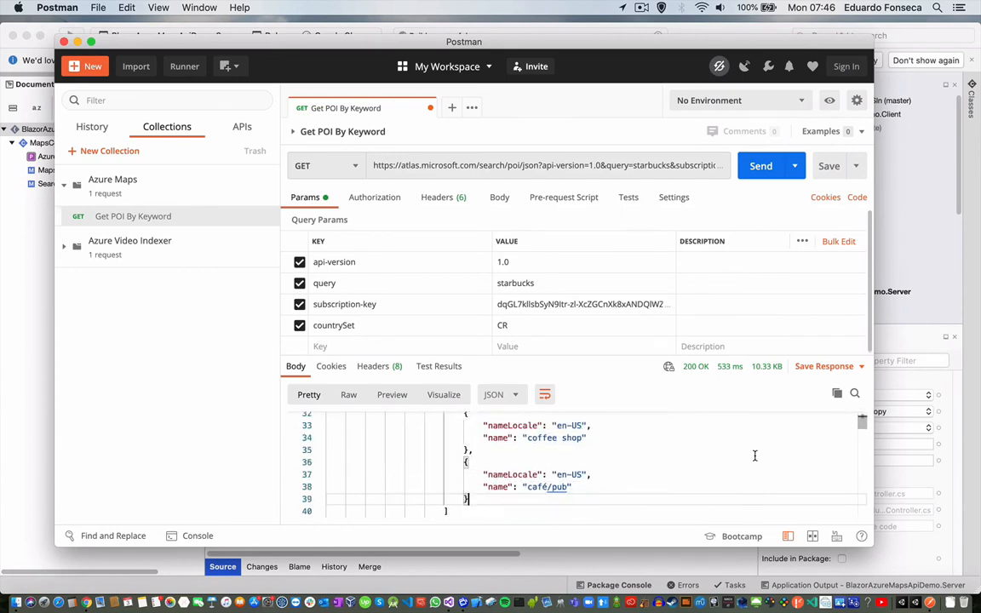
{"action": "scroll", "scroll_direction": "down", "scroll_amount": 3}
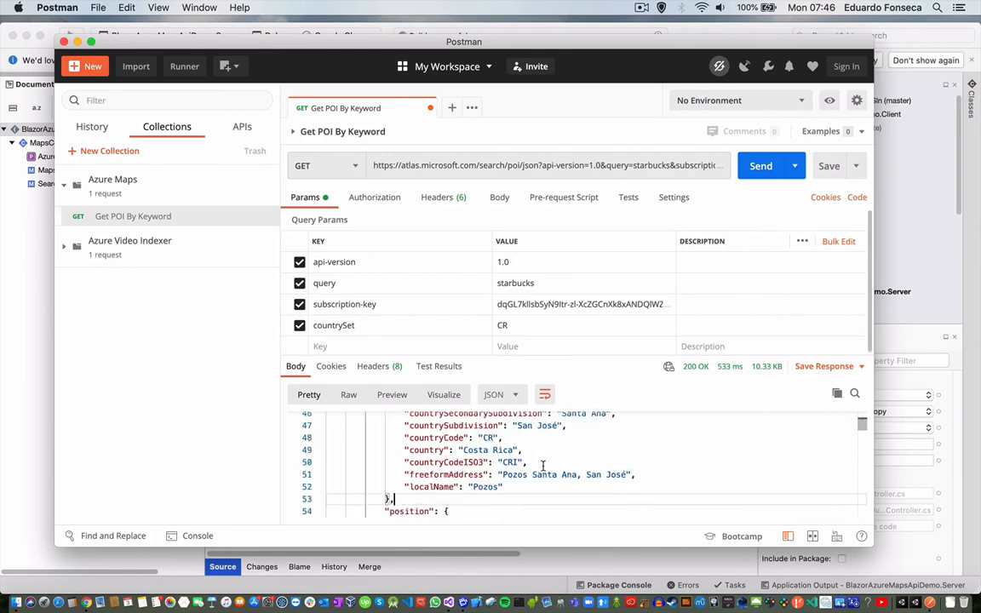
{"action": "scroll", "scroll_direction": "down", "scroll_amount": 3}
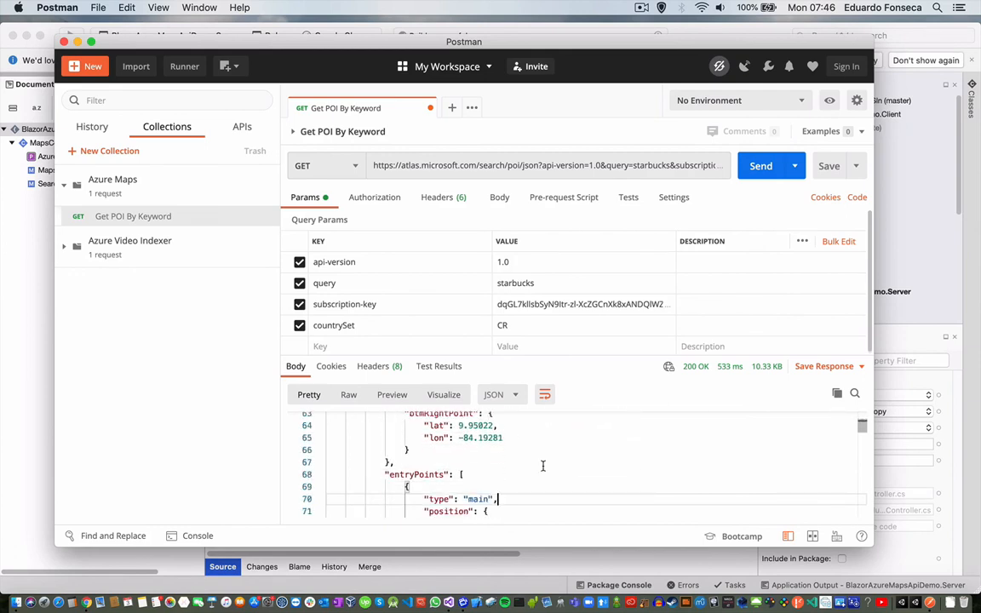
{"action": "scroll", "scroll_direction": "down", "scroll_amount": 3}
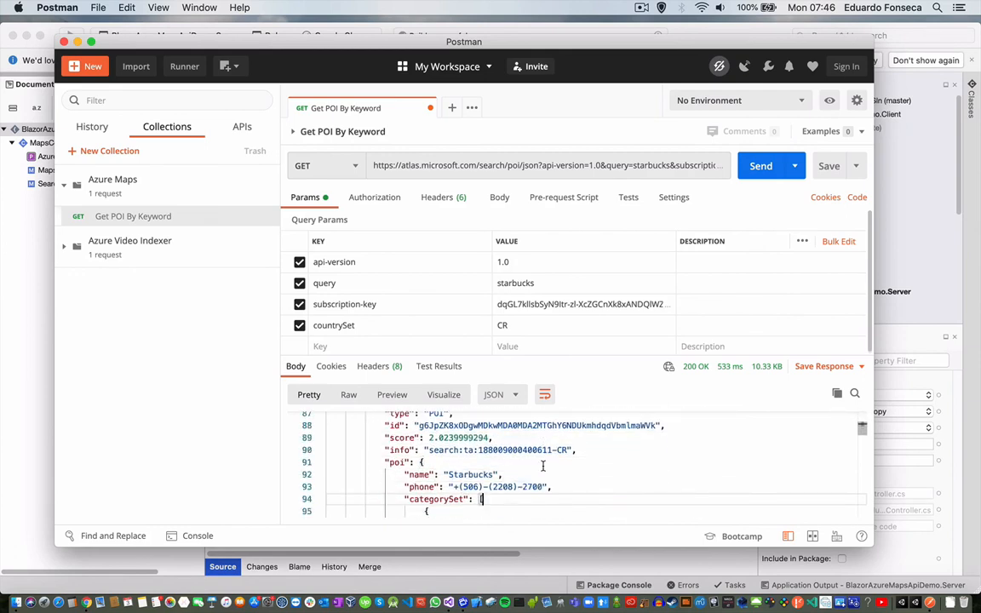
{"action": "scroll", "scroll_direction": "down", "scroll_amount": 3}
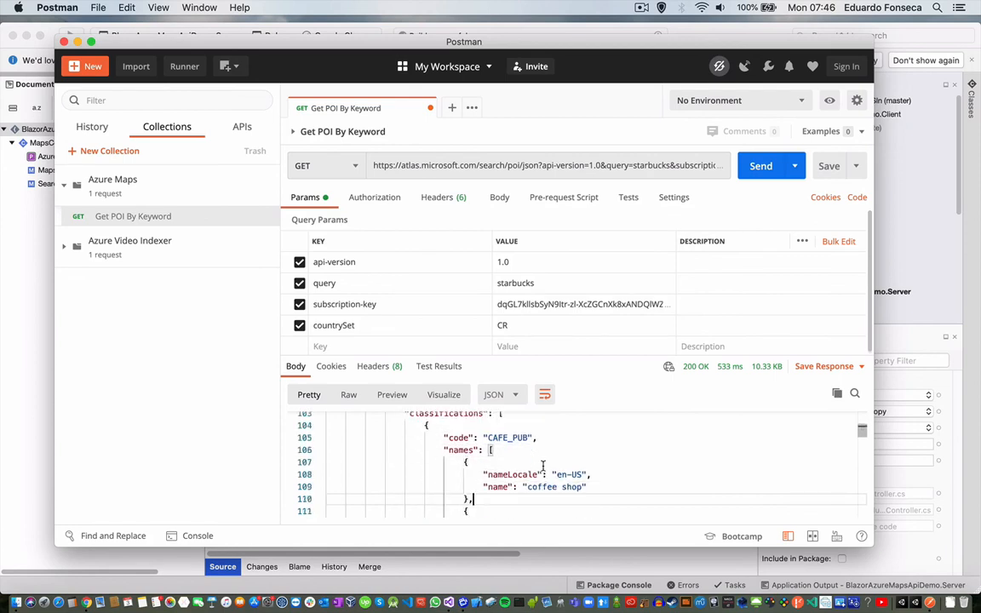
{"action": "scroll", "scroll_direction": "down", "scroll_amount": 3}
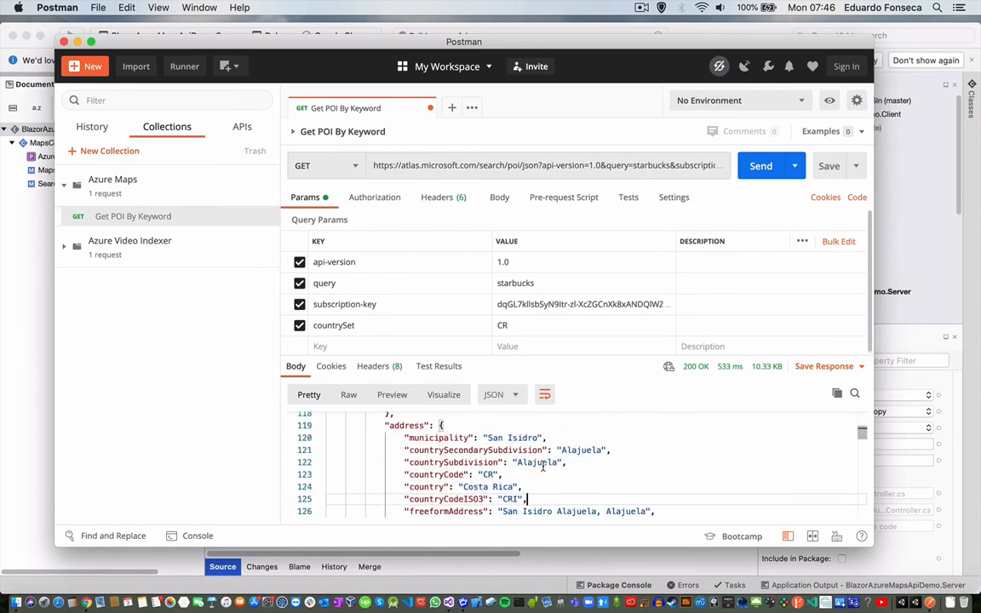
{"action": "double_click", "coordinate": [539, 462]}
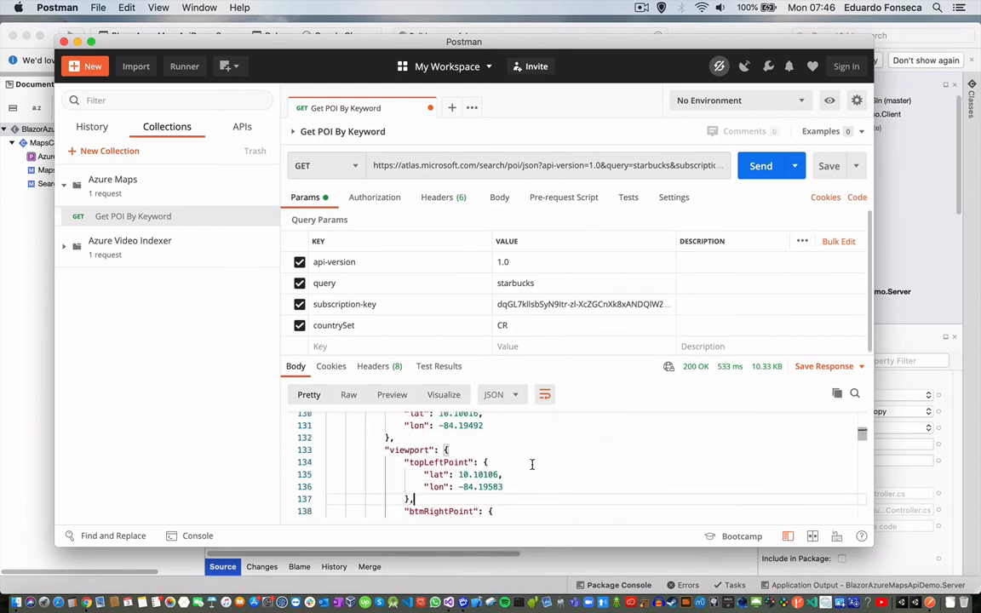
{"action": "scroll", "scroll_direction": "down", "scroll_amount": 3}
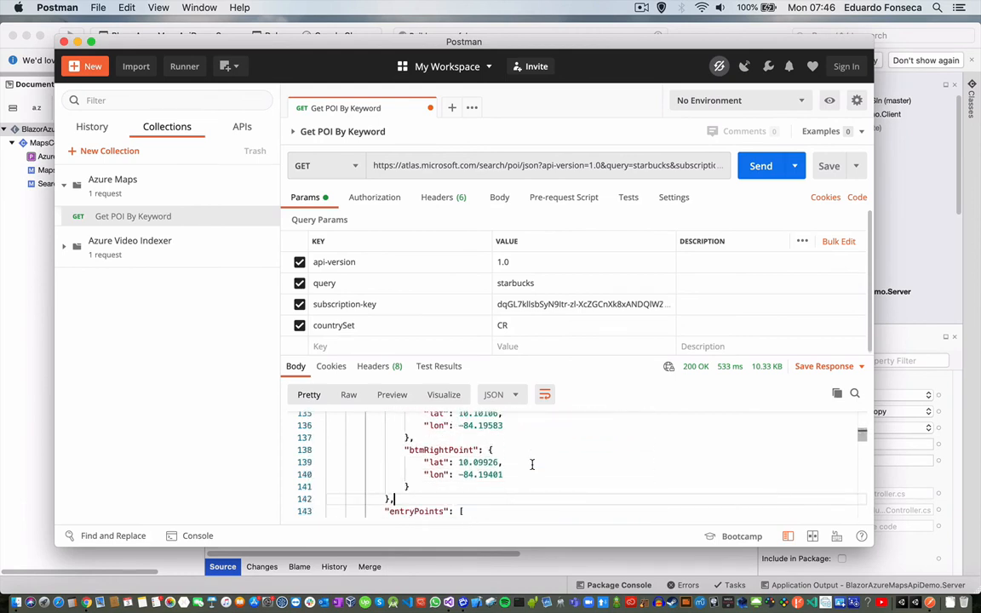